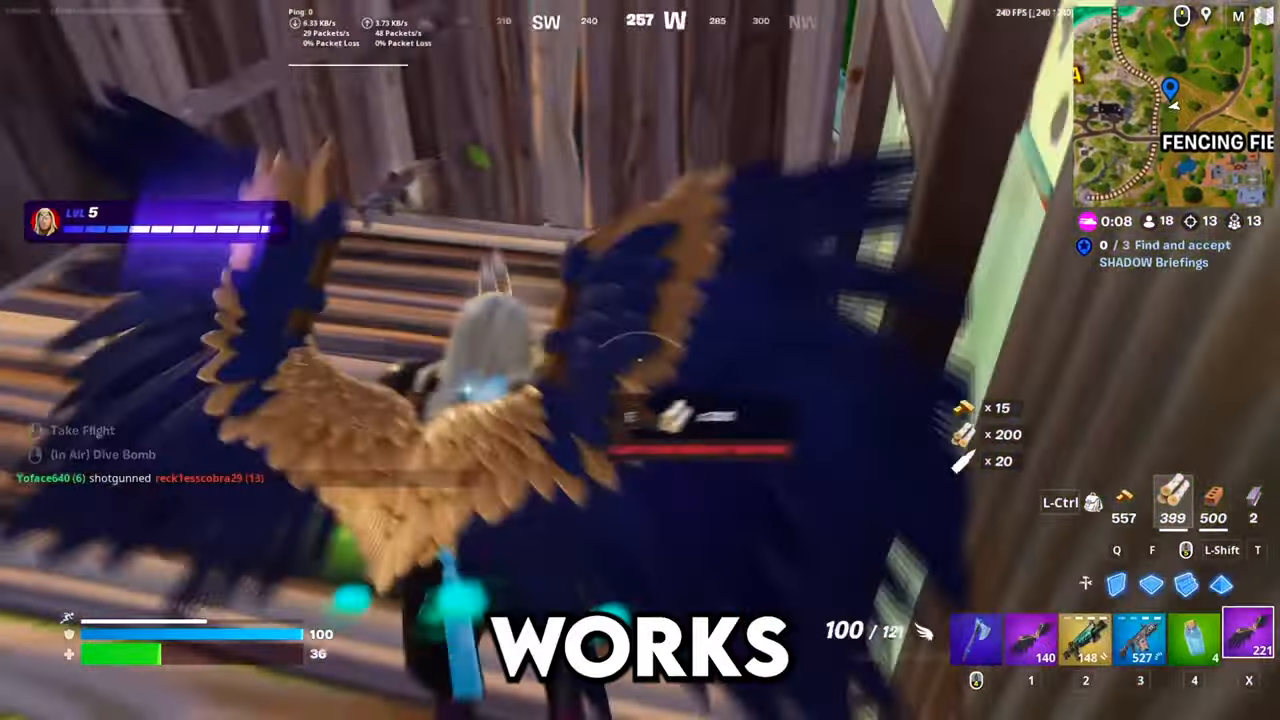
# - Leave Fortnite gameplay and bring up NVIDIA's image settings with preview page
pyautogui.press('i')
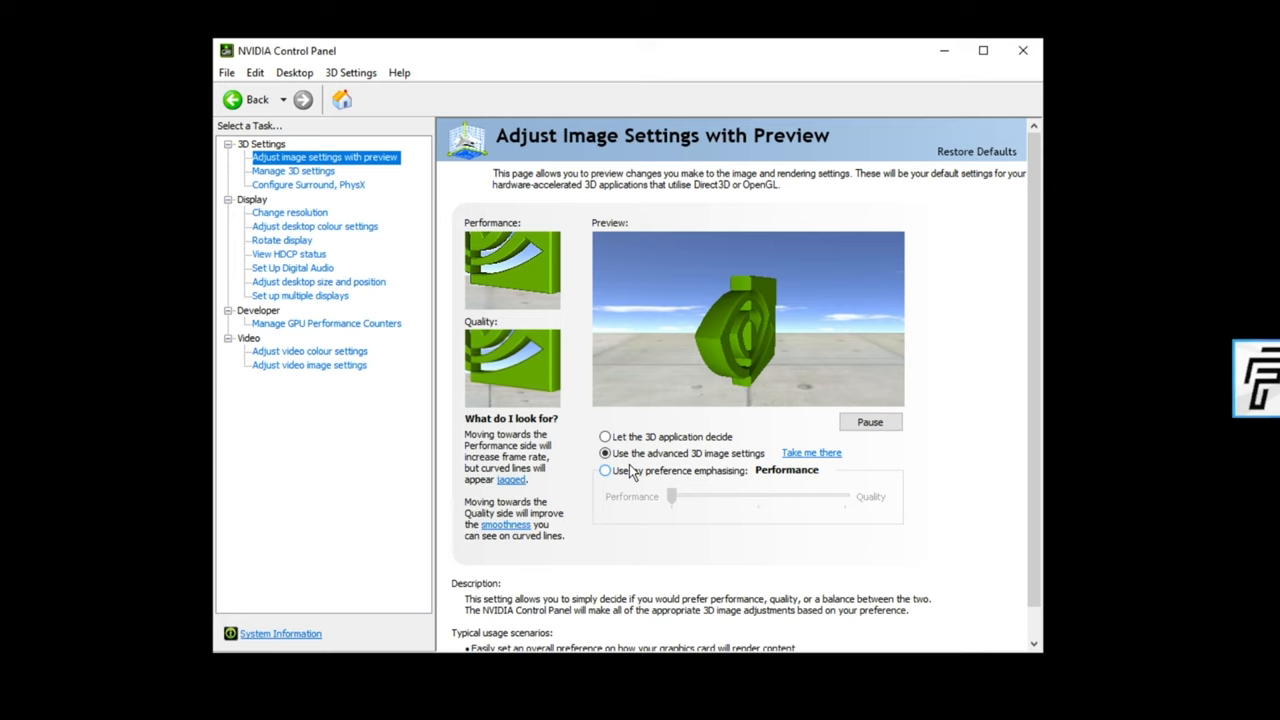
# - Keep 'Use the advanced 3D image settings' selected and go to Manage 3D settings
pyautogui.click(605, 470)
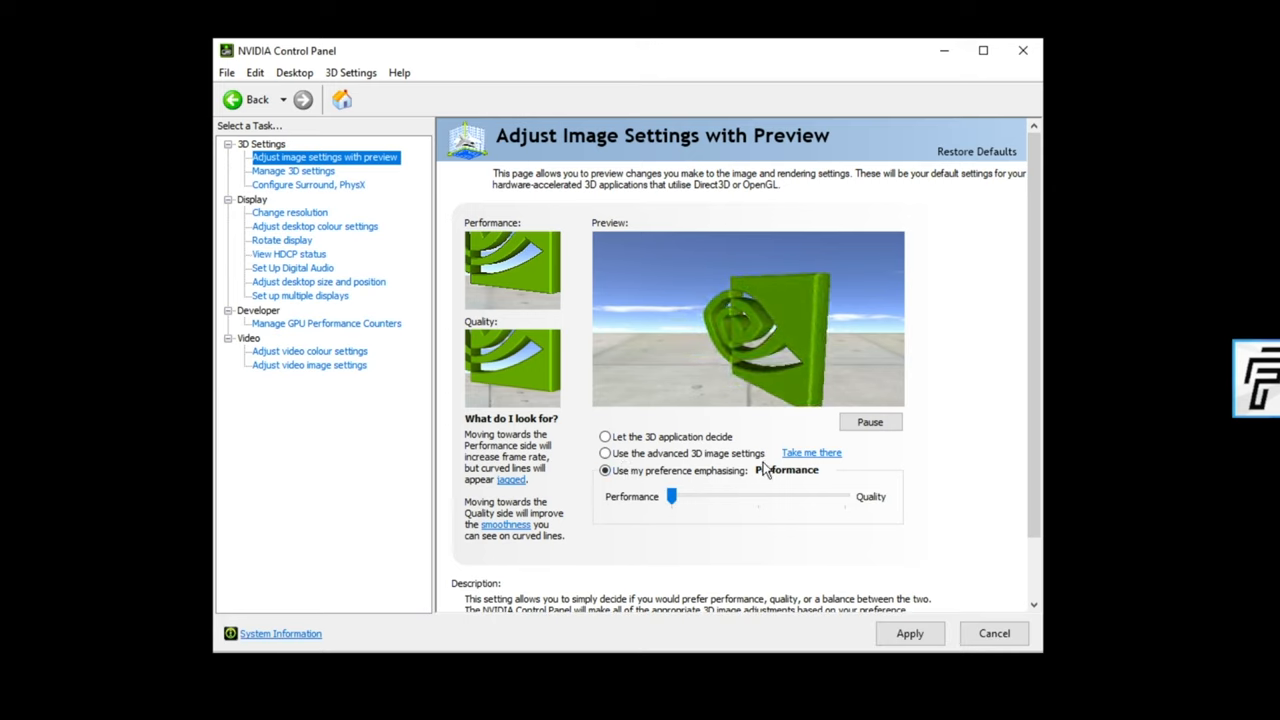
pyautogui.click(605, 453)
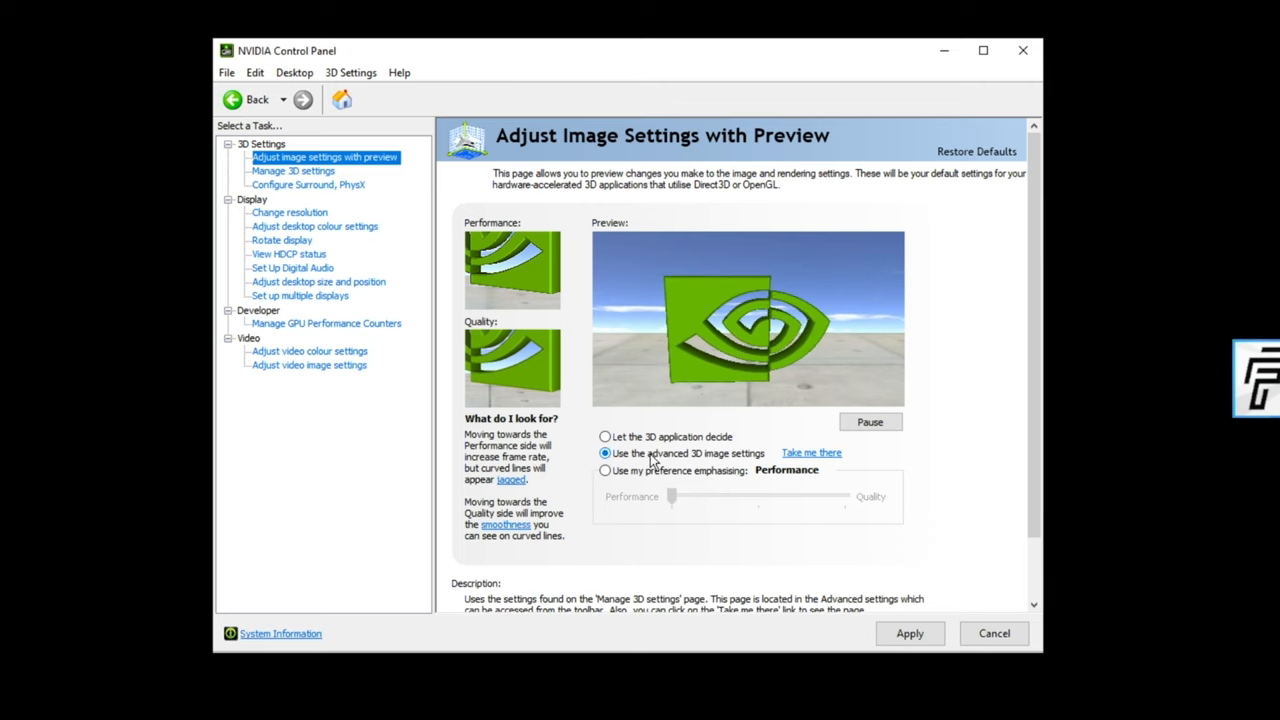
pyautogui.click(292, 171)
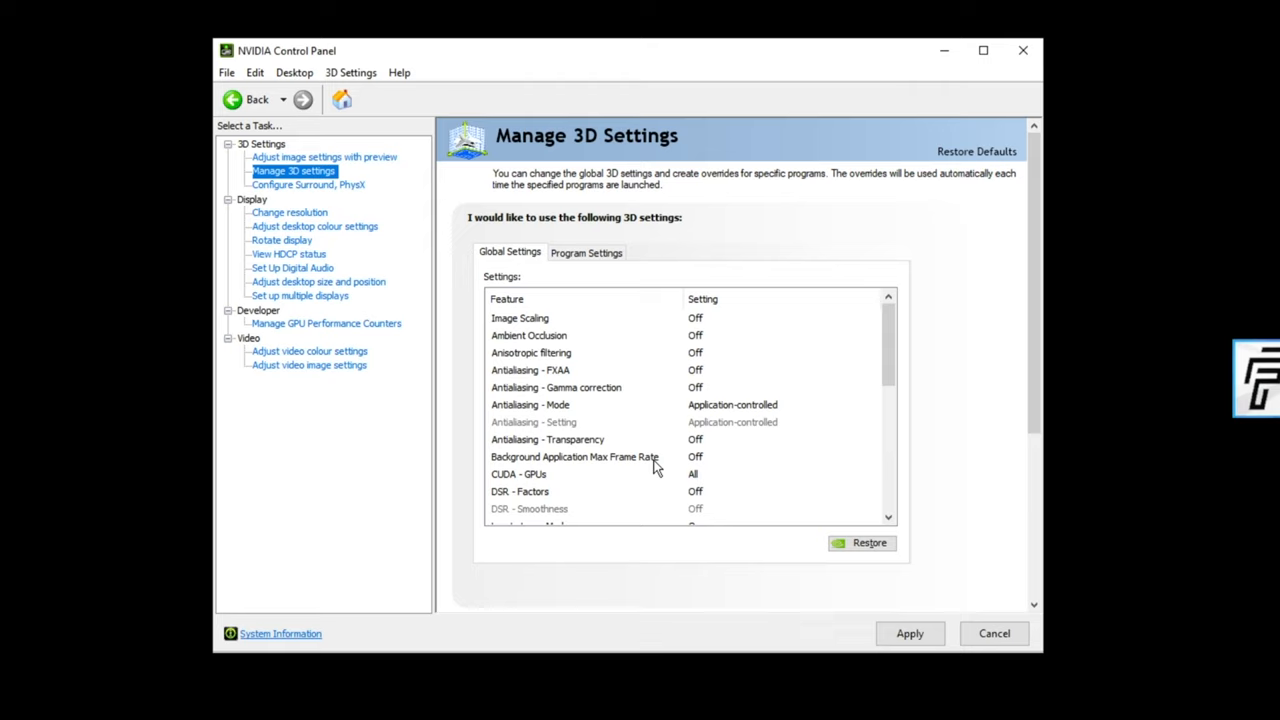
pyautogui.moveTo(833, 389)
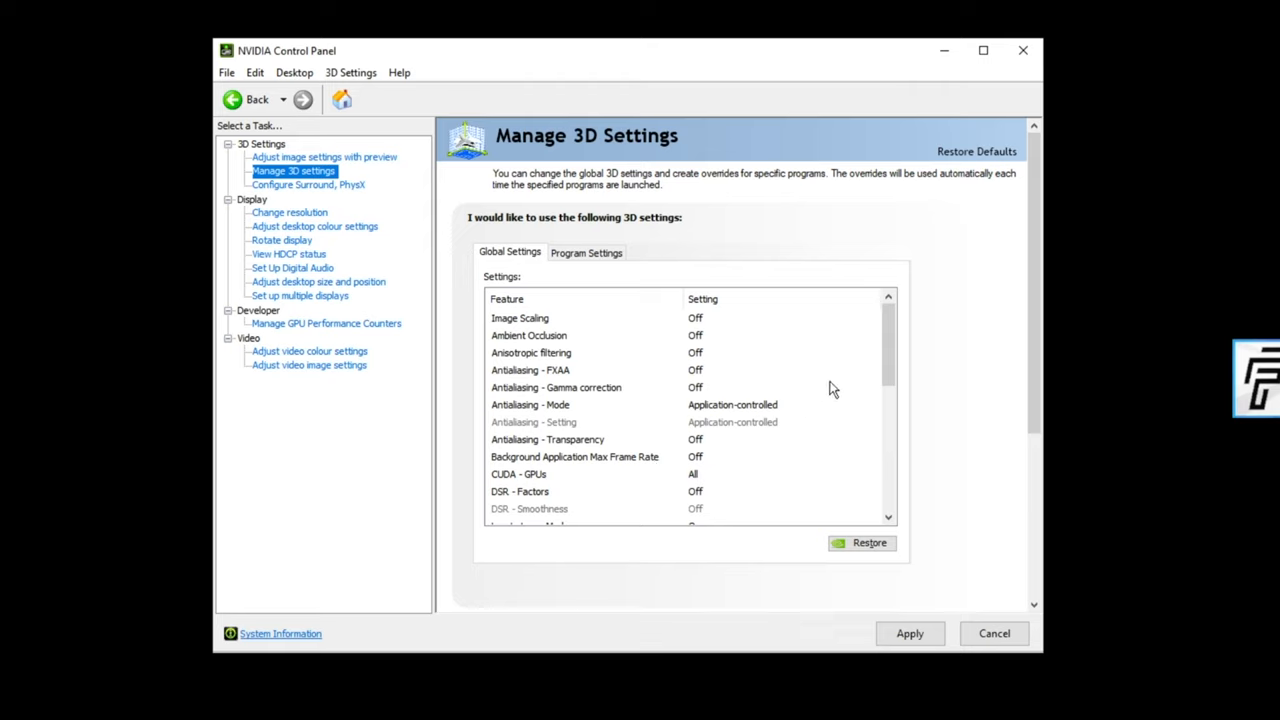
pyautogui.moveTo(568, 423)
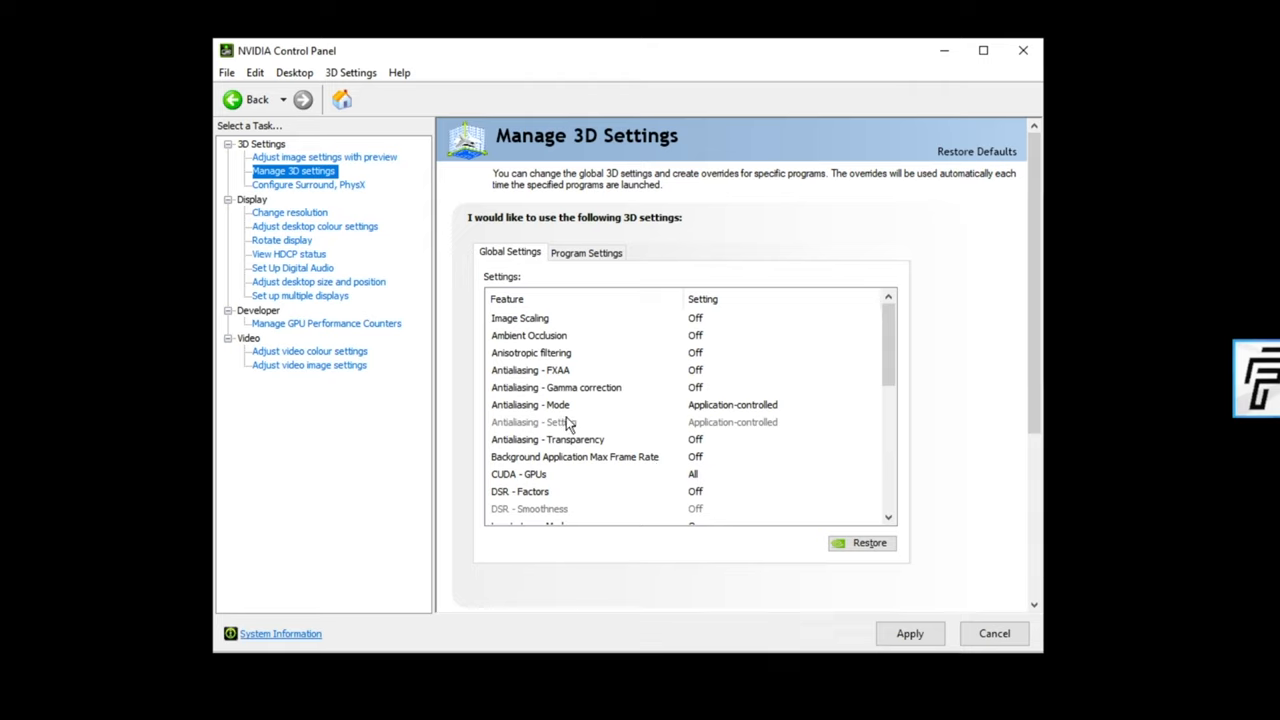
pyautogui.moveTo(558, 360)
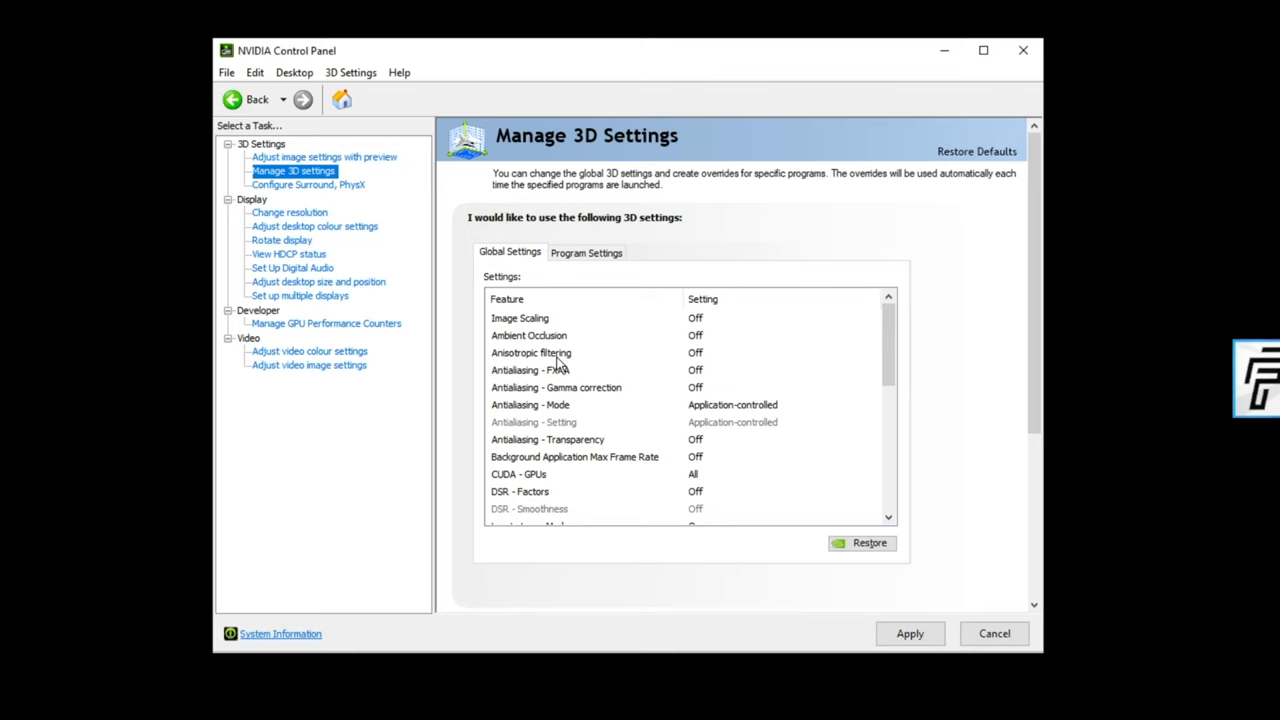
pyautogui.moveTo(642, 336)
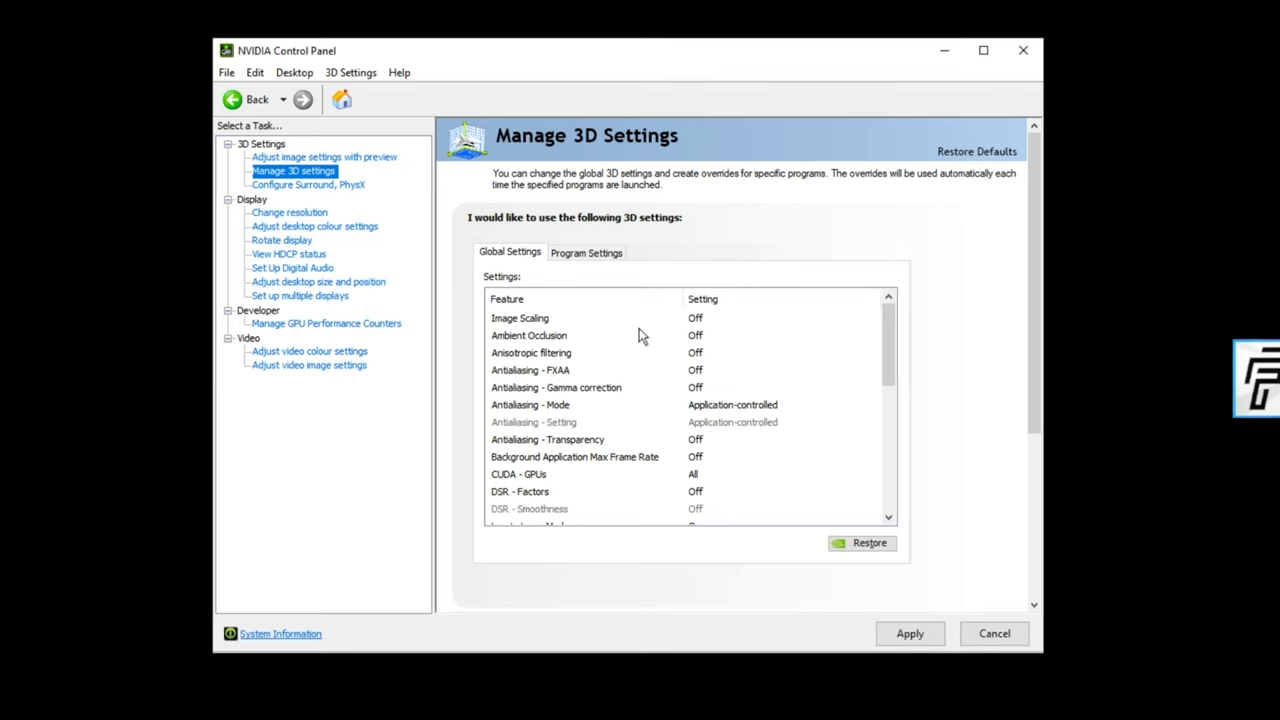
pyautogui.scroll(-3)
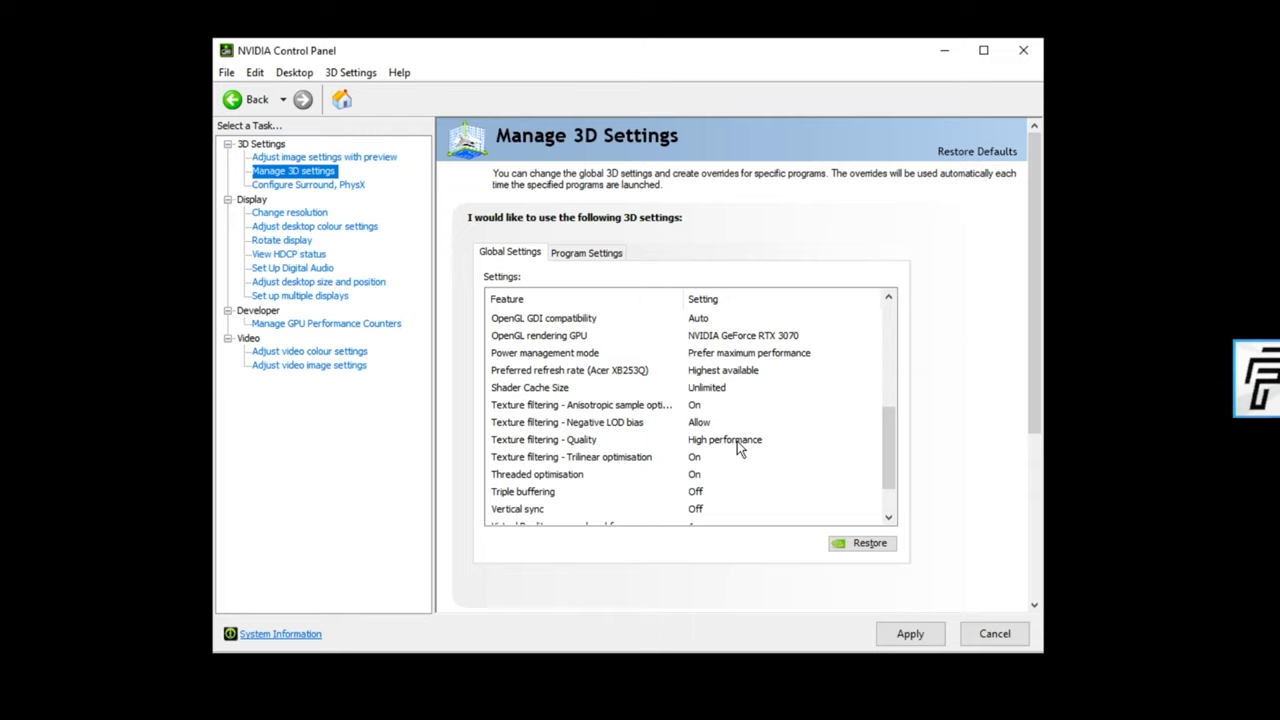
pyautogui.moveTo(712, 455)
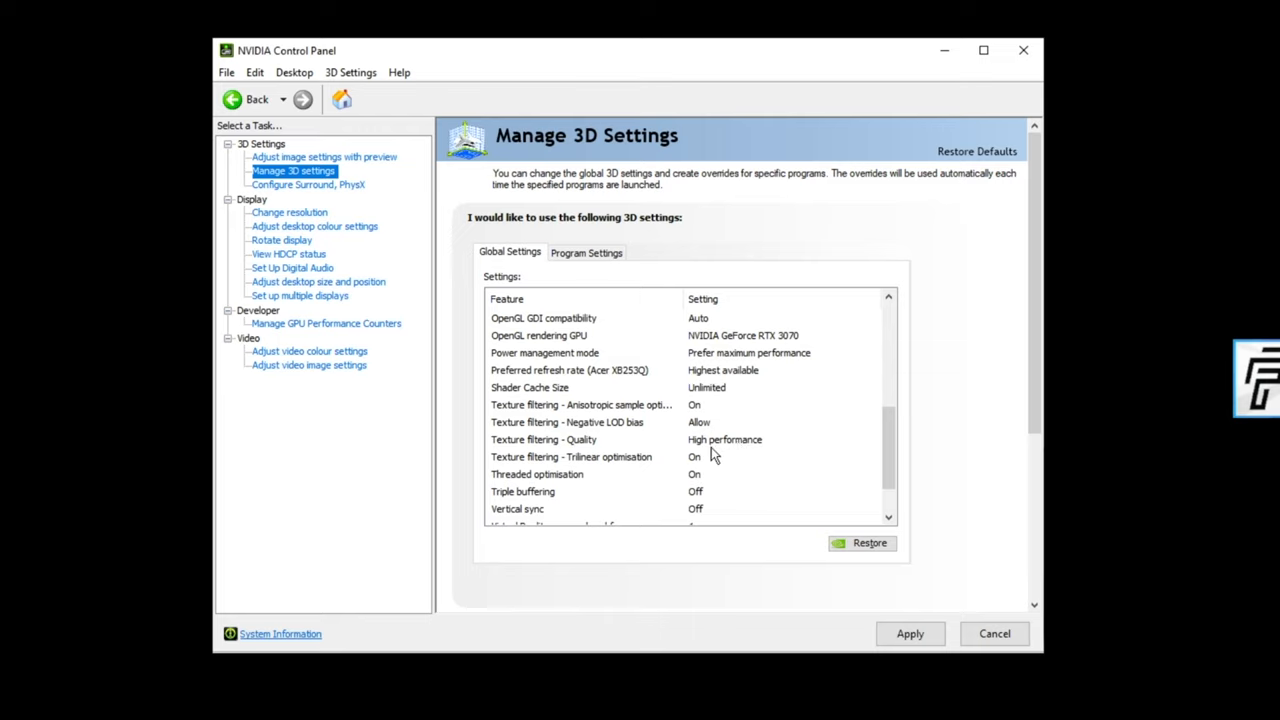
pyautogui.moveTo(650, 432)
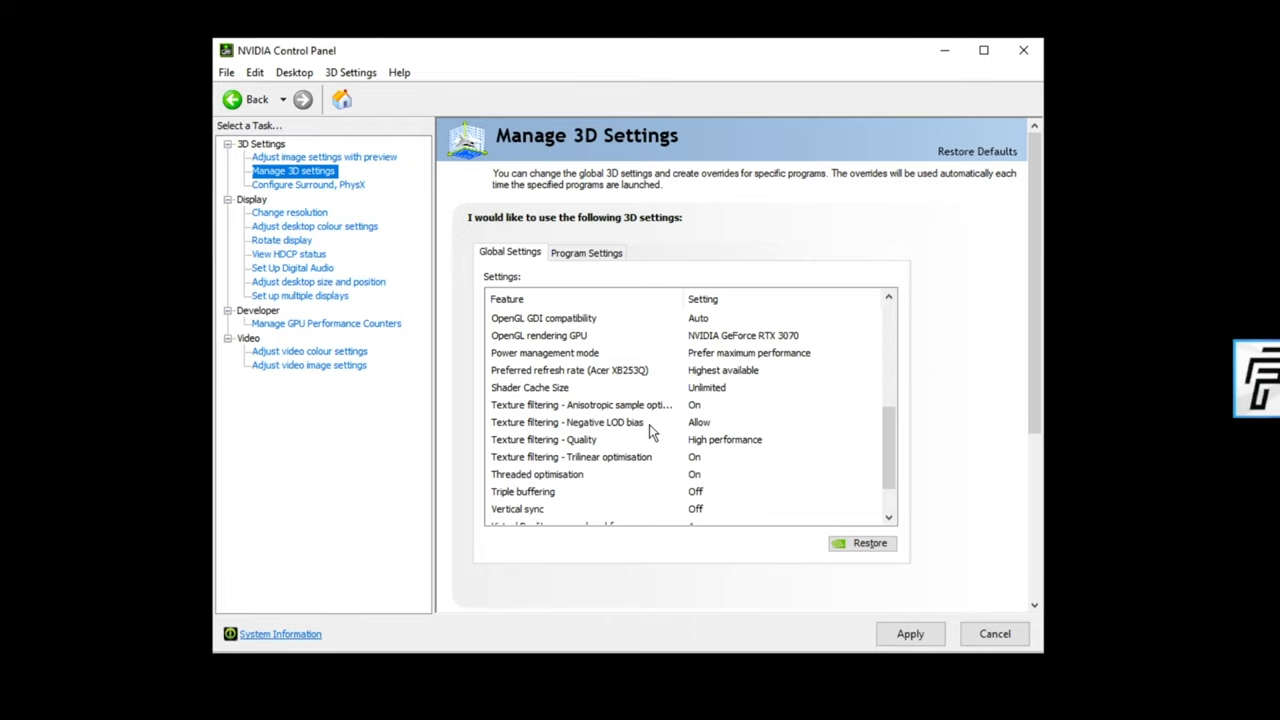
pyautogui.moveTo(628, 421)
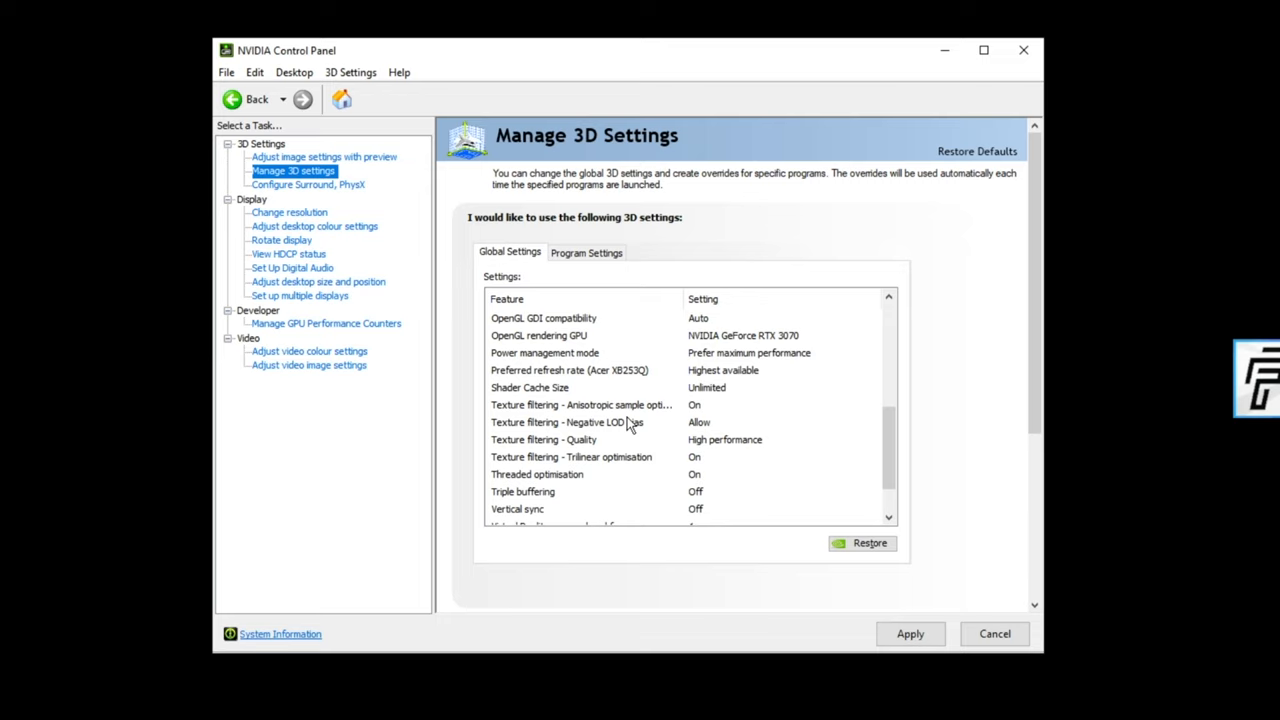
pyautogui.moveTo(625, 440)
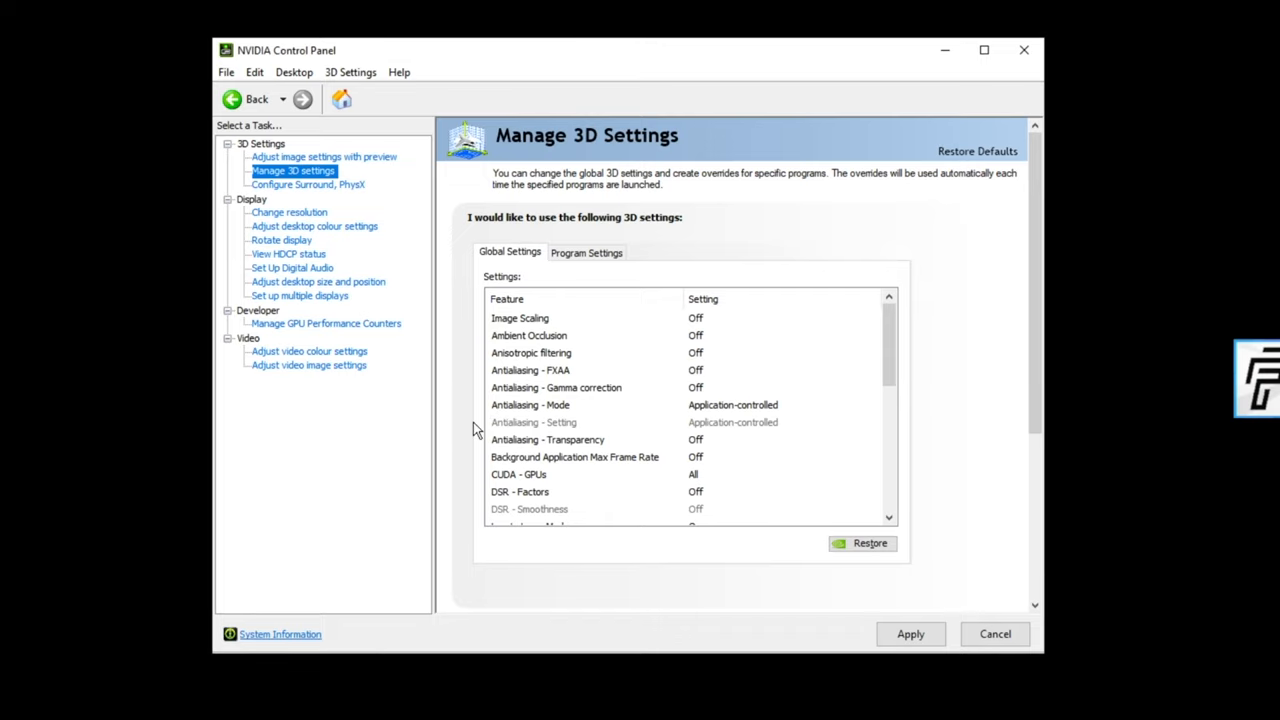
pyautogui.moveTo(872, 353)
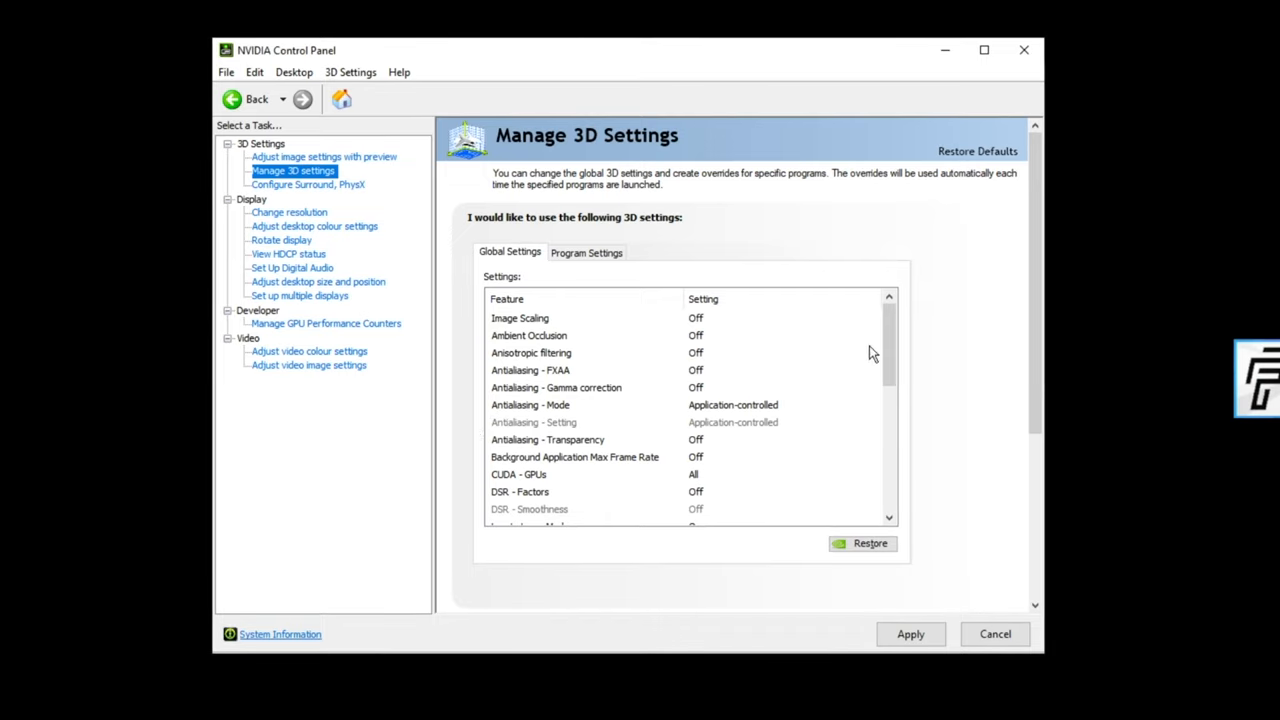
pyautogui.moveTo(724, 390)
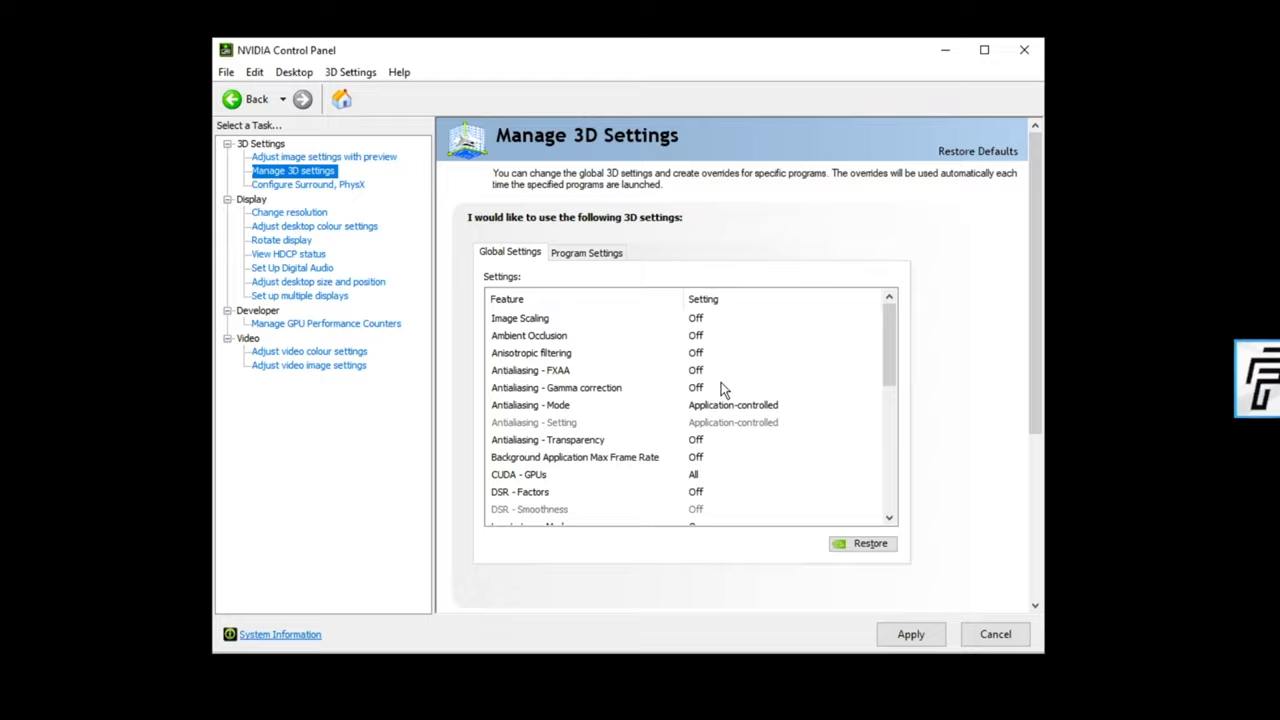
pyautogui.scroll(-3)
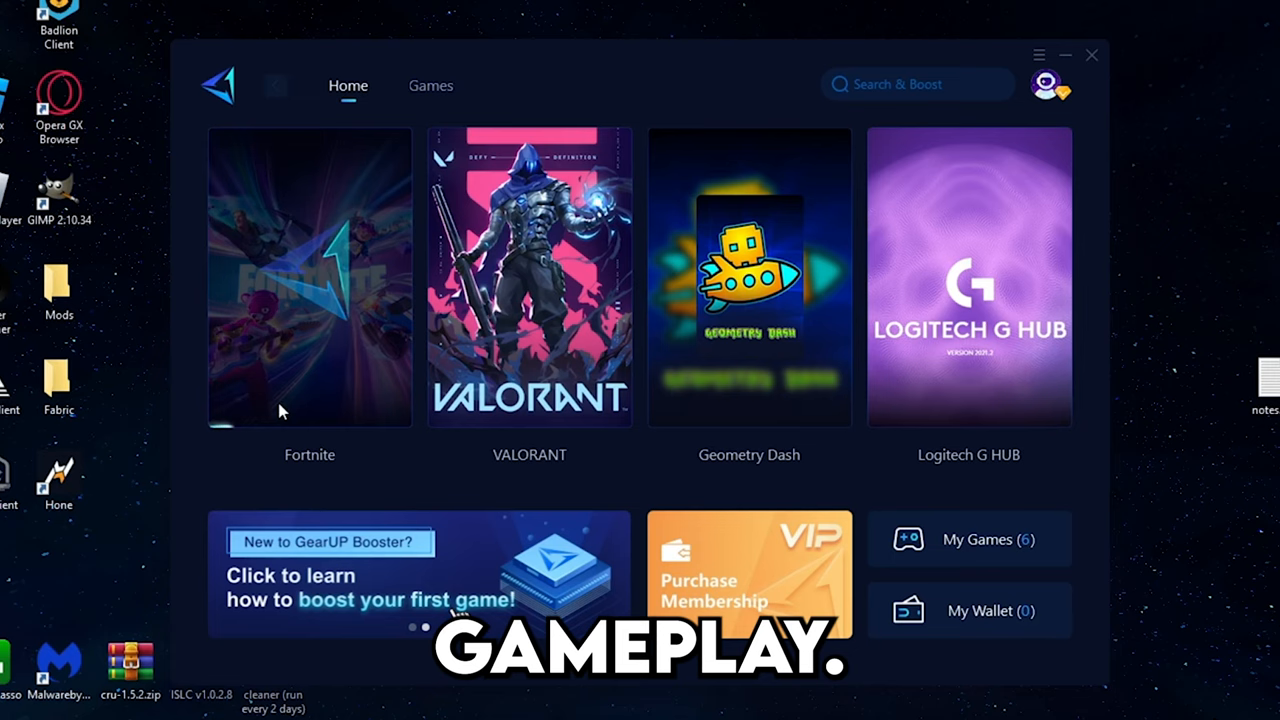
# - Boost and launch Fortnite from its GearUP Booster tile
pyautogui.click(309, 278)
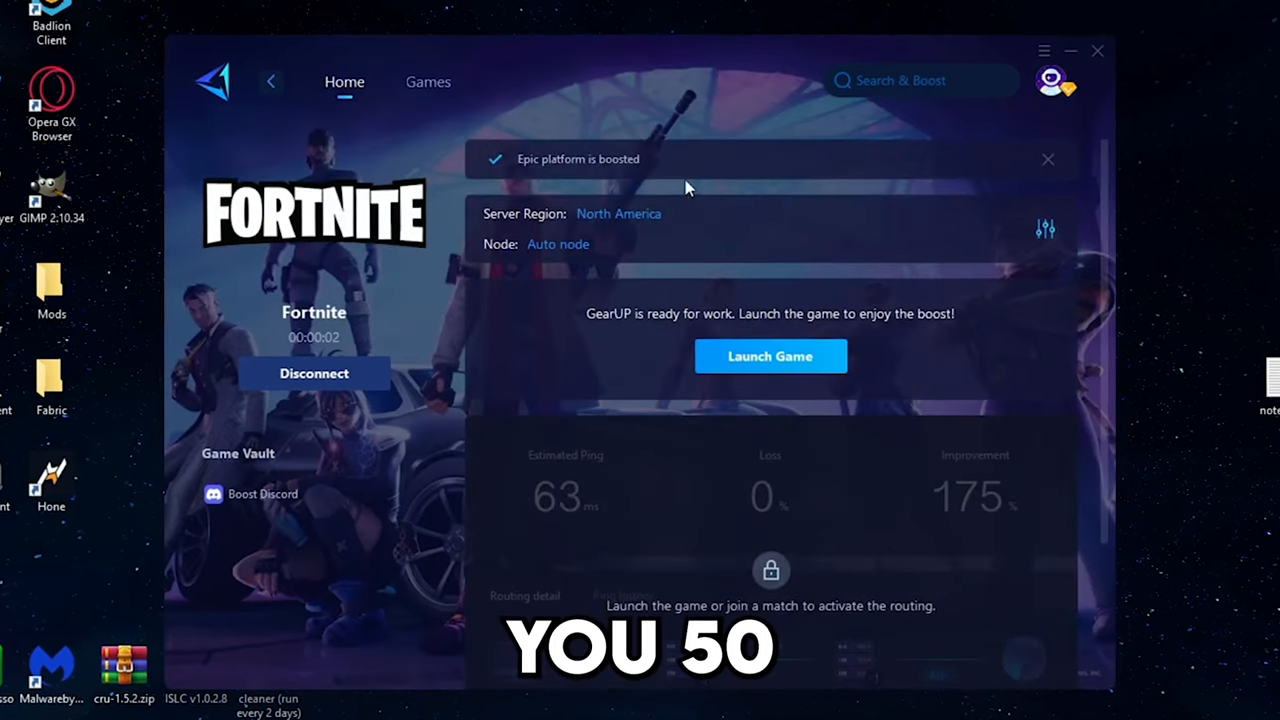
pyautogui.click(770, 356)
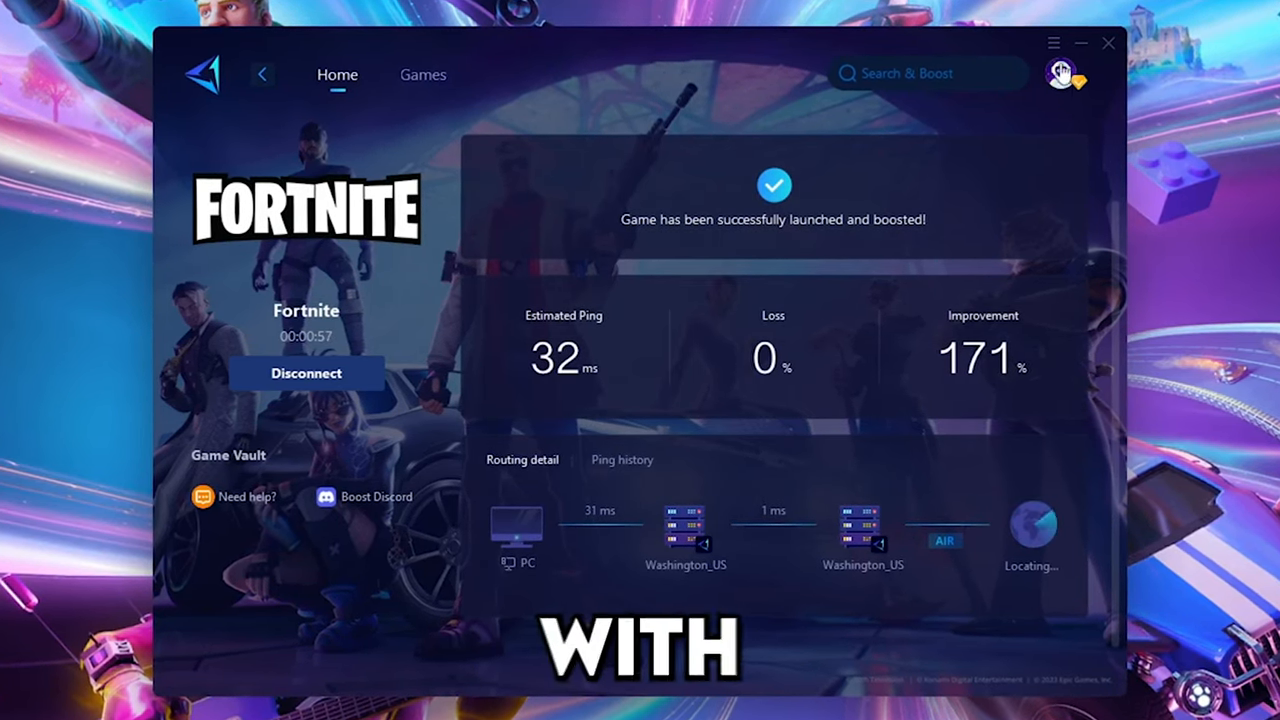
pyautogui.click(1056, 43)
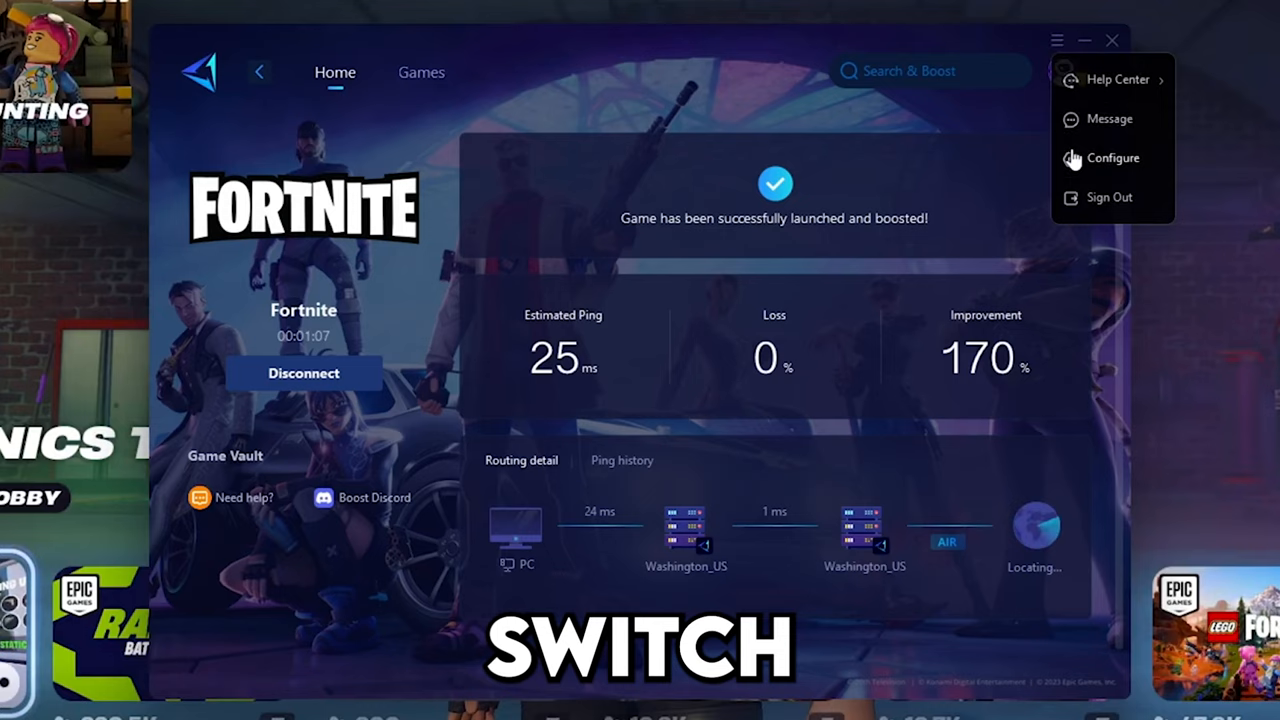
# - Review the booster's Configure window, Optimization Settings and Network Tools
pyautogui.click(1113, 158)
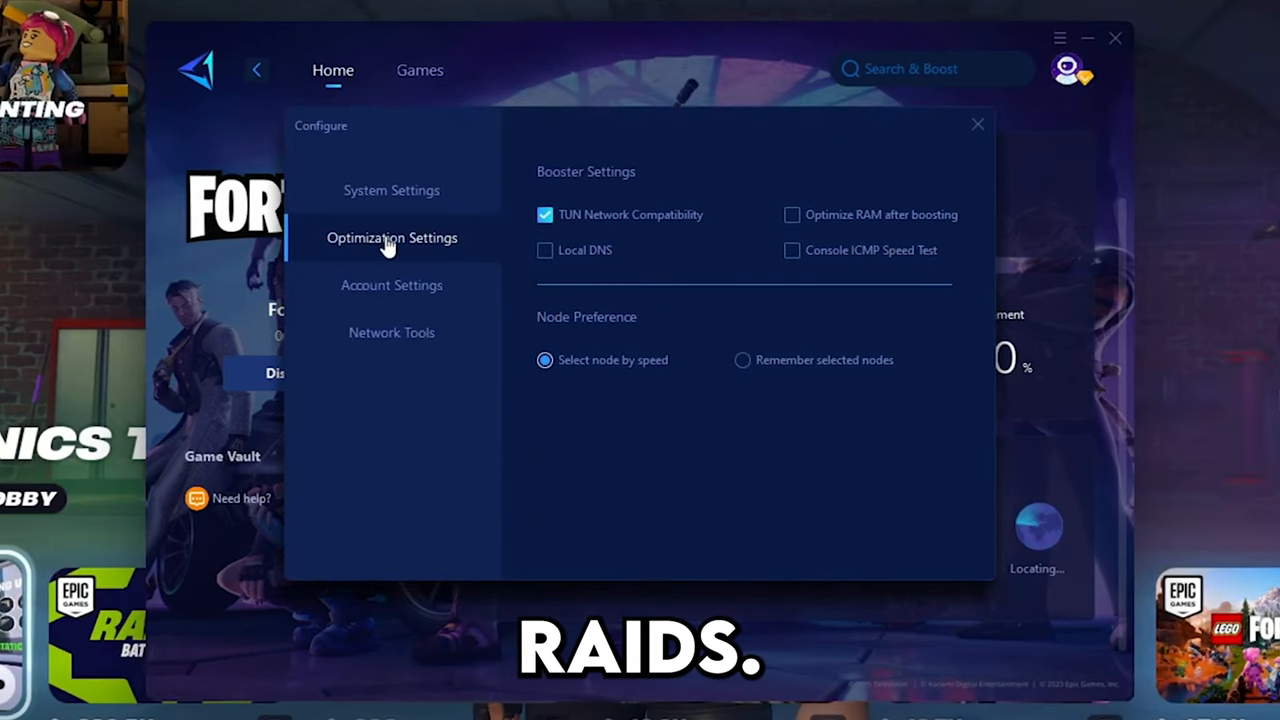
pyautogui.click(391, 332)
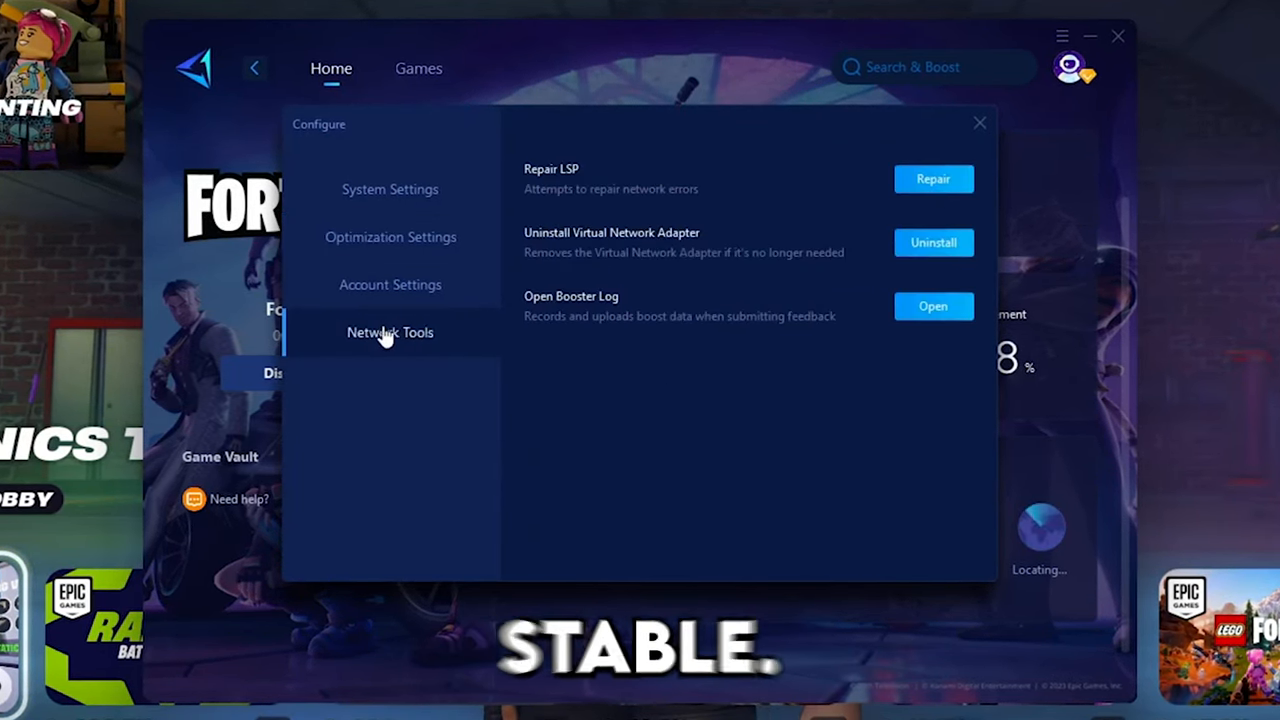
pyautogui.click(979, 122)
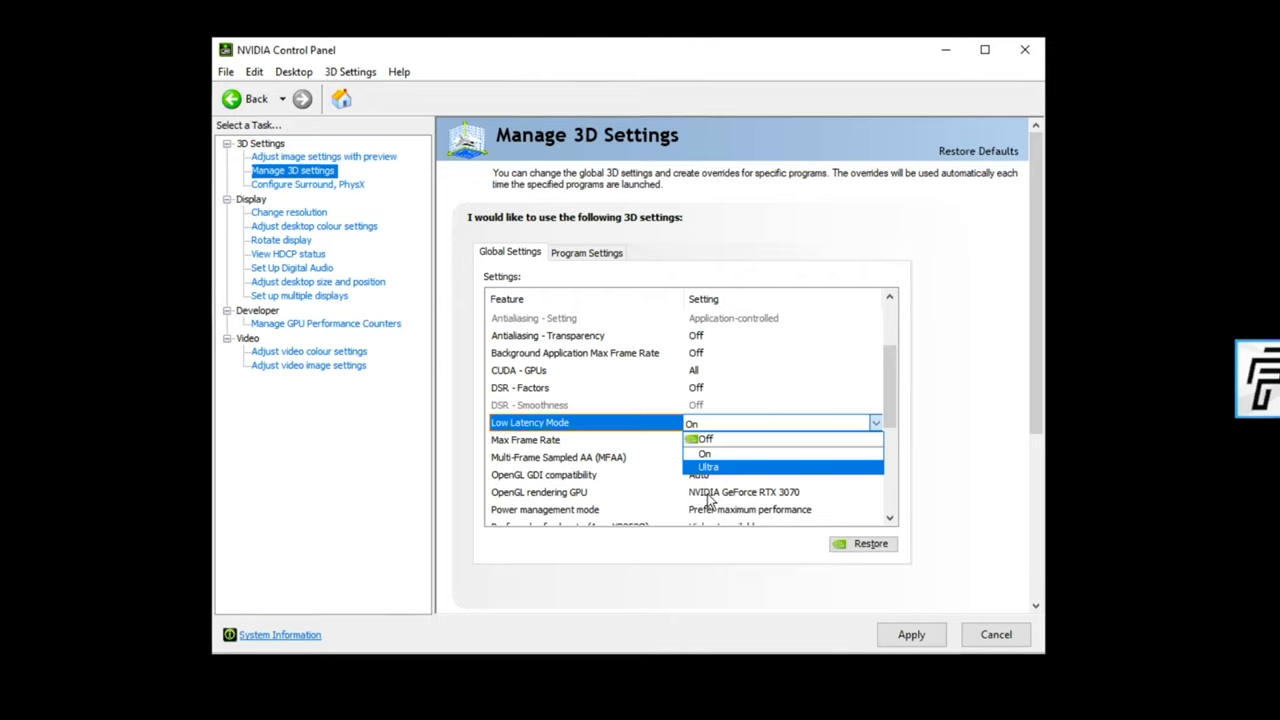
pyautogui.moveTo(705, 454)
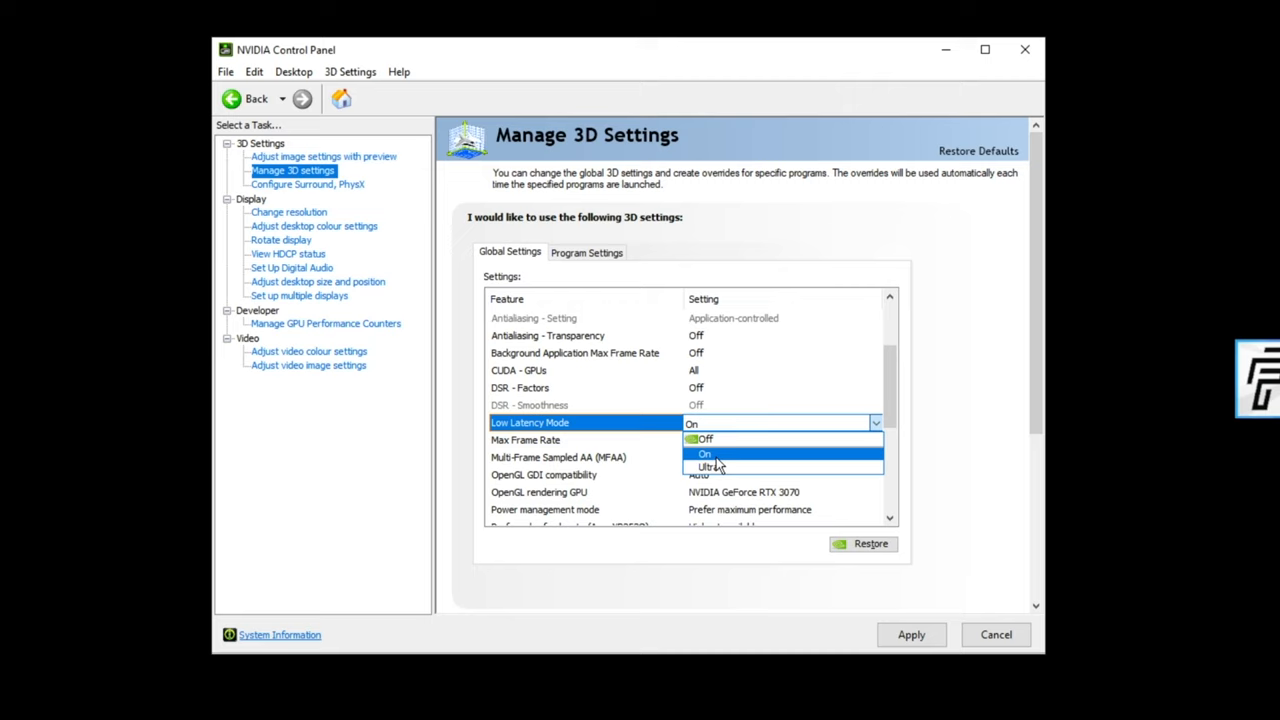
pyautogui.moveTo(728, 468)
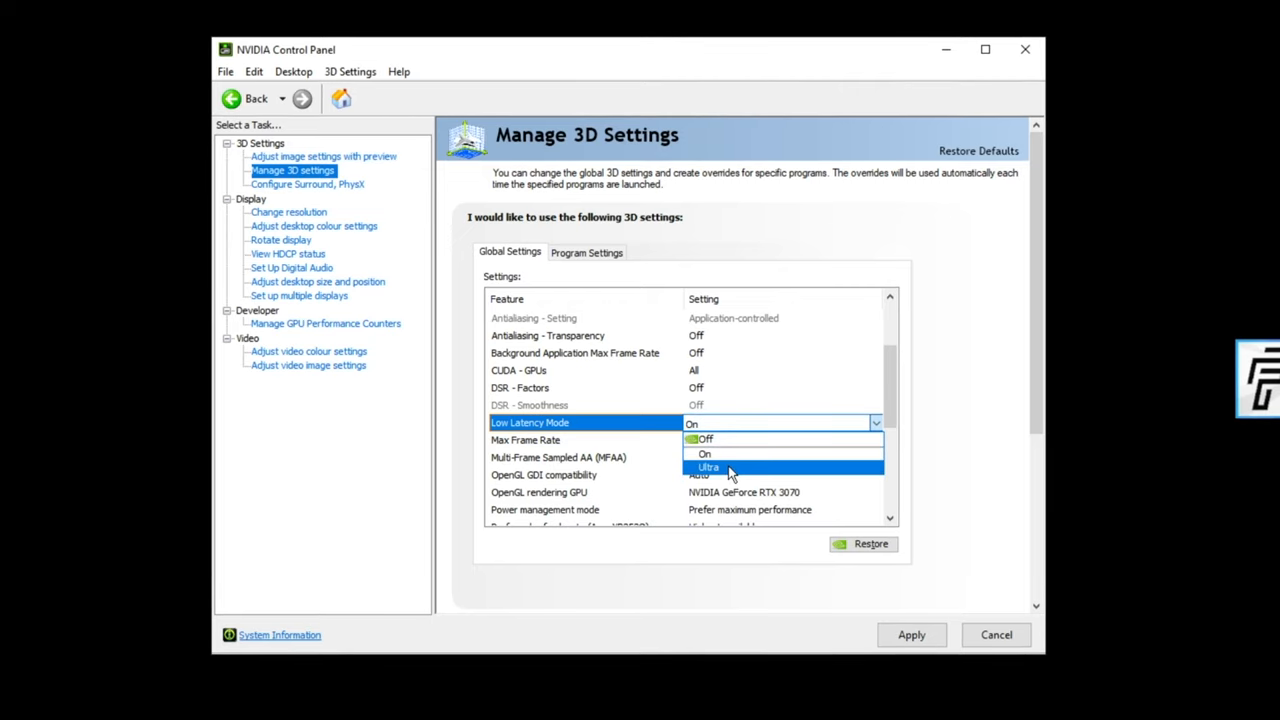
pyautogui.moveTo(735, 439)
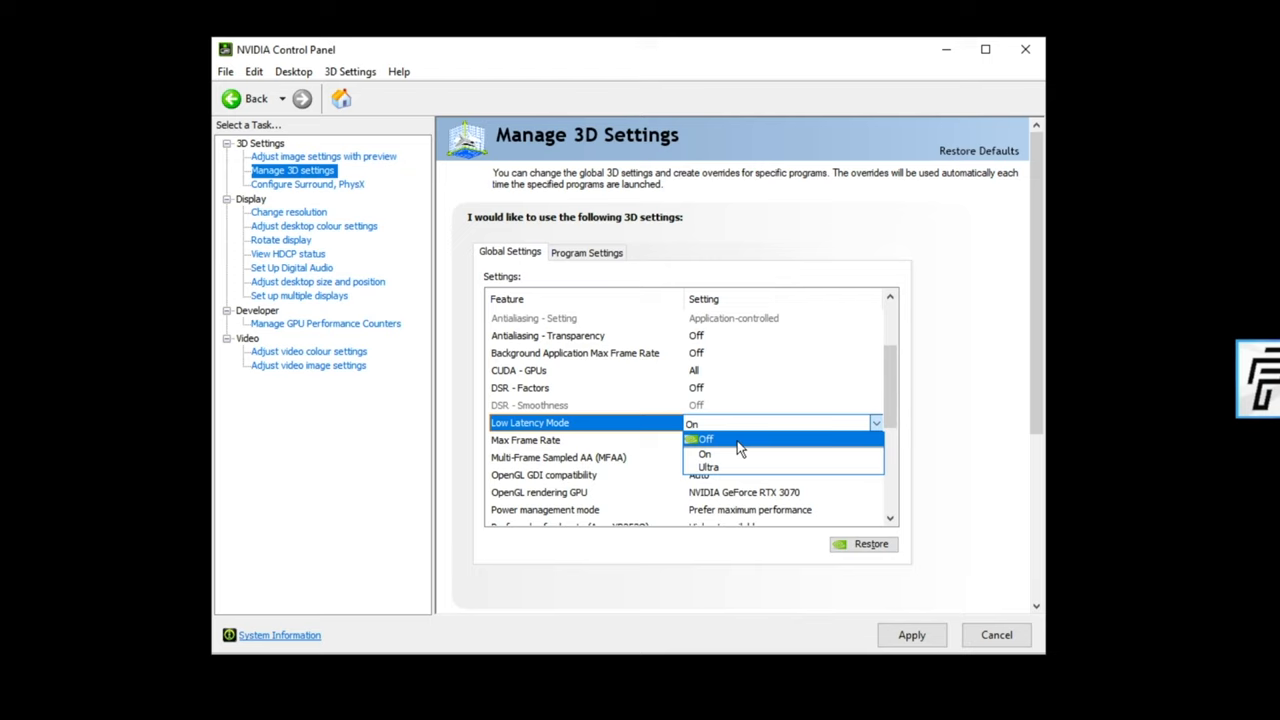
# - Set Low Latency Mode to On in the global 3D settings
pyautogui.click(705, 453)
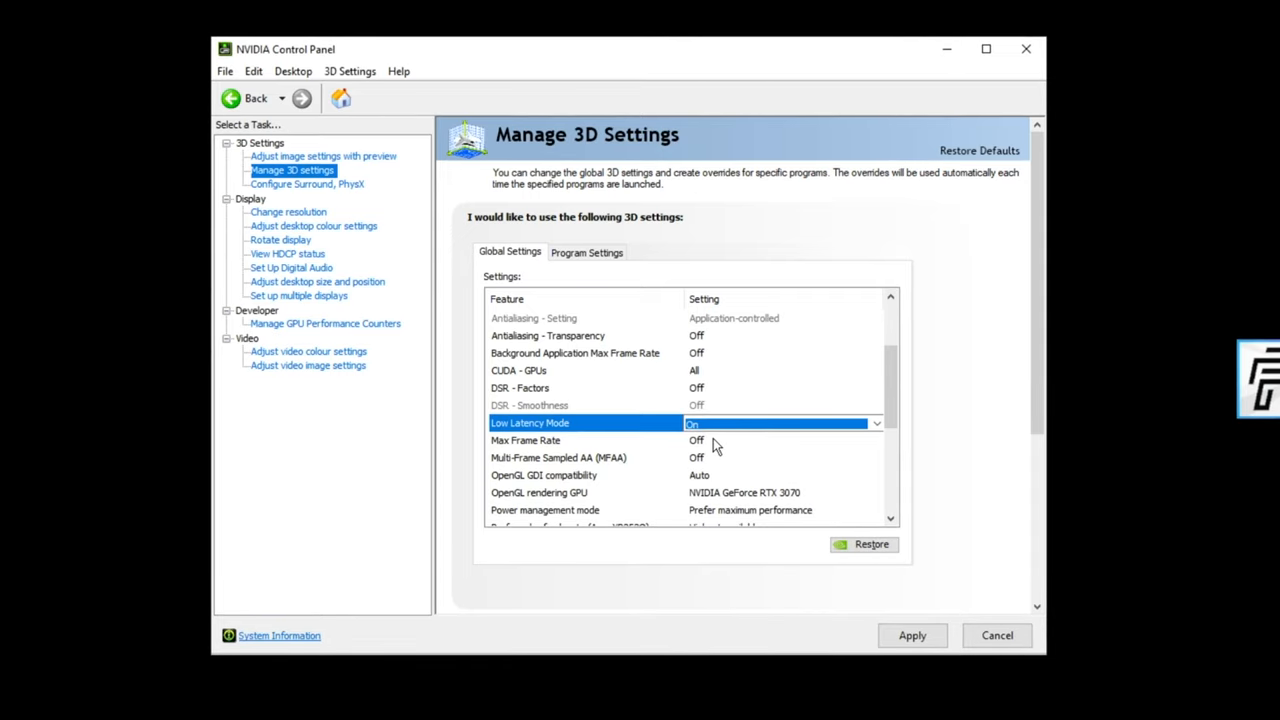
pyautogui.moveTo(707, 424)
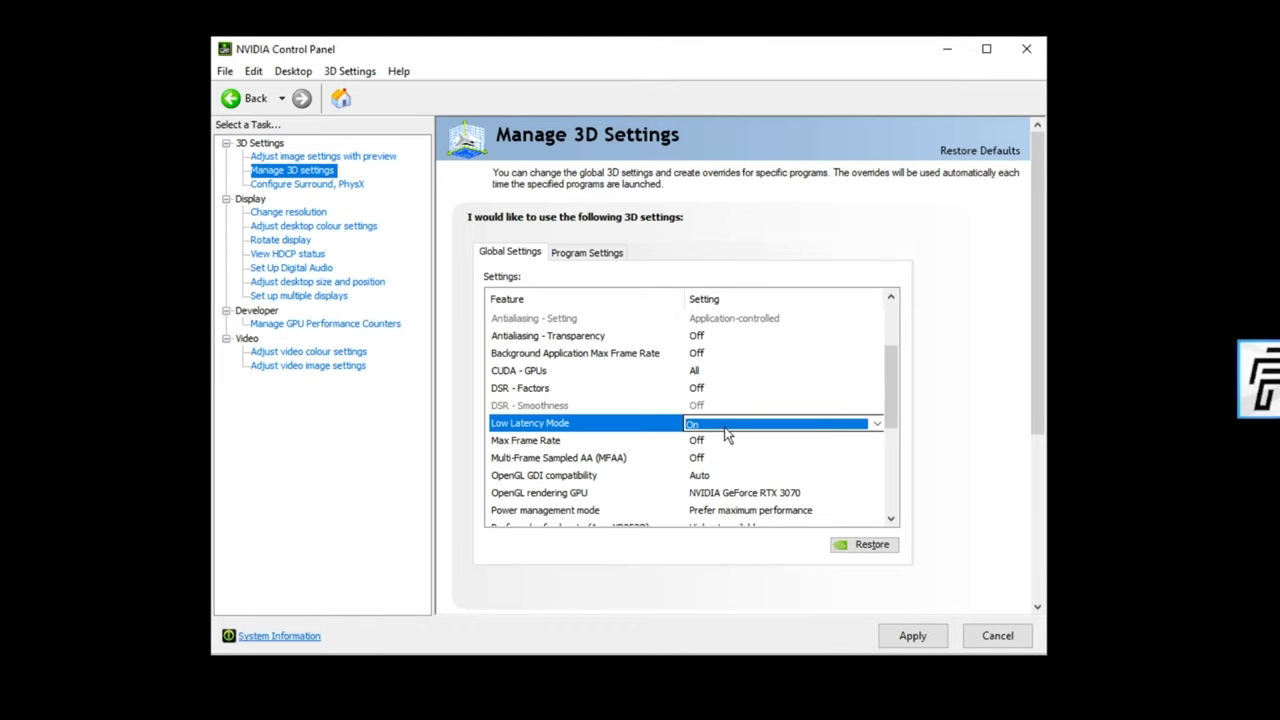
pyautogui.moveTo(884, 398)
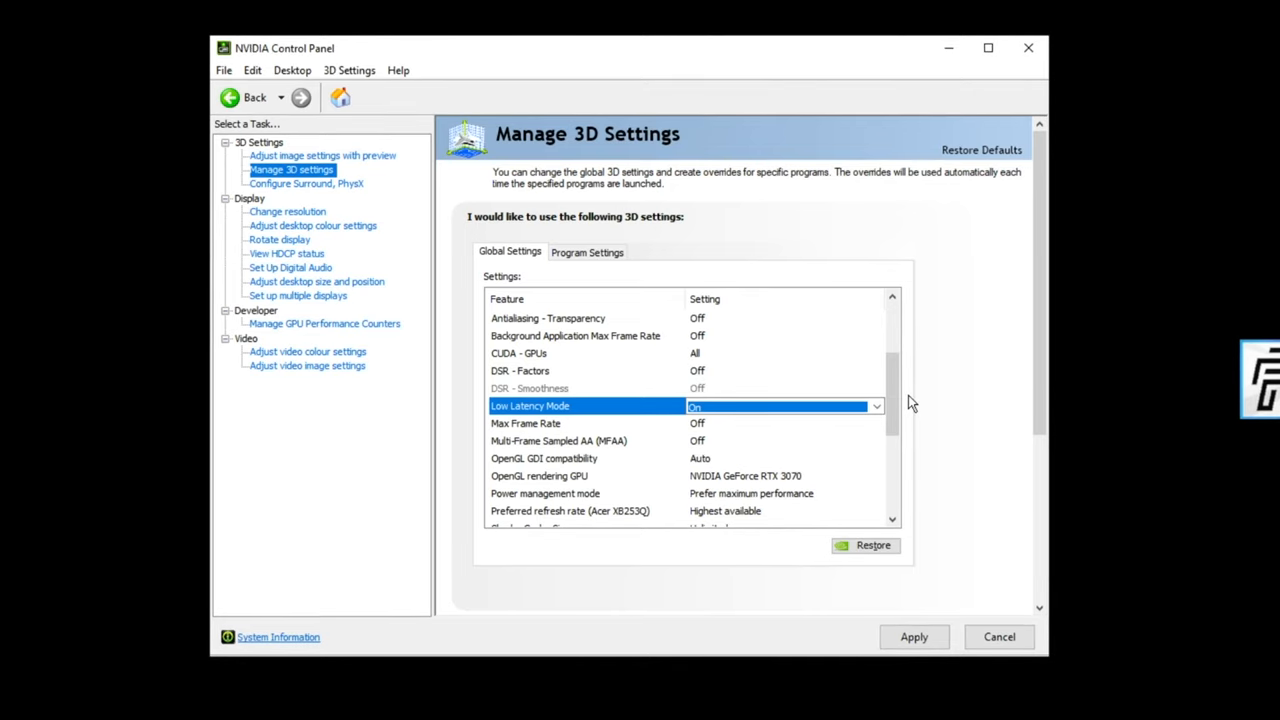
pyautogui.moveTo(917, 403)
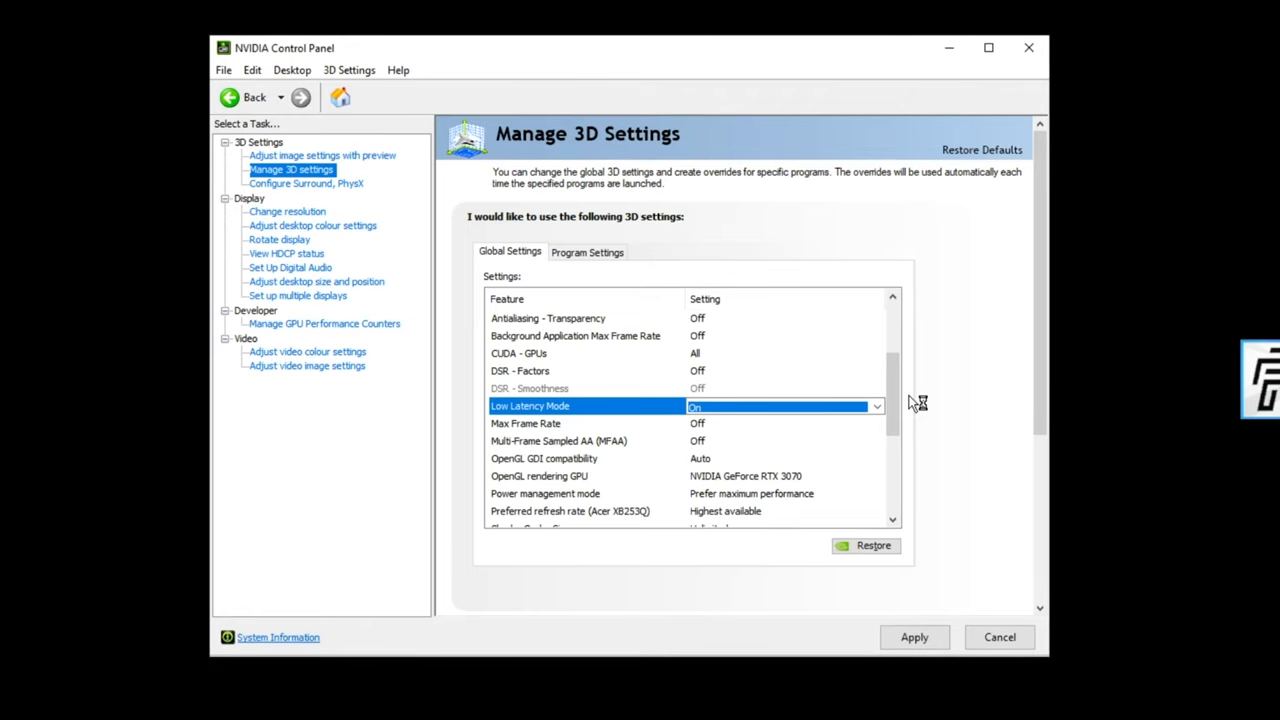
pyautogui.moveTo(910, 403)
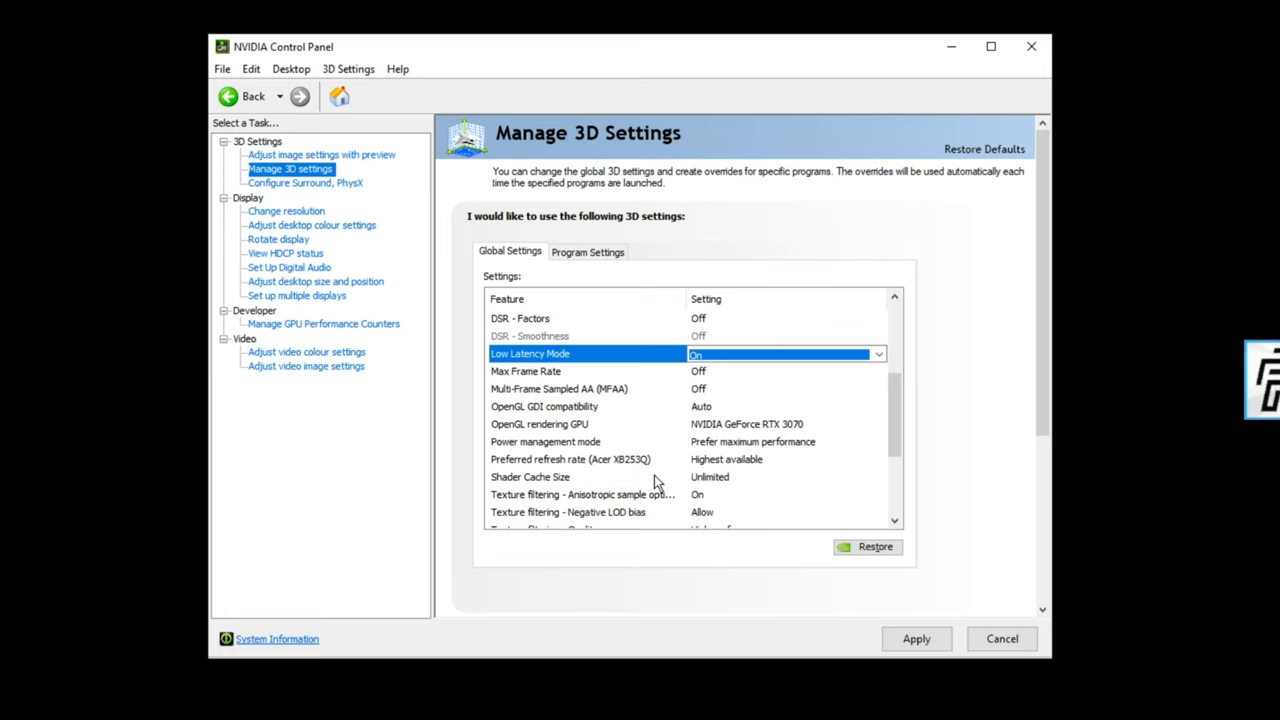
pyautogui.scroll(-3)
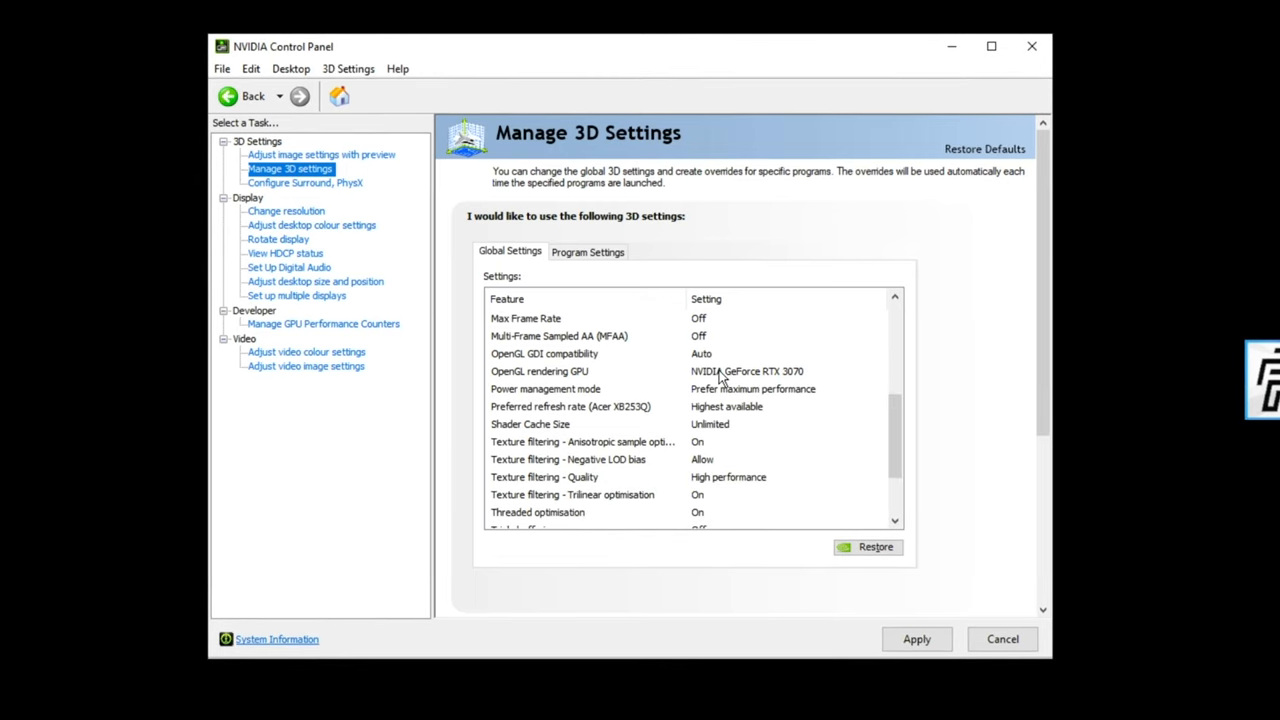
pyautogui.scroll(-3)
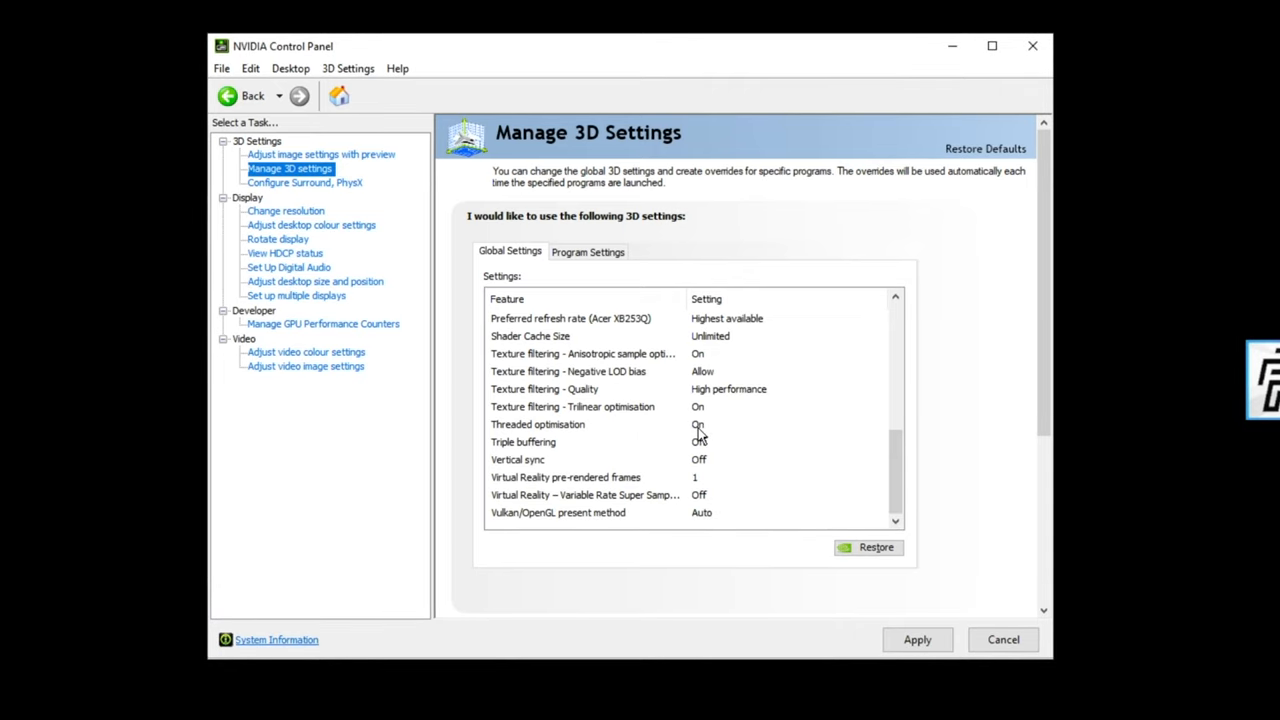
pyautogui.click(698, 442)
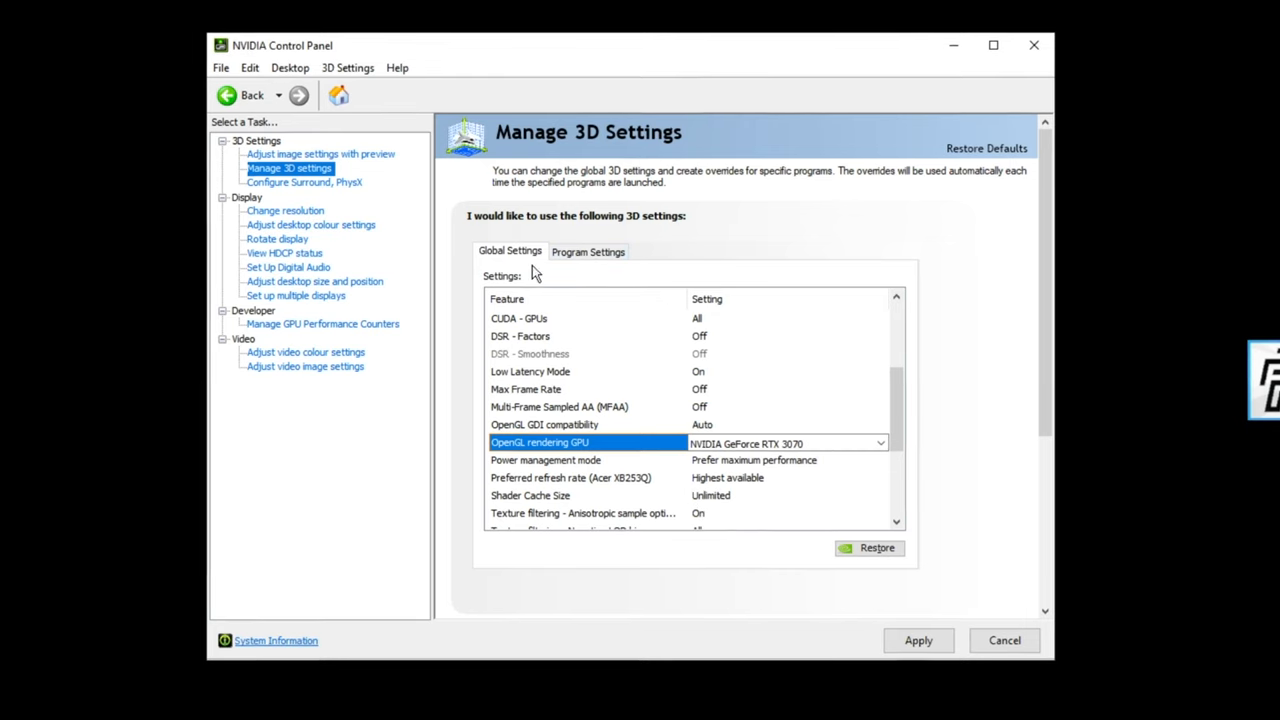
pyautogui.click(587, 251)
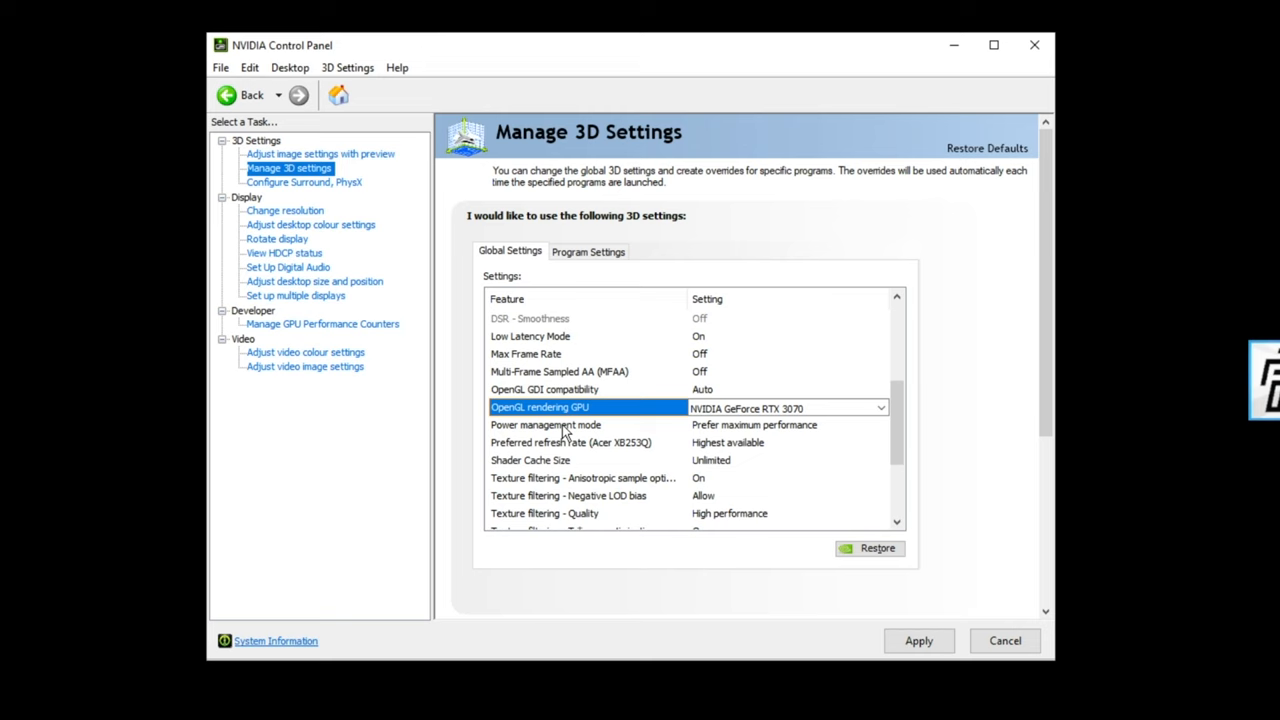
pyautogui.scroll(-3)
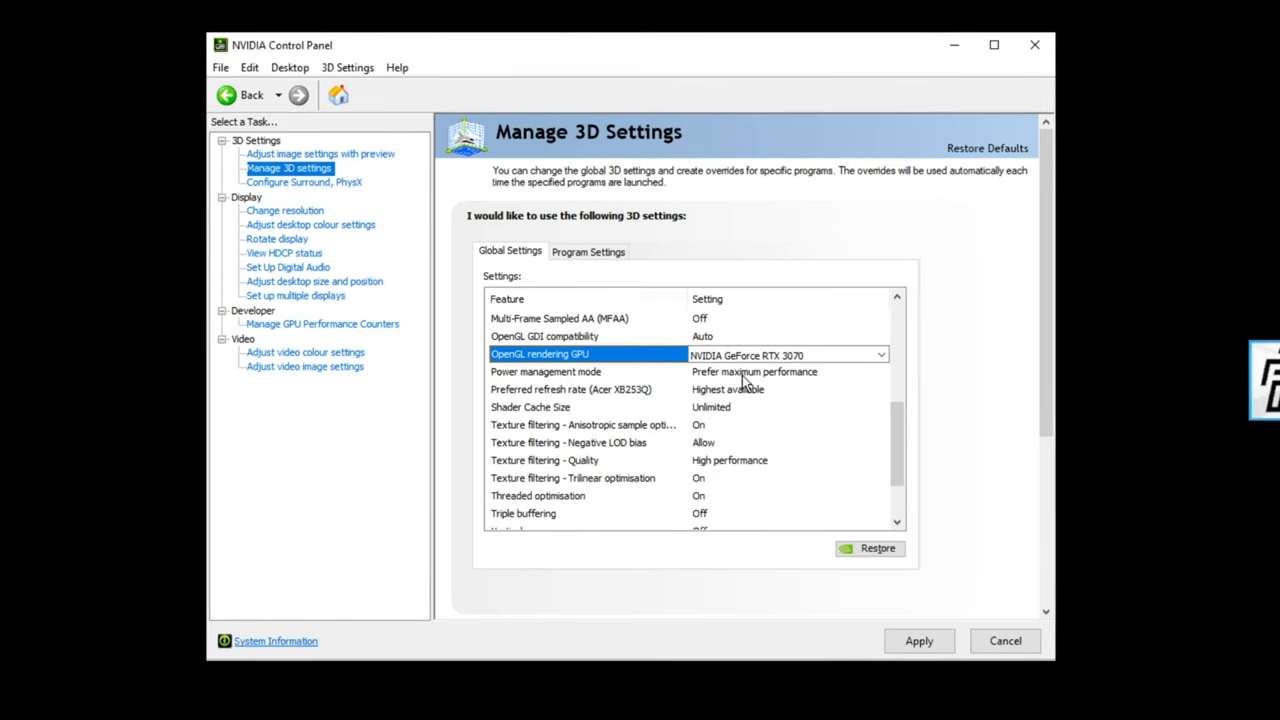
pyautogui.click(546, 371)
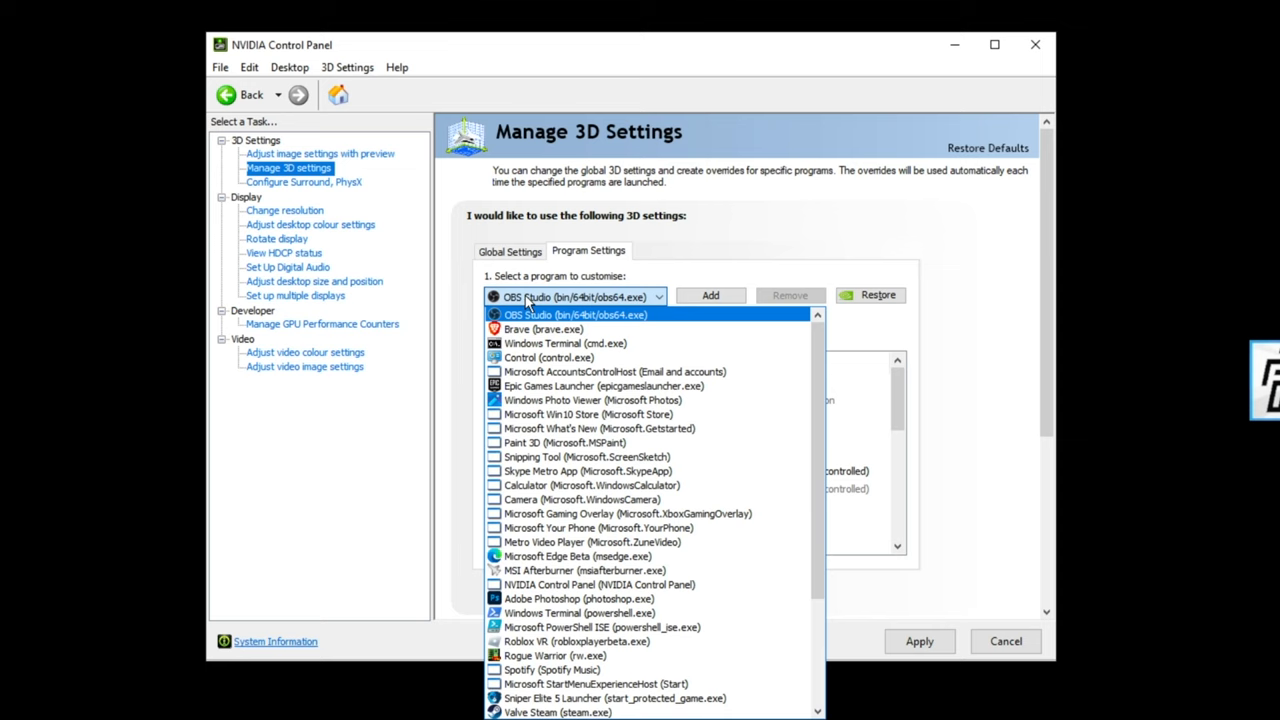
pyautogui.click(509, 251)
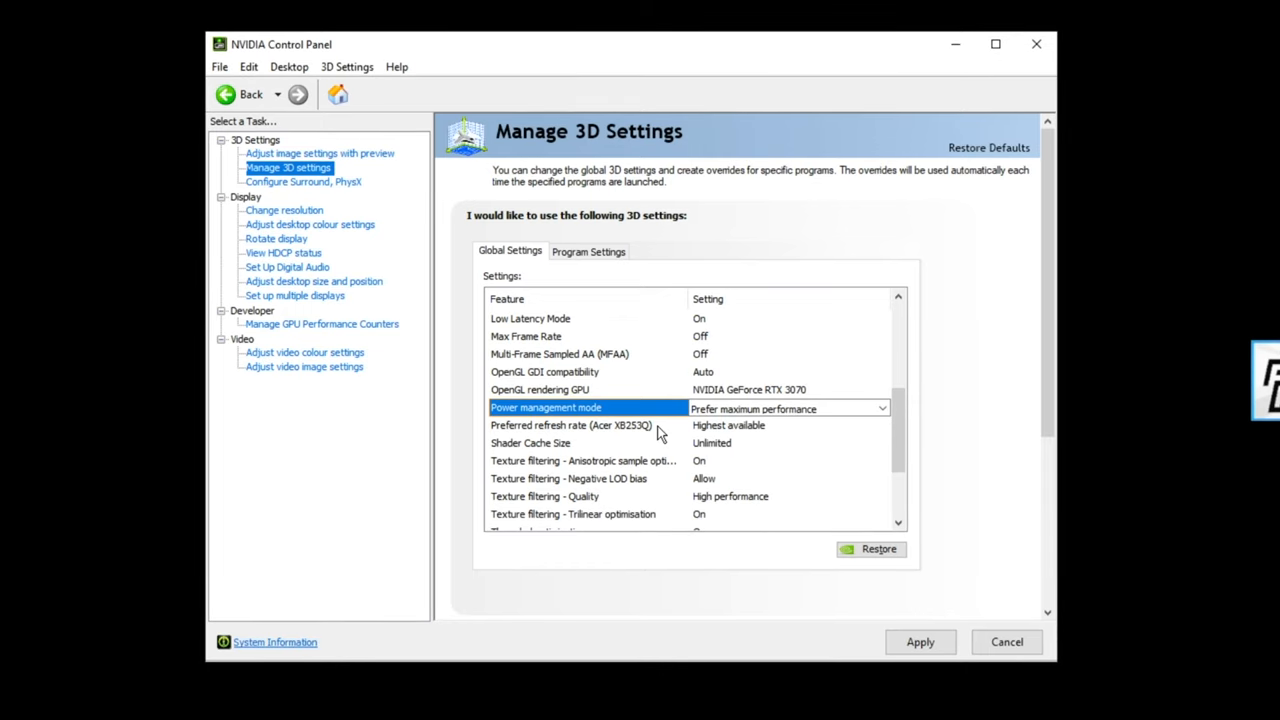
pyautogui.scroll(-3)
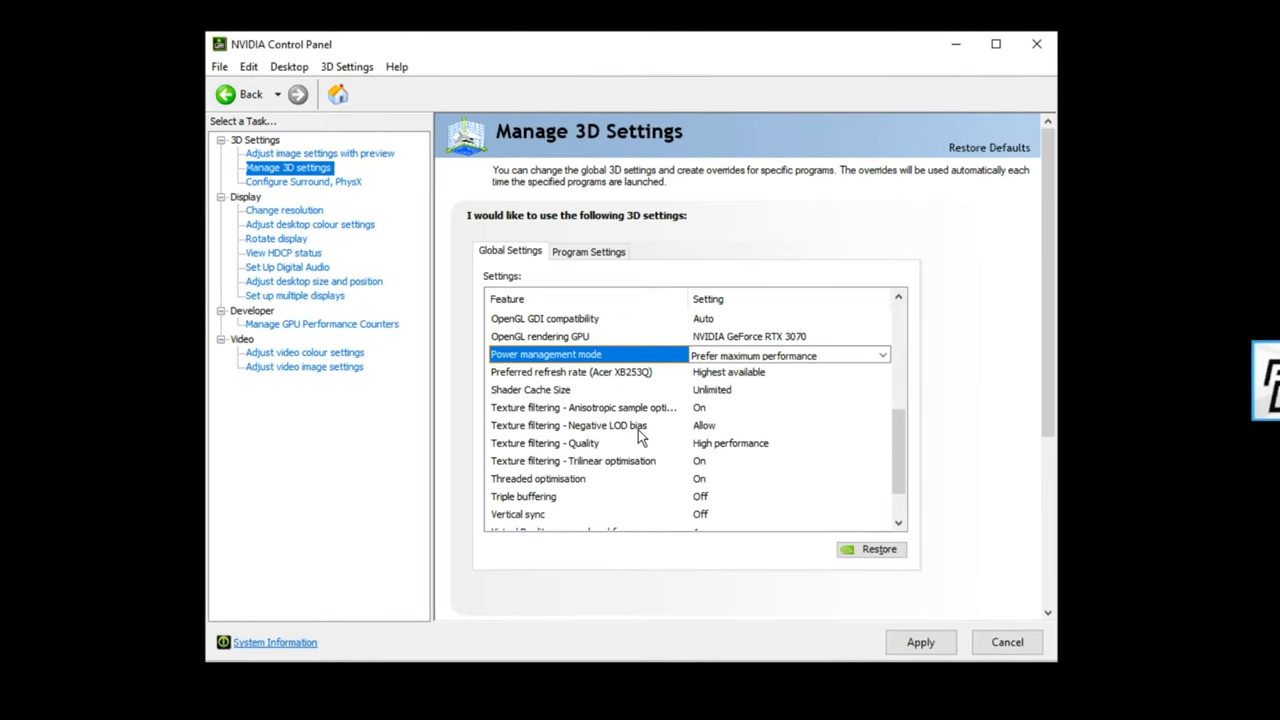
pyautogui.moveTo(535, 415)
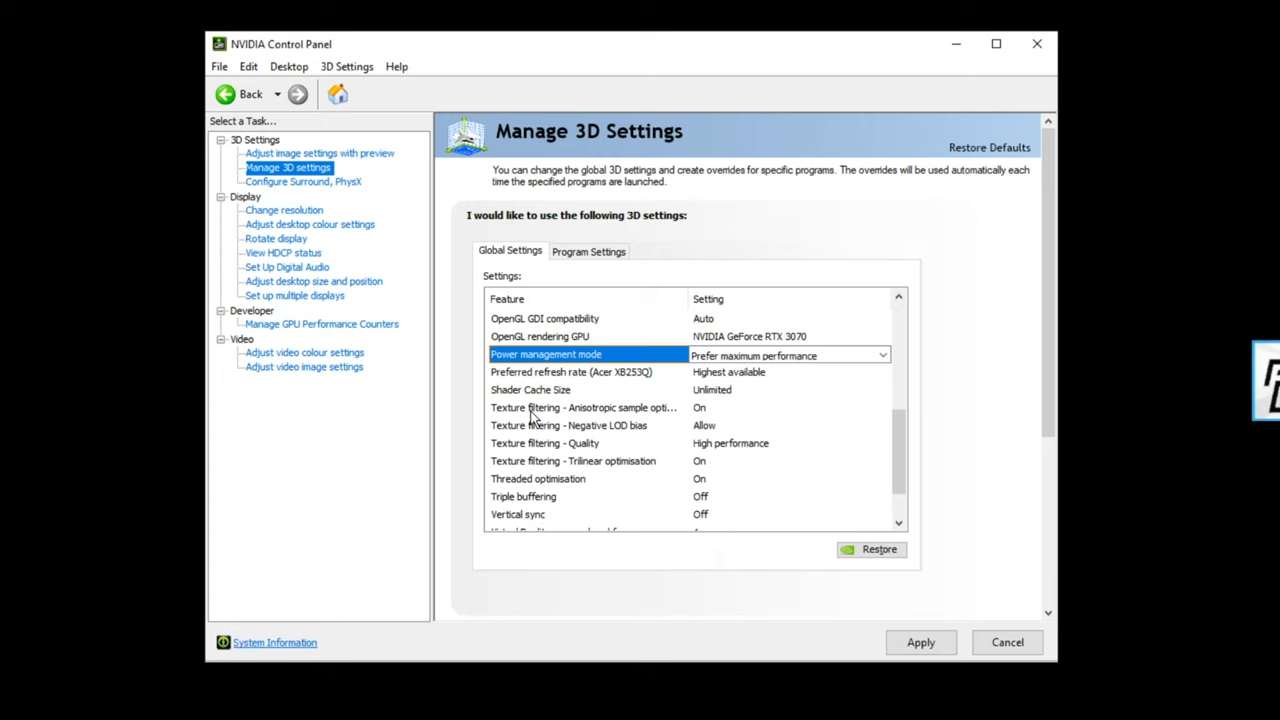
pyautogui.scroll(-3)
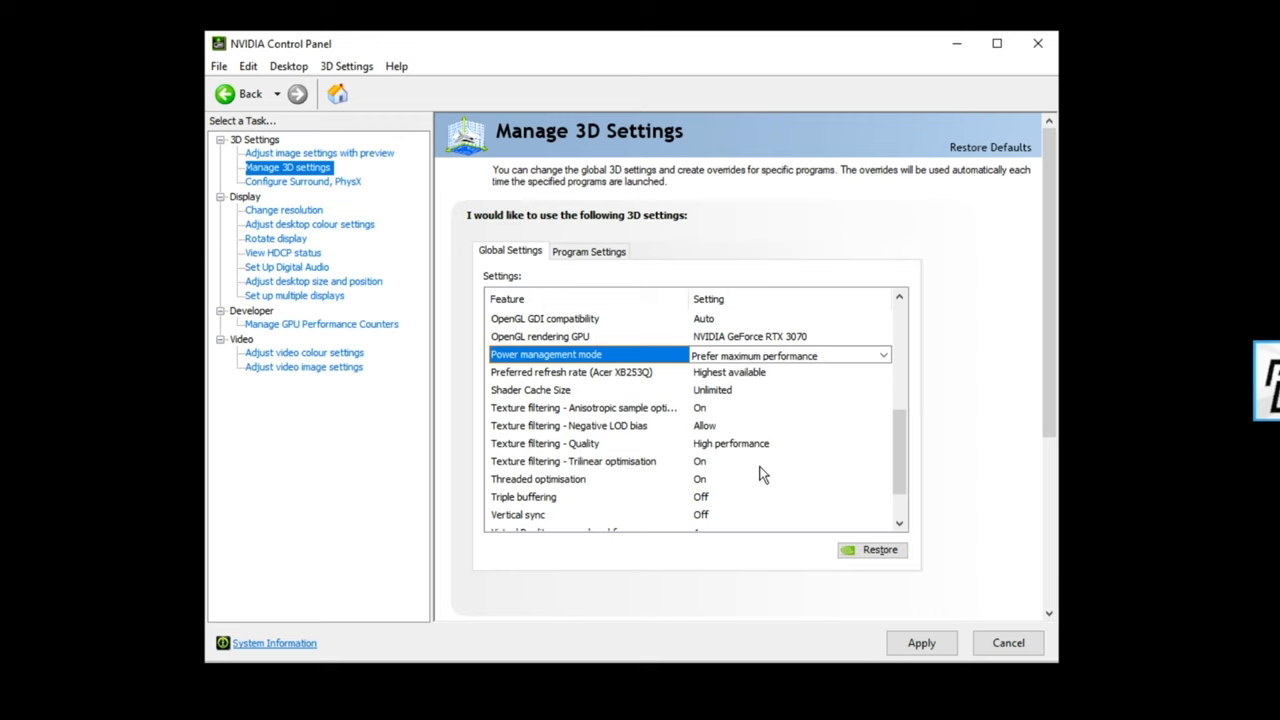
pyautogui.moveTo(548, 488)
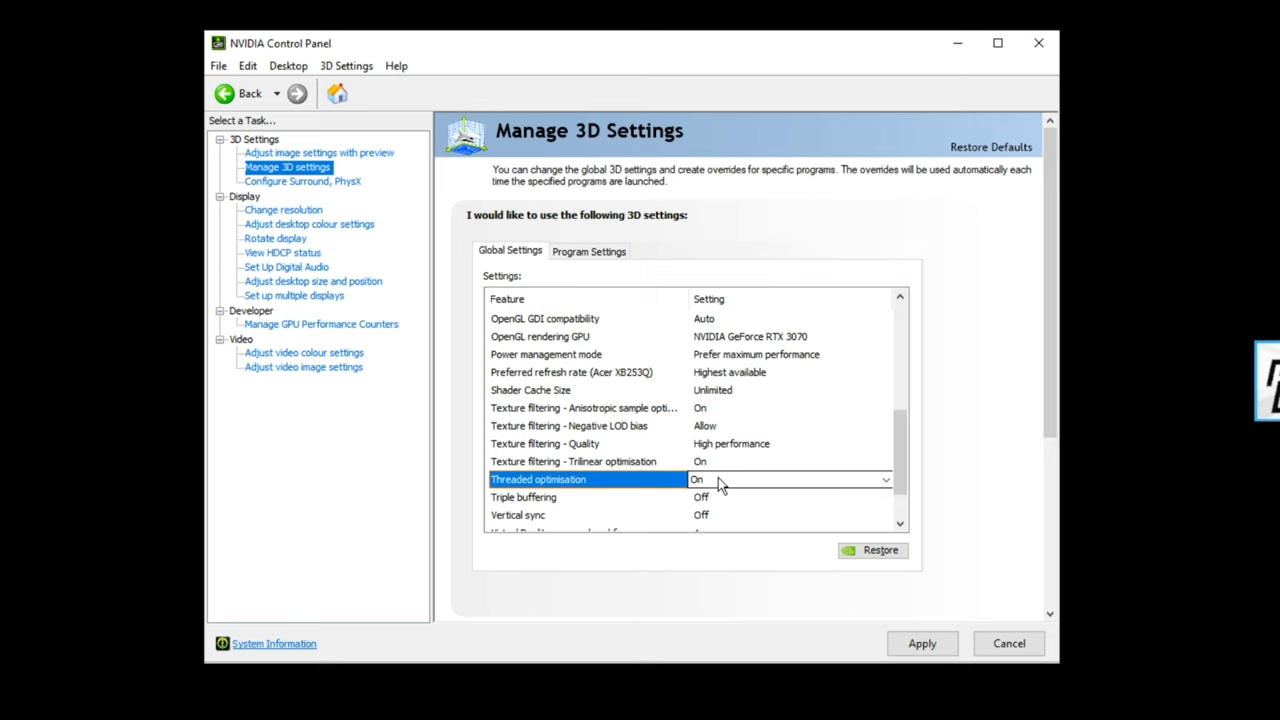
pyautogui.scroll(-3)
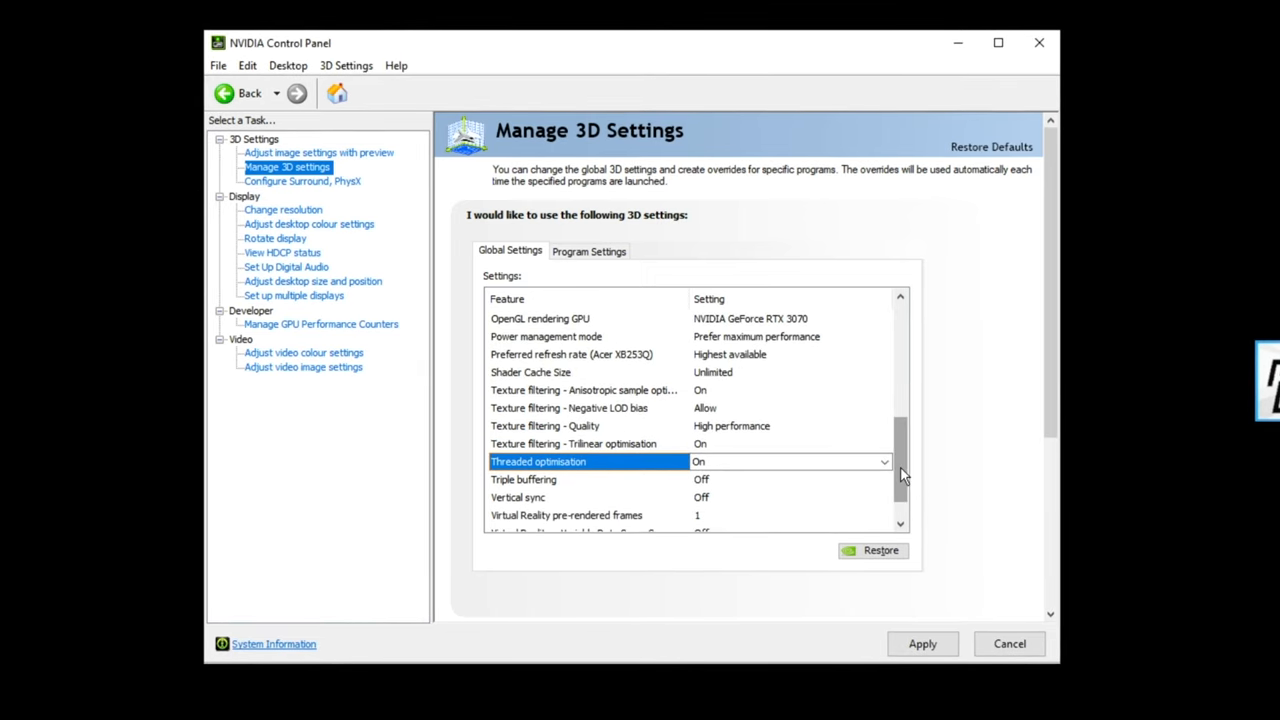
# - Go to Configure Surround, PhysX and check the Desktop menu without changing anything
pyautogui.click(303, 181)
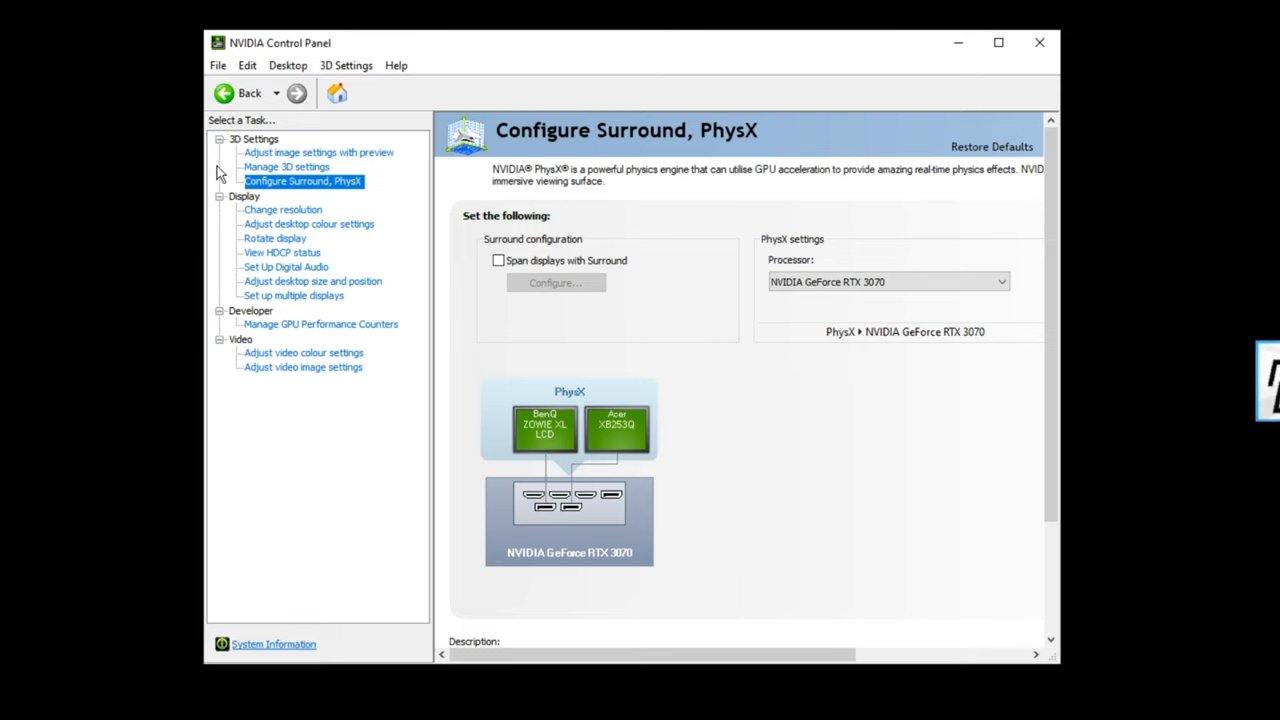
pyautogui.click(287, 65)
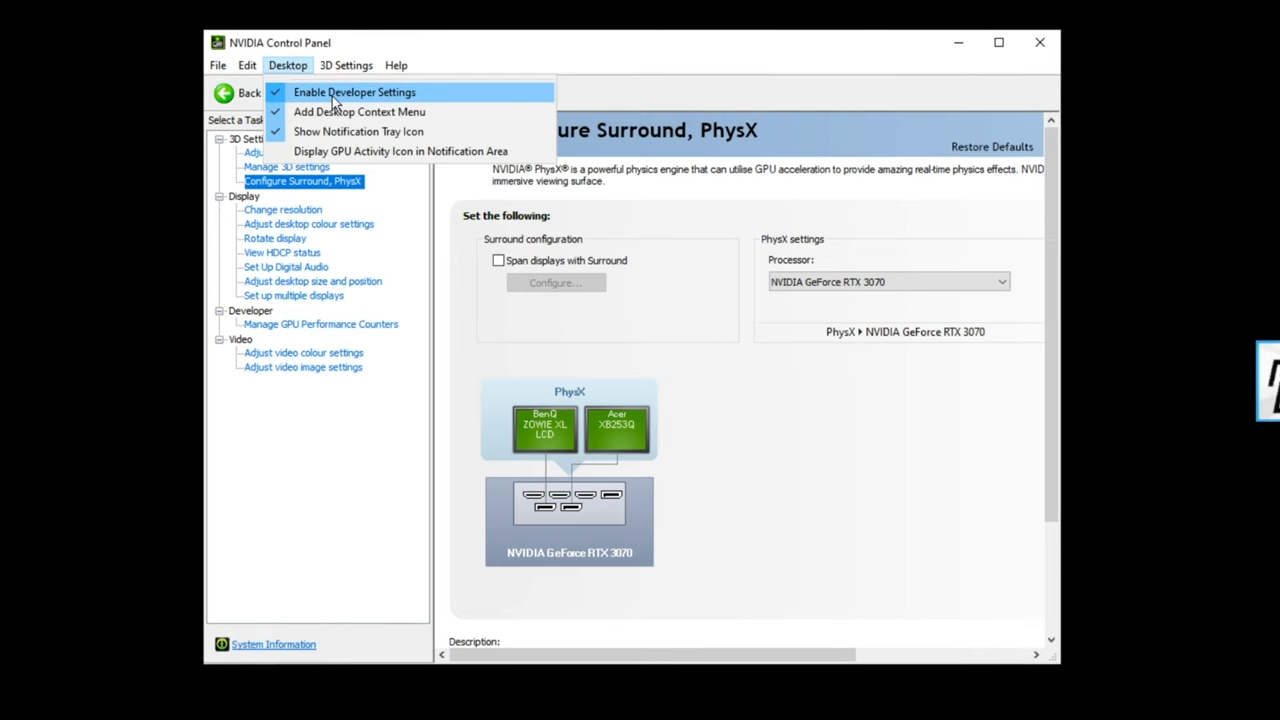
pyautogui.click(354, 91)
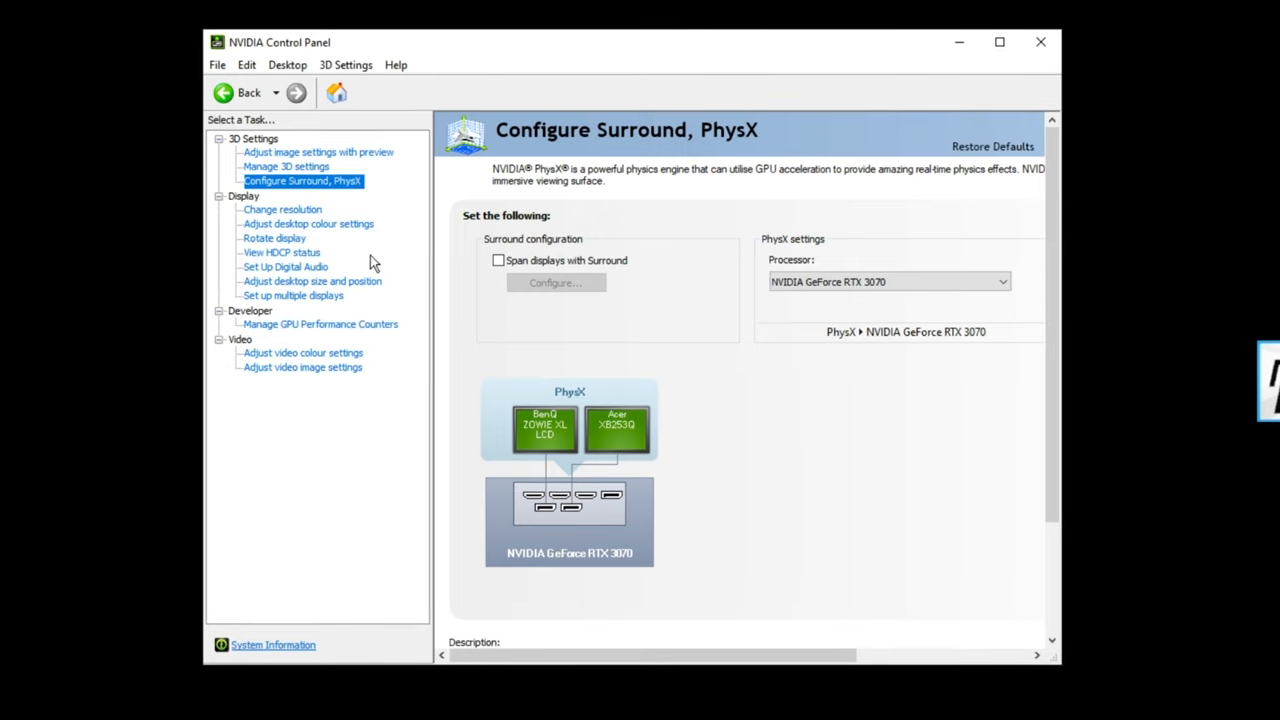
# - Keep the PhysX processor on the NVIDIA GeForce RTX 3070
pyautogui.click(888, 281)
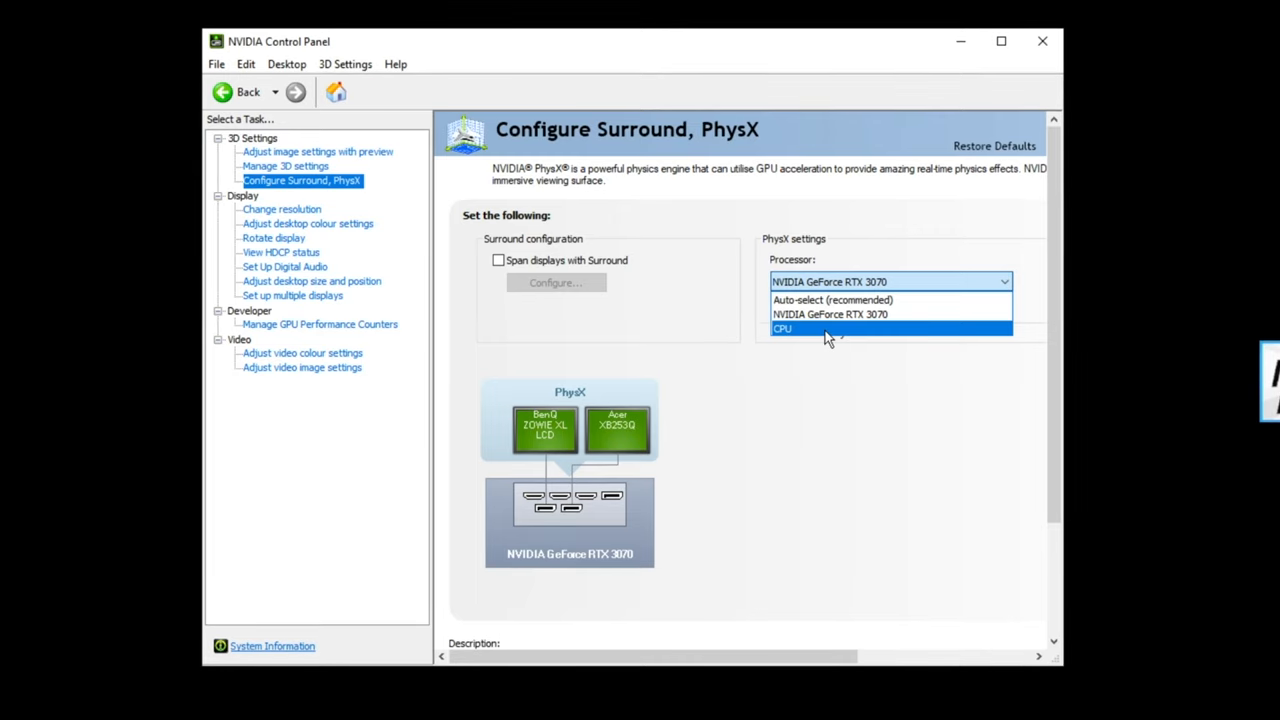
pyautogui.moveTo(833, 300)
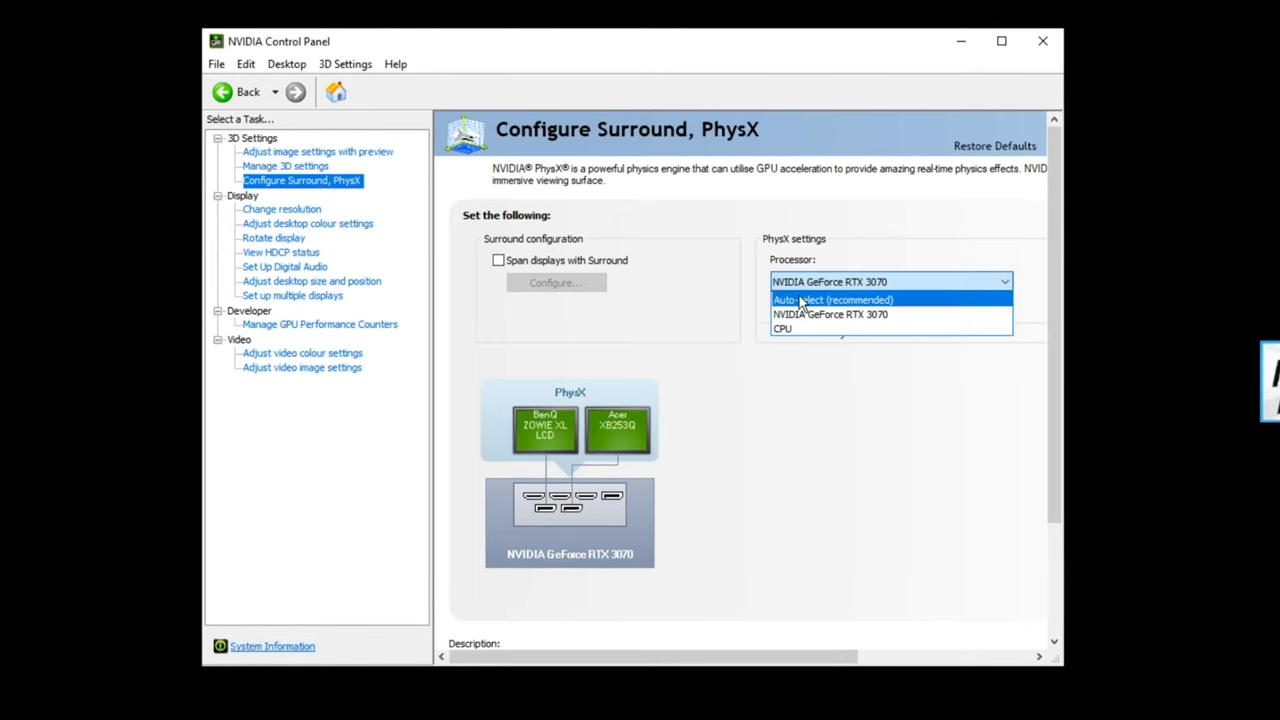
pyautogui.click(830, 314)
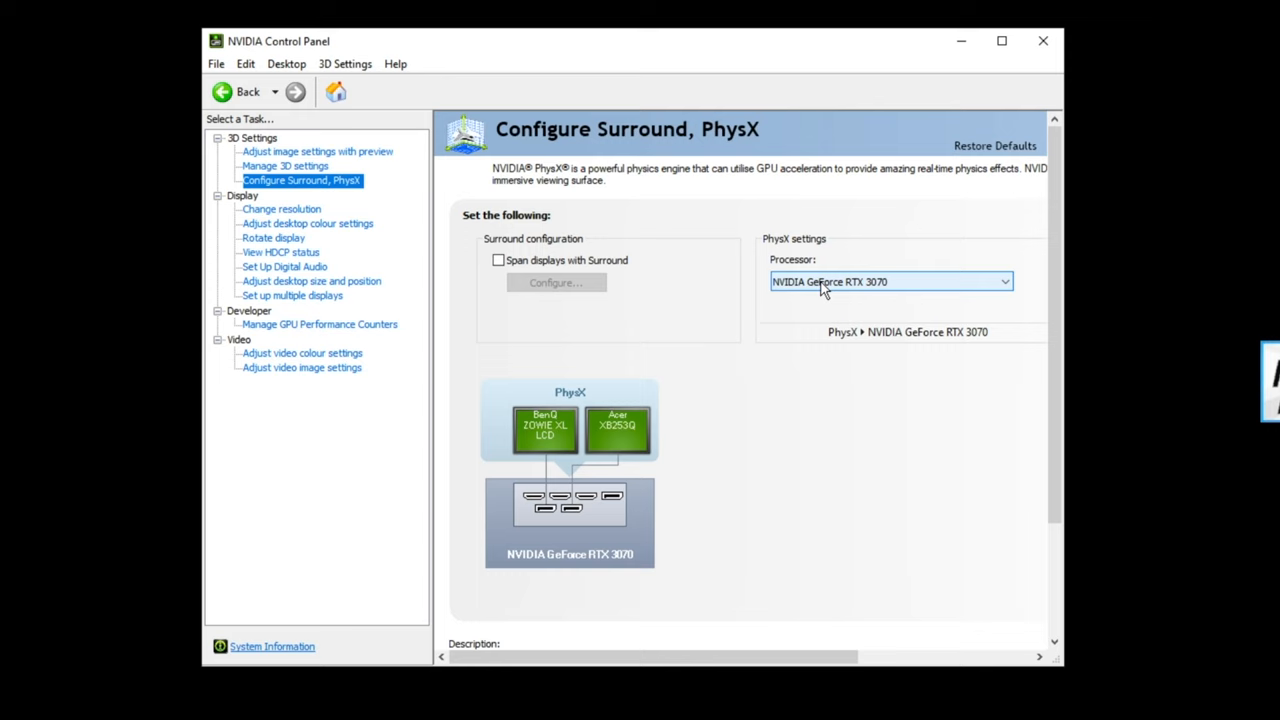
pyautogui.click(319, 324)
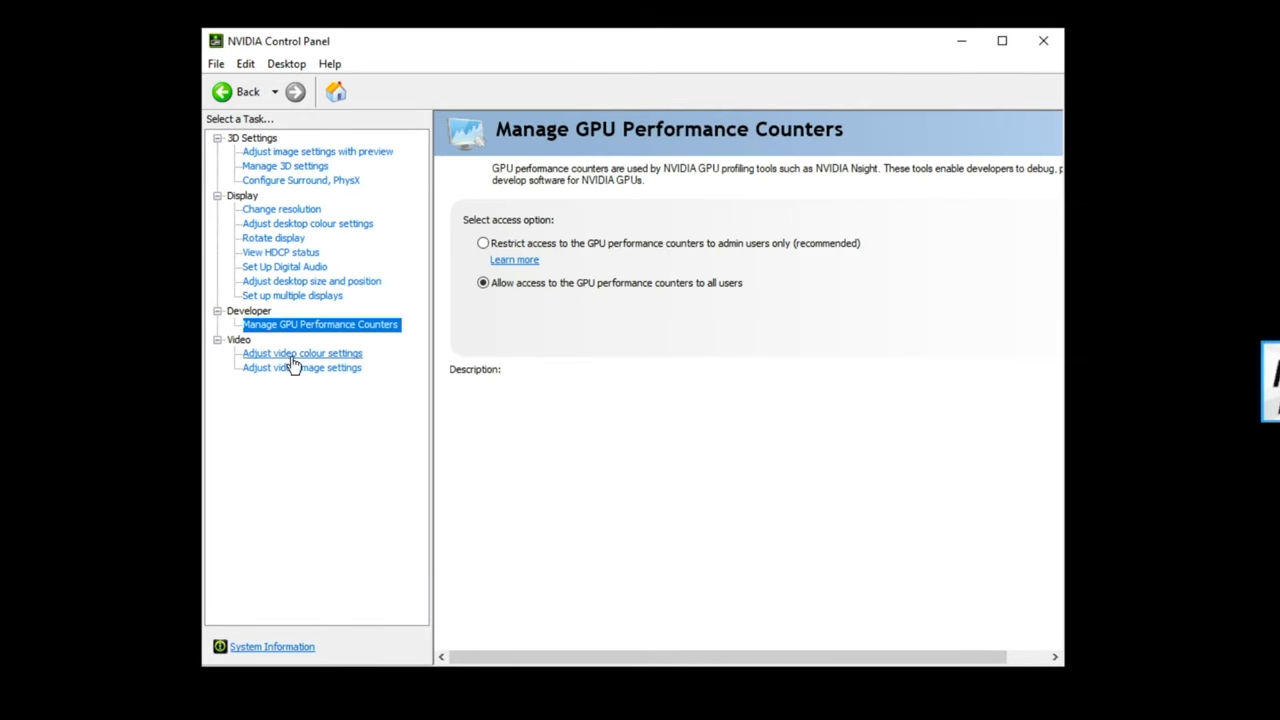
# - Allow all users access to the GPU performance counters
pyautogui.click(483, 282)
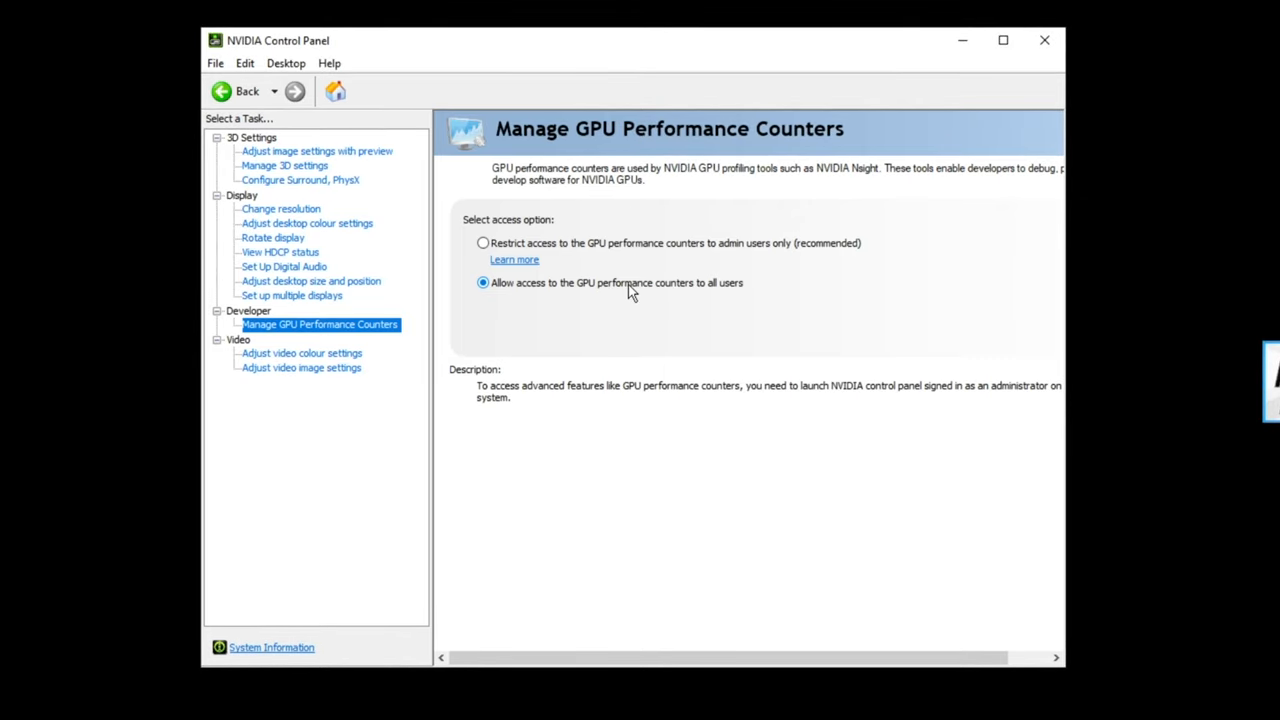
pyautogui.moveTo(668, 316)
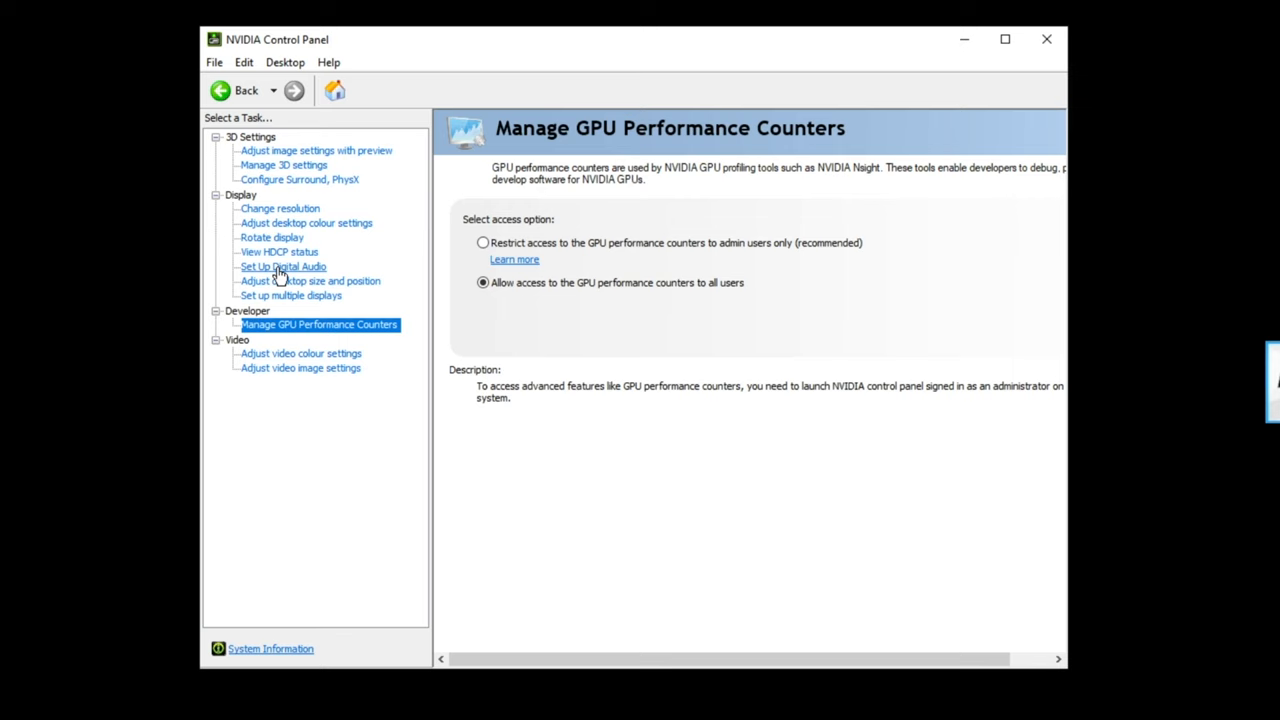
pyautogui.click(306, 222)
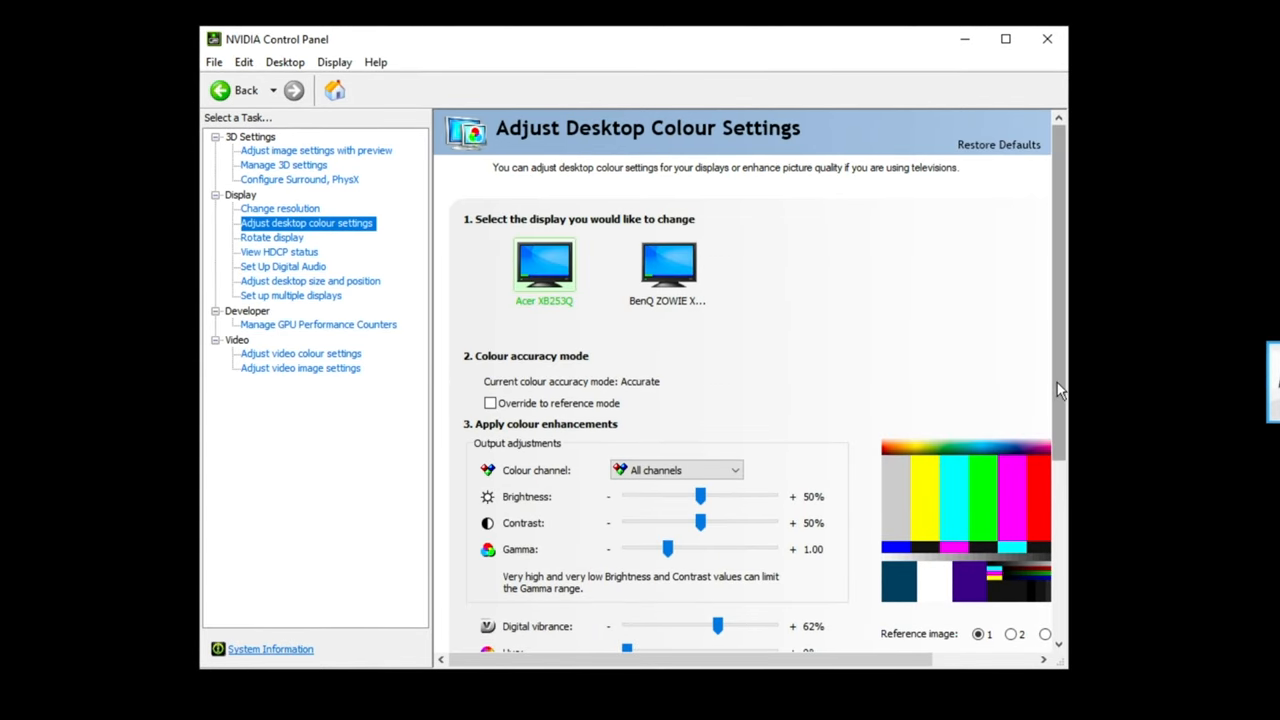
# - Reveal the Acer XB253Q's brightness, contrast, gamma and 62% digital vibrance sliders
pyautogui.scroll(-3)
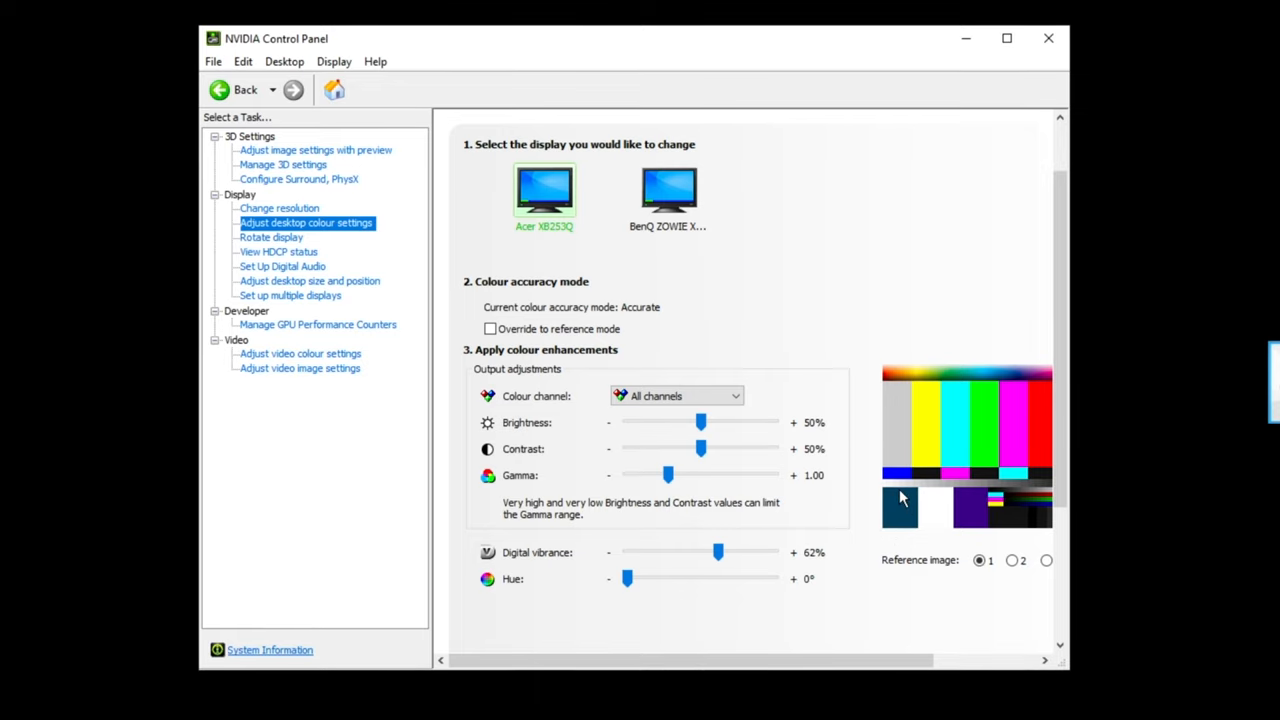
pyautogui.moveTo(880, 445)
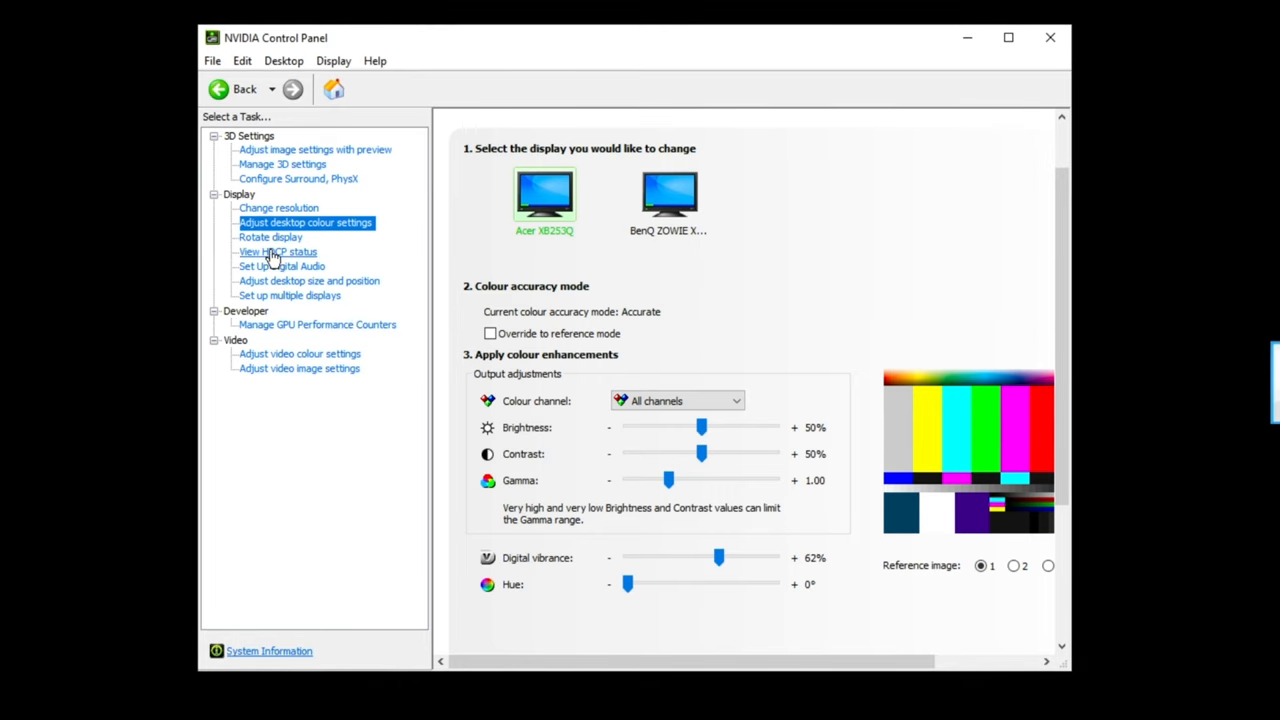
# - Go to Adjust desktop size and position under Display
pyautogui.click(281, 266)
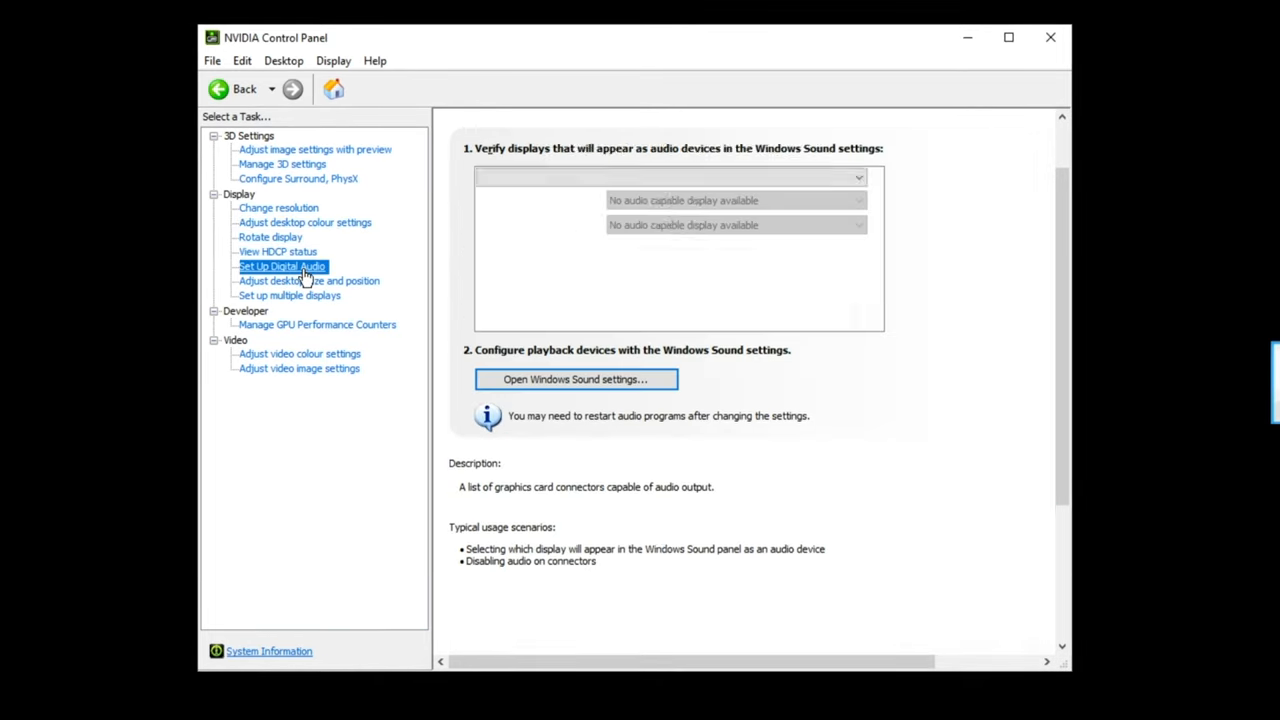
pyautogui.click(309, 281)
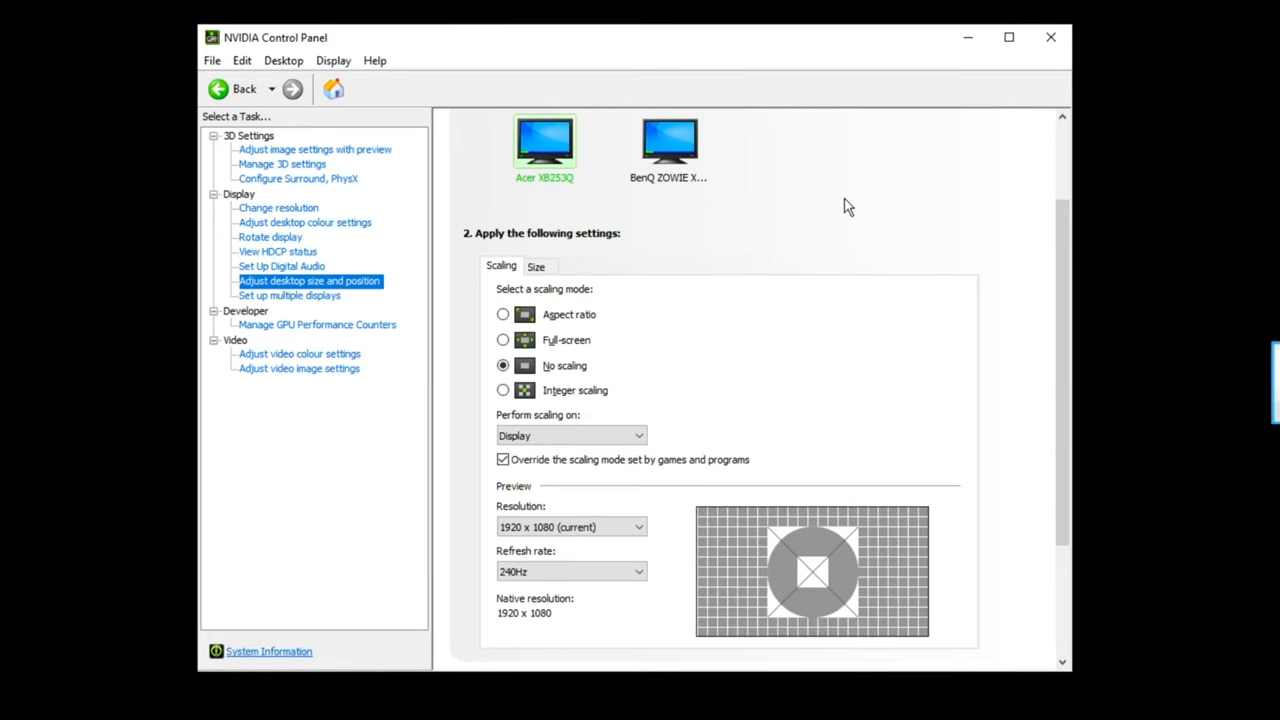
pyautogui.moveTo(810, 138)
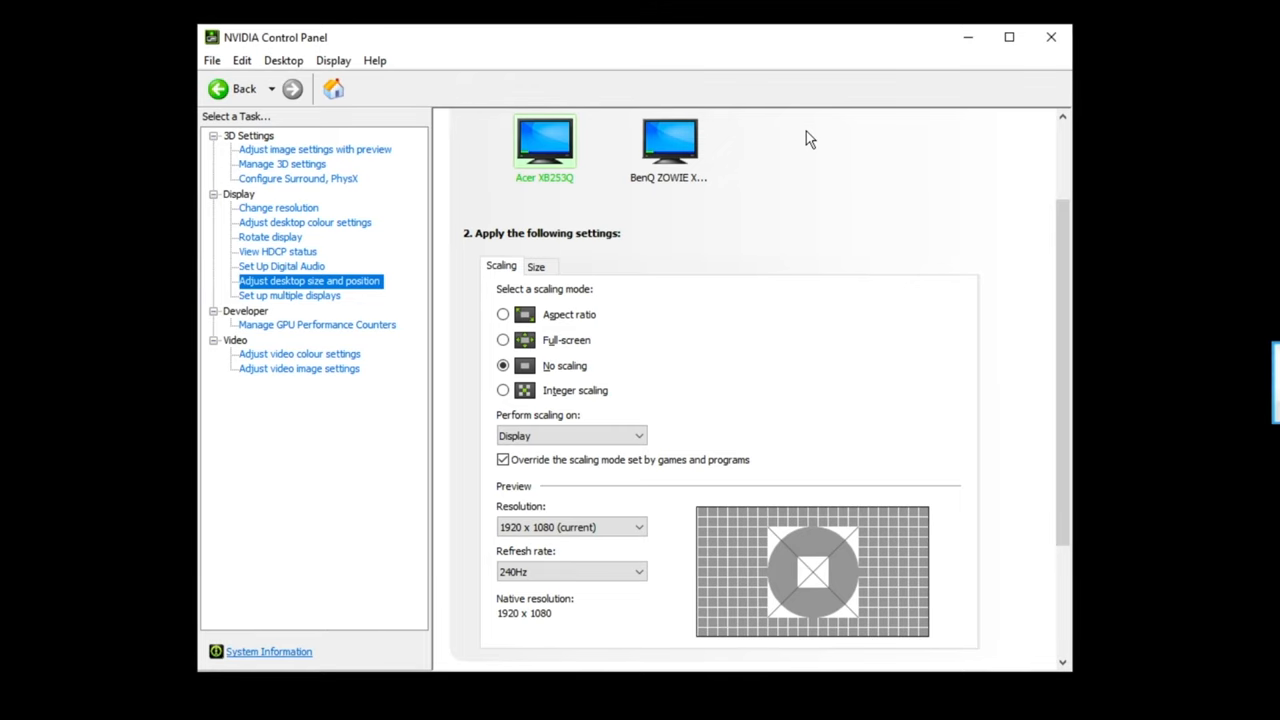
pyautogui.moveTo(563, 380)
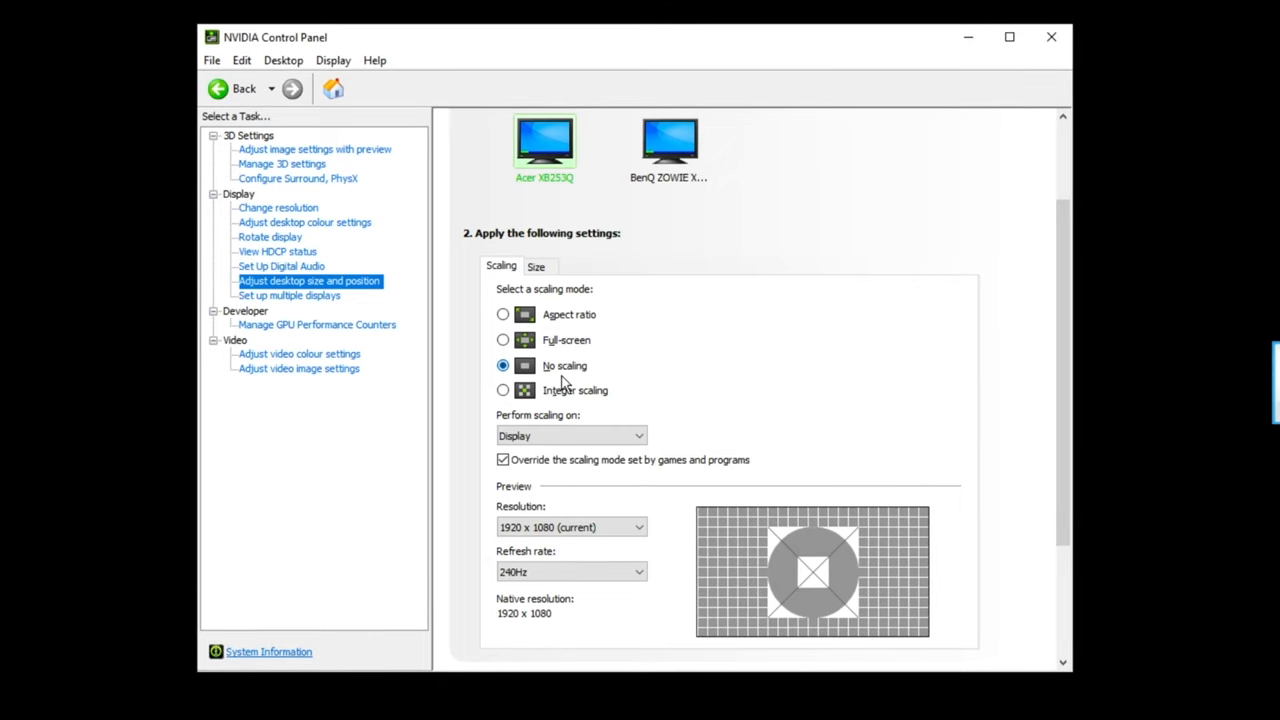
pyautogui.scroll(-3)
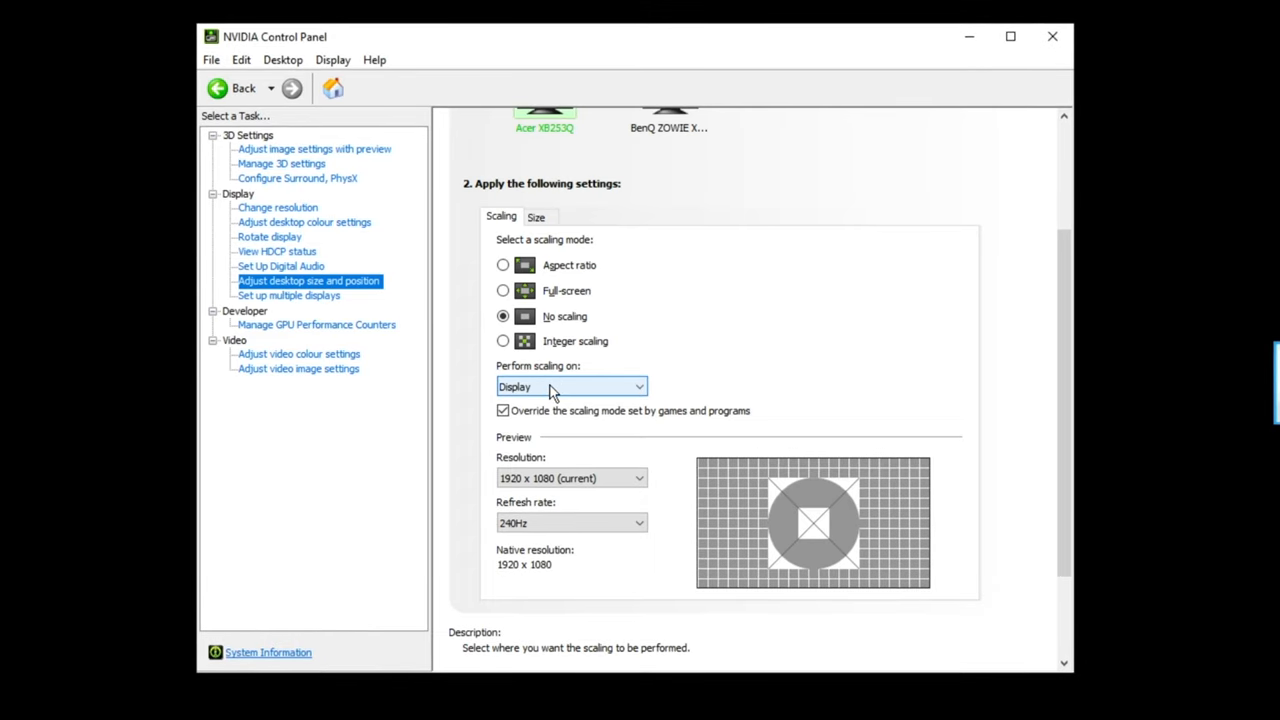
pyautogui.moveTo(650, 320)
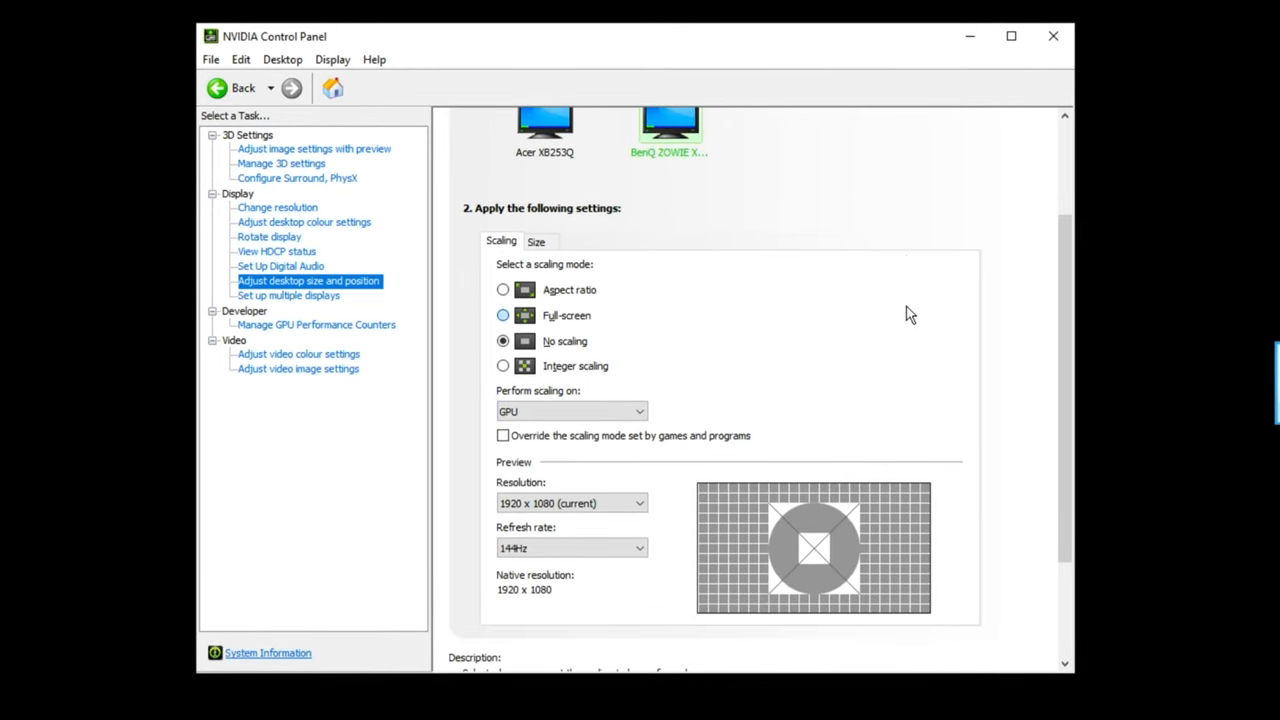
# - Set the Acer XB253Q to perform scaling on the display, overriding game scaling modes
pyautogui.click(570, 411)
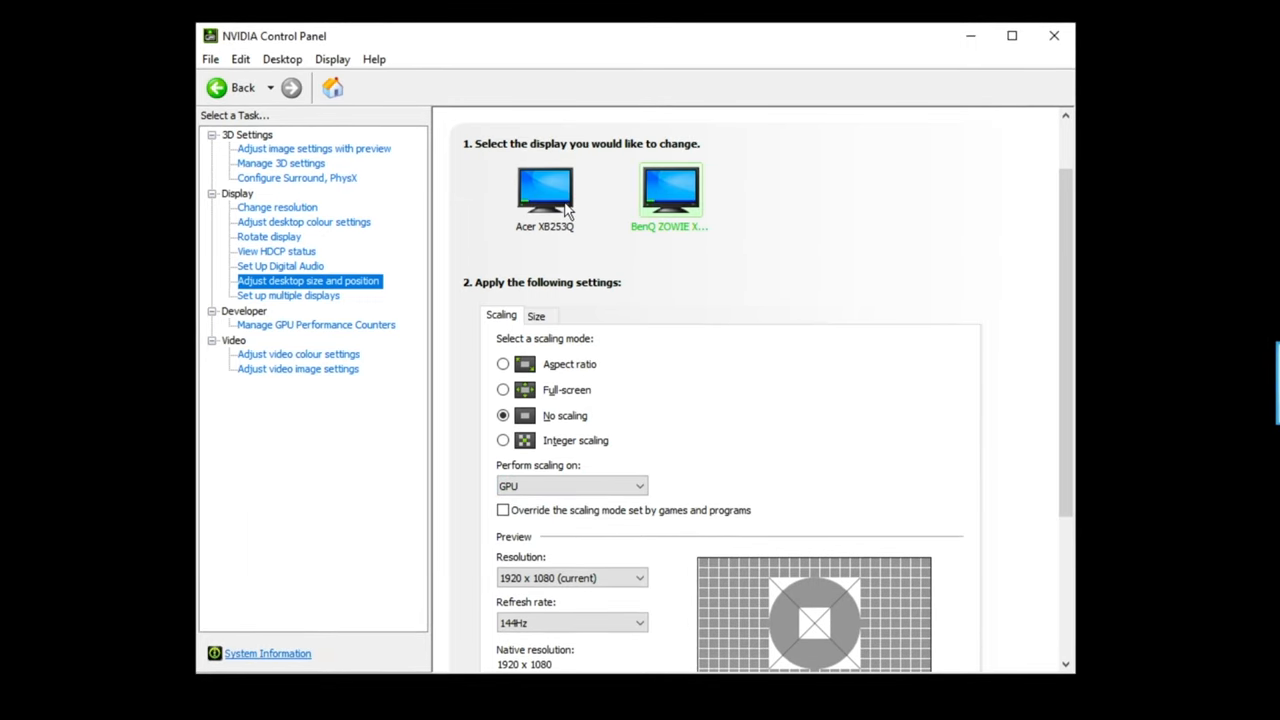
pyautogui.moveTo(548, 192)
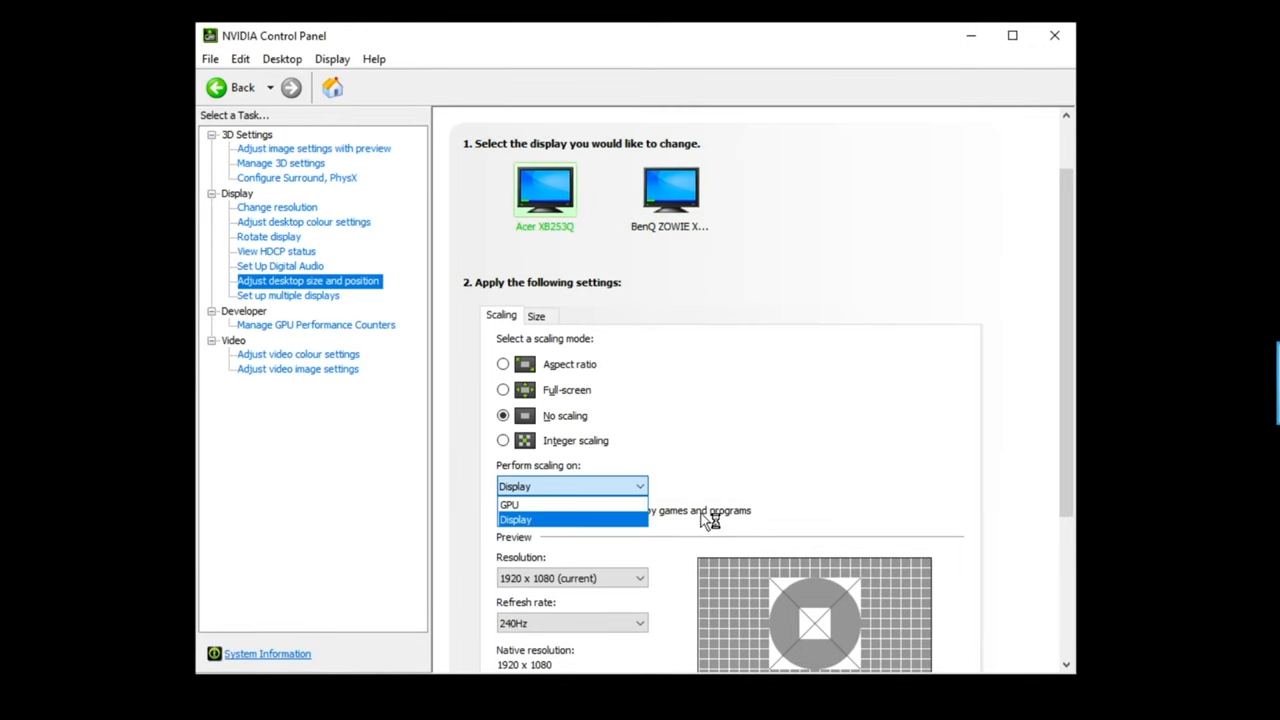
pyautogui.click(516, 519)
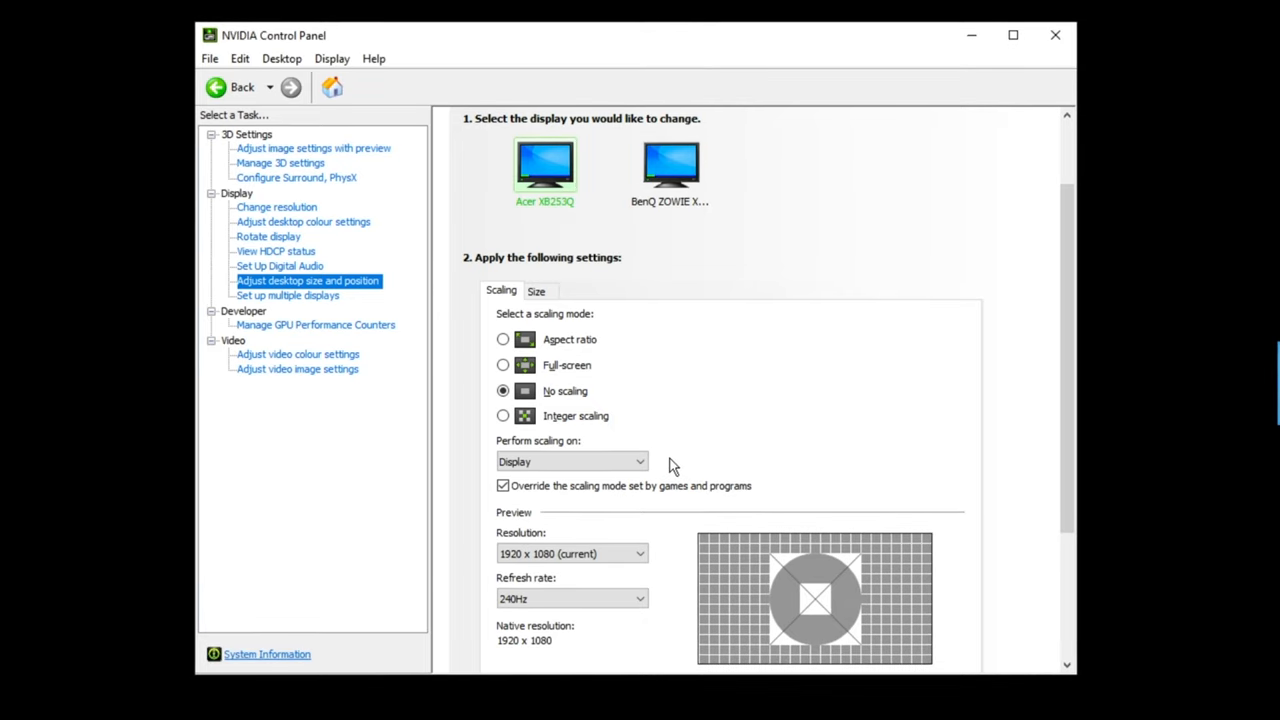
pyautogui.scroll(-3)
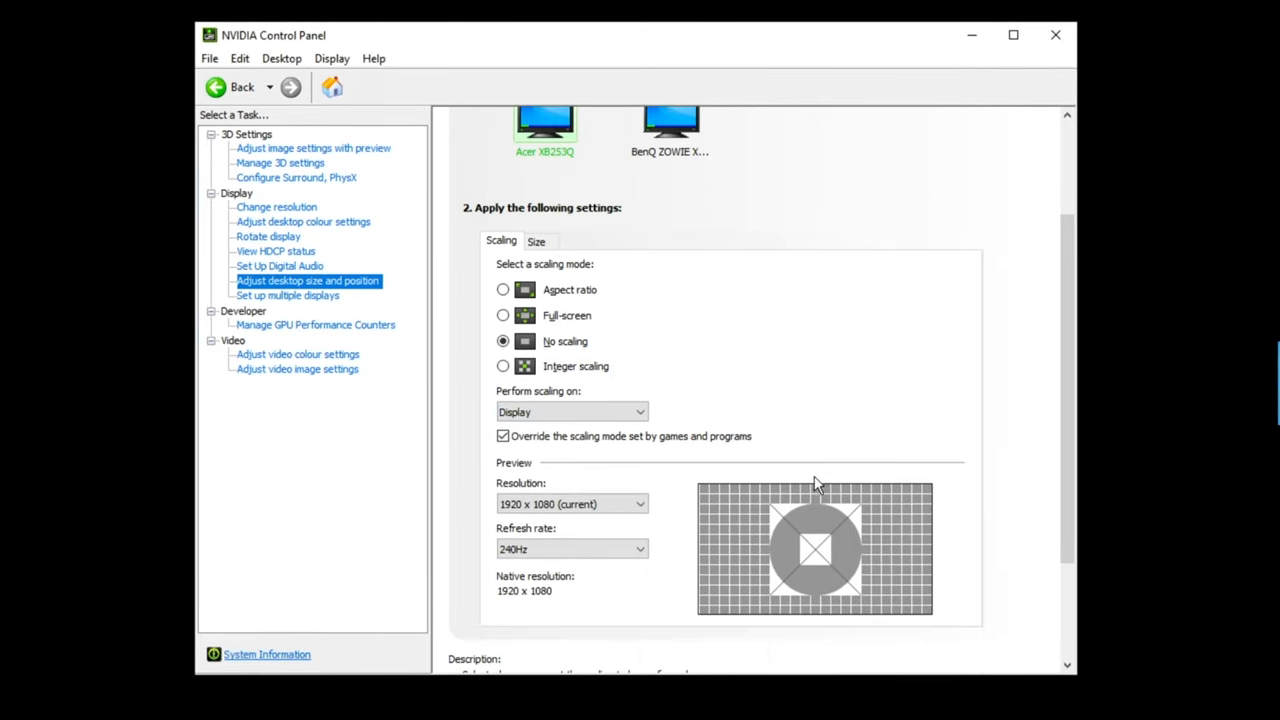
pyautogui.moveTo(755, 453)
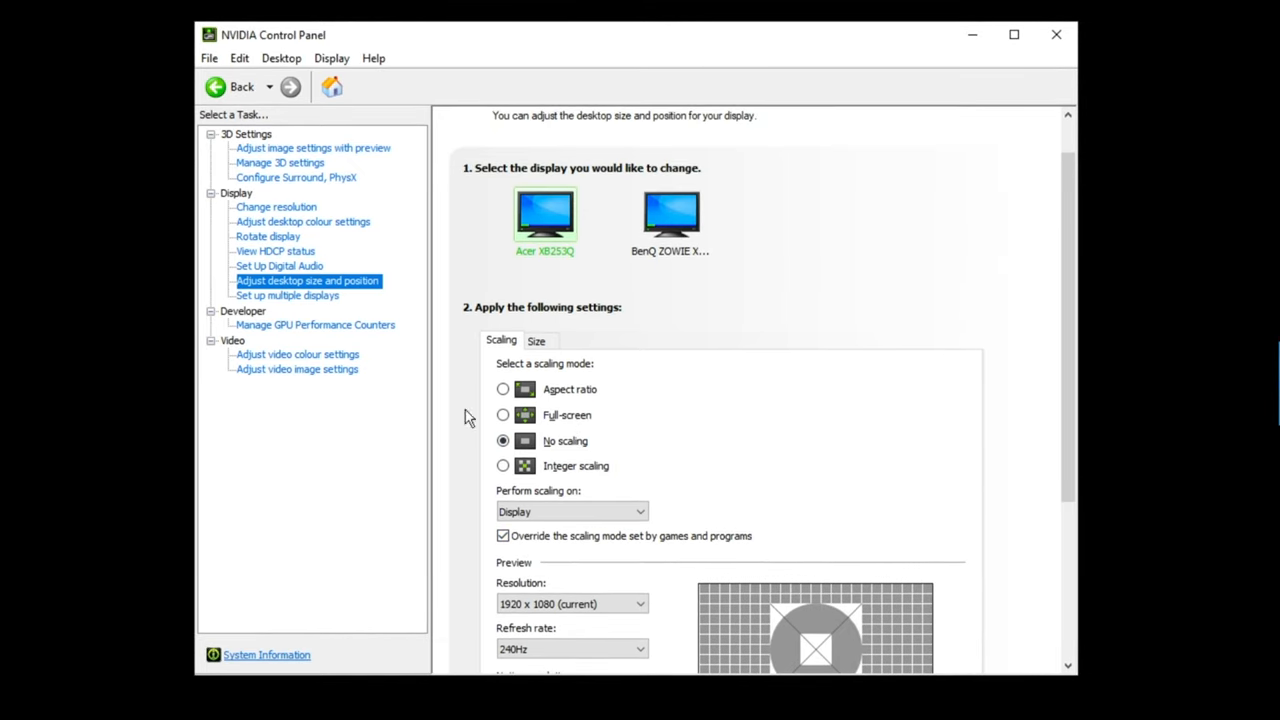
pyautogui.moveTo(334, 330)
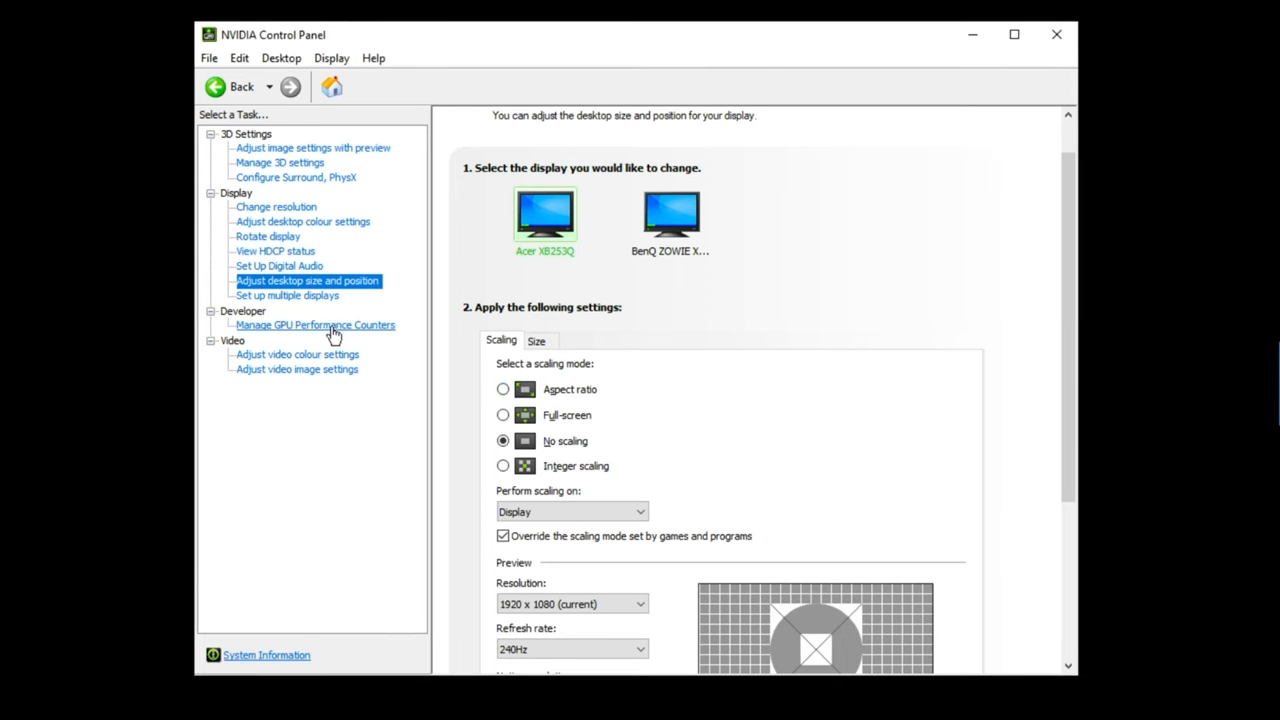
# - Review the video colour settings' Colour, Gamma and Advanced tabs
pyautogui.click(297, 354)
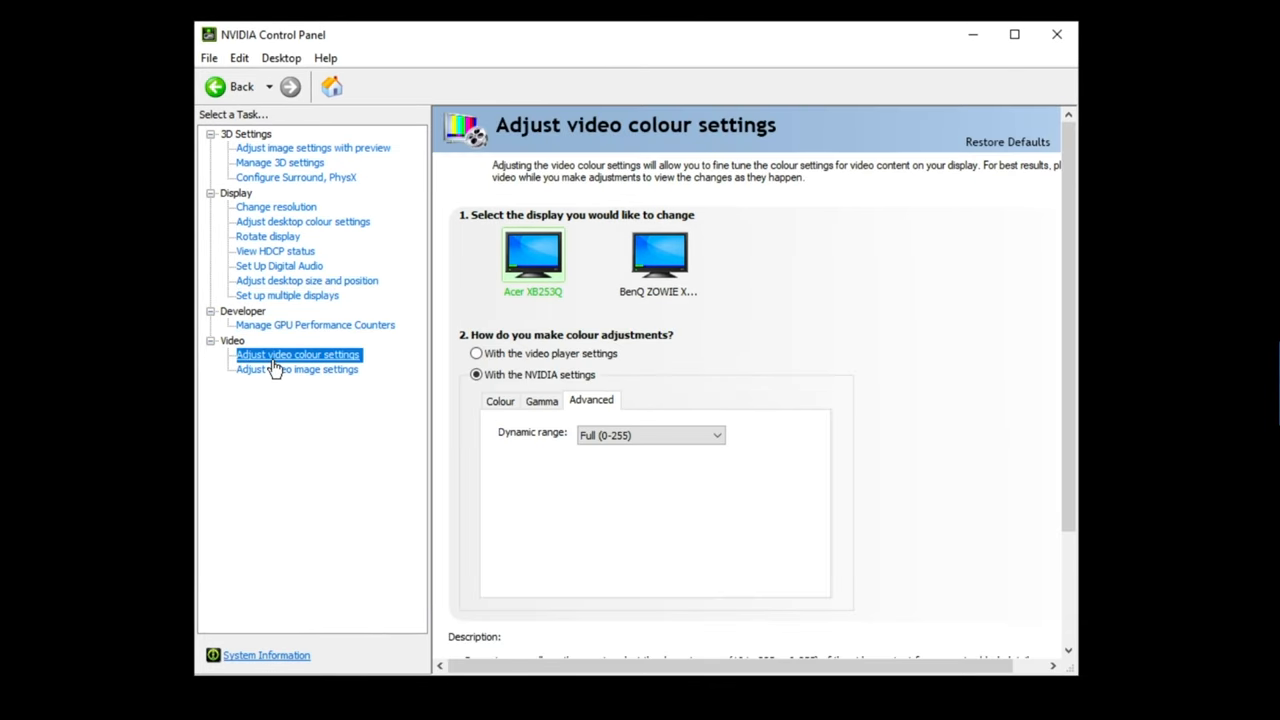
pyautogui.click(297, 369)
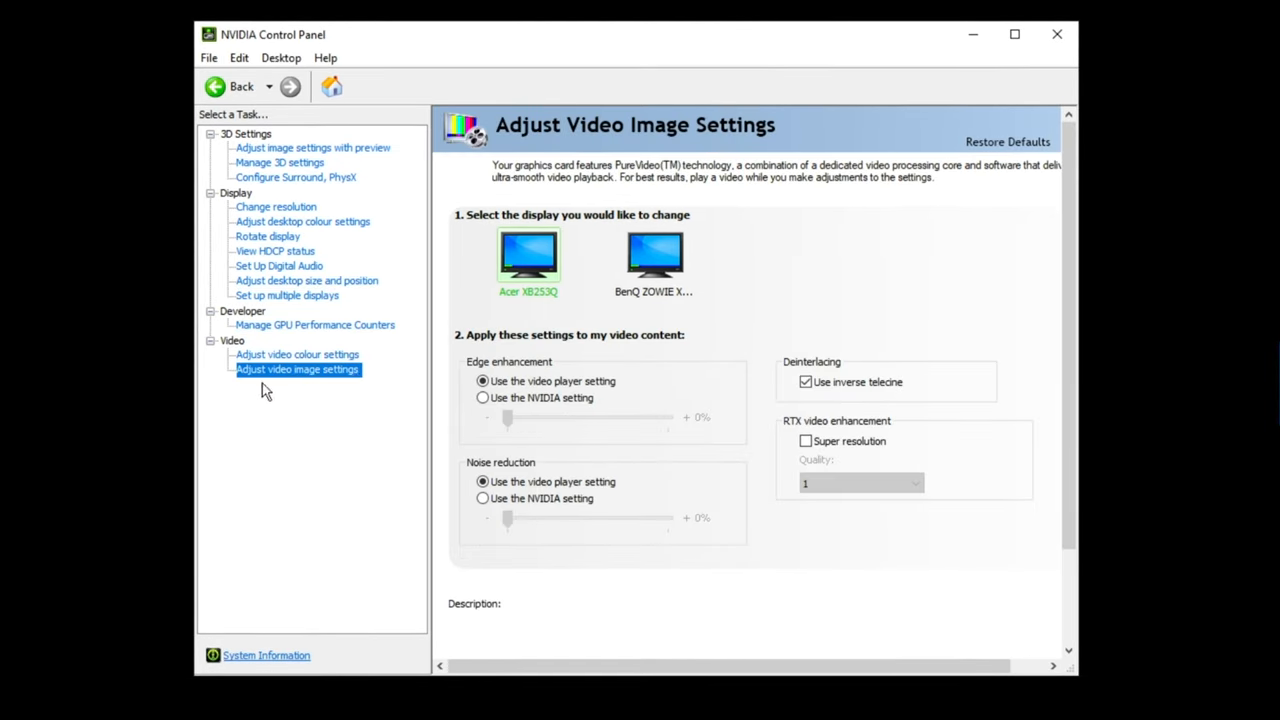
pyautogui.click(297, 354)
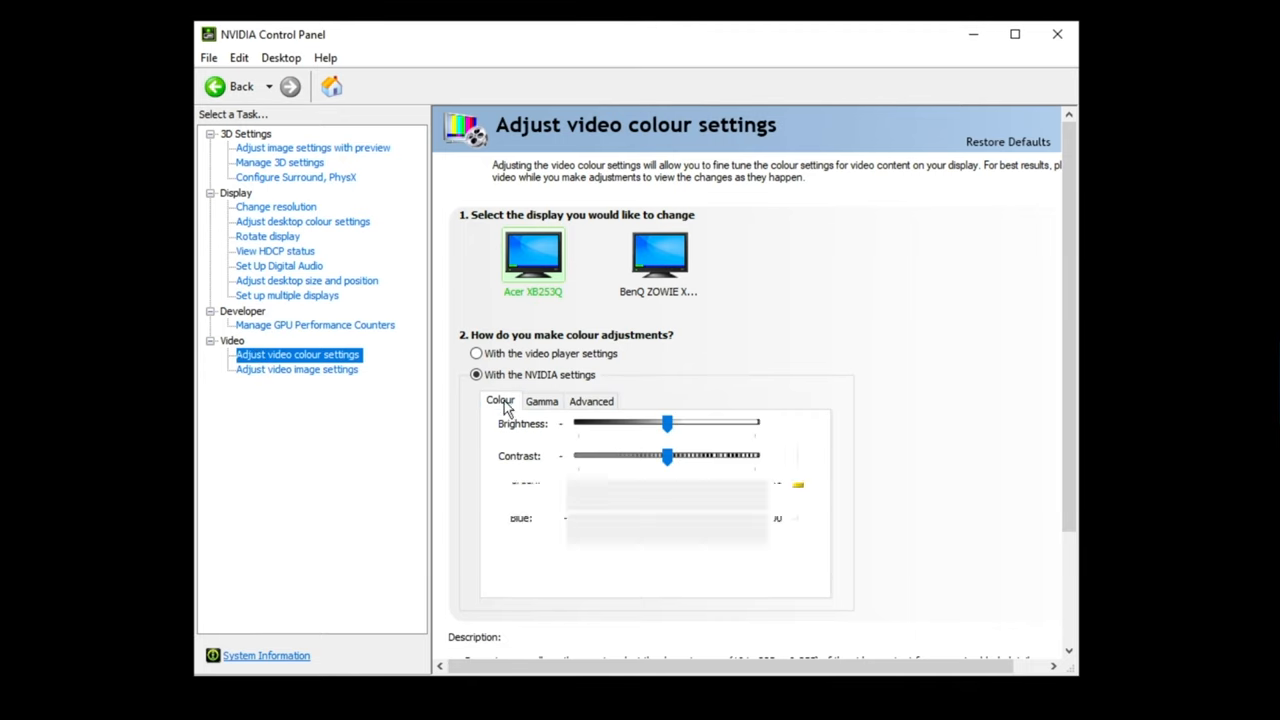
pyautogui.click(541, 400)
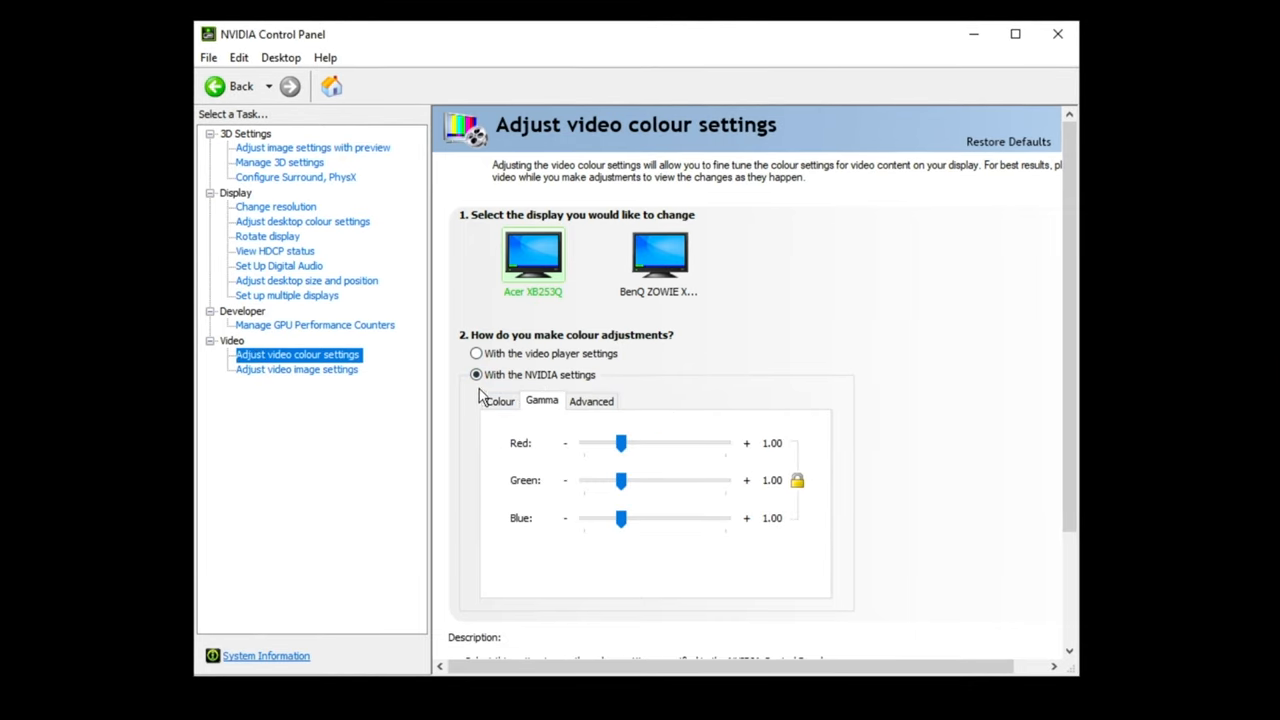
pyautogui.click(591, 400)
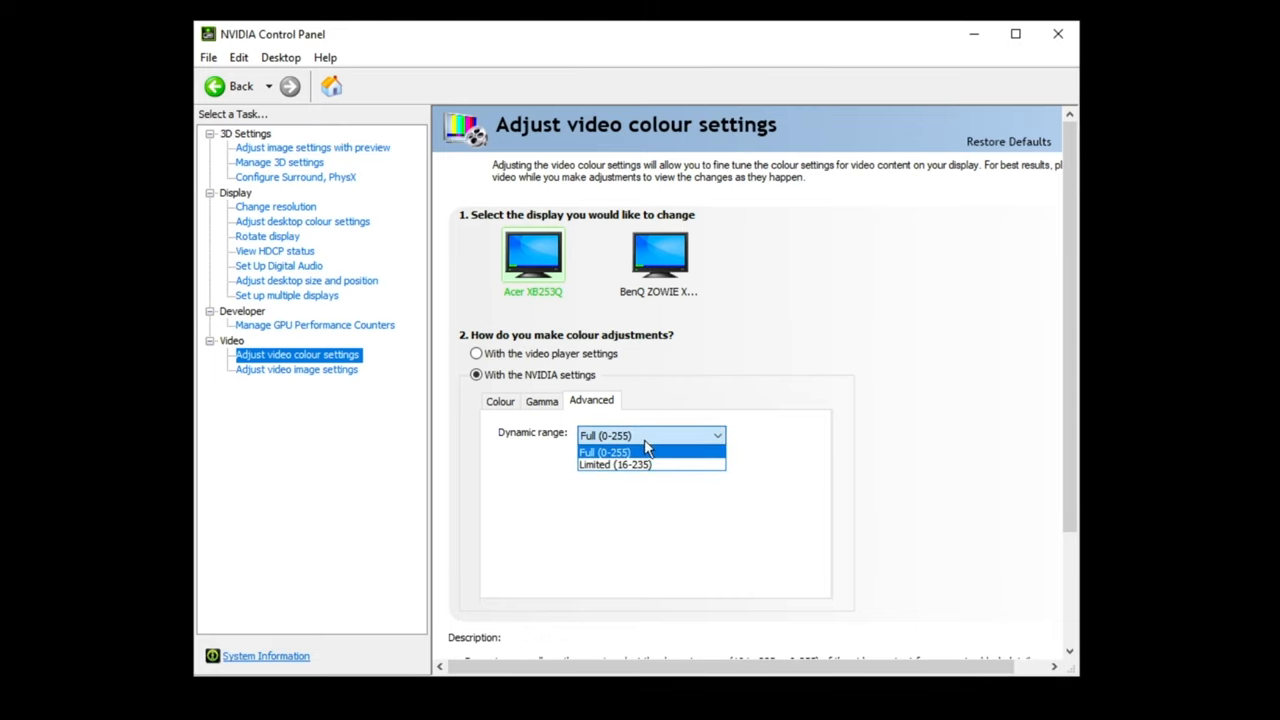
# - Set video dynamic range to Full (0-255) on the Acer display
pyautogui.click(605, 452)
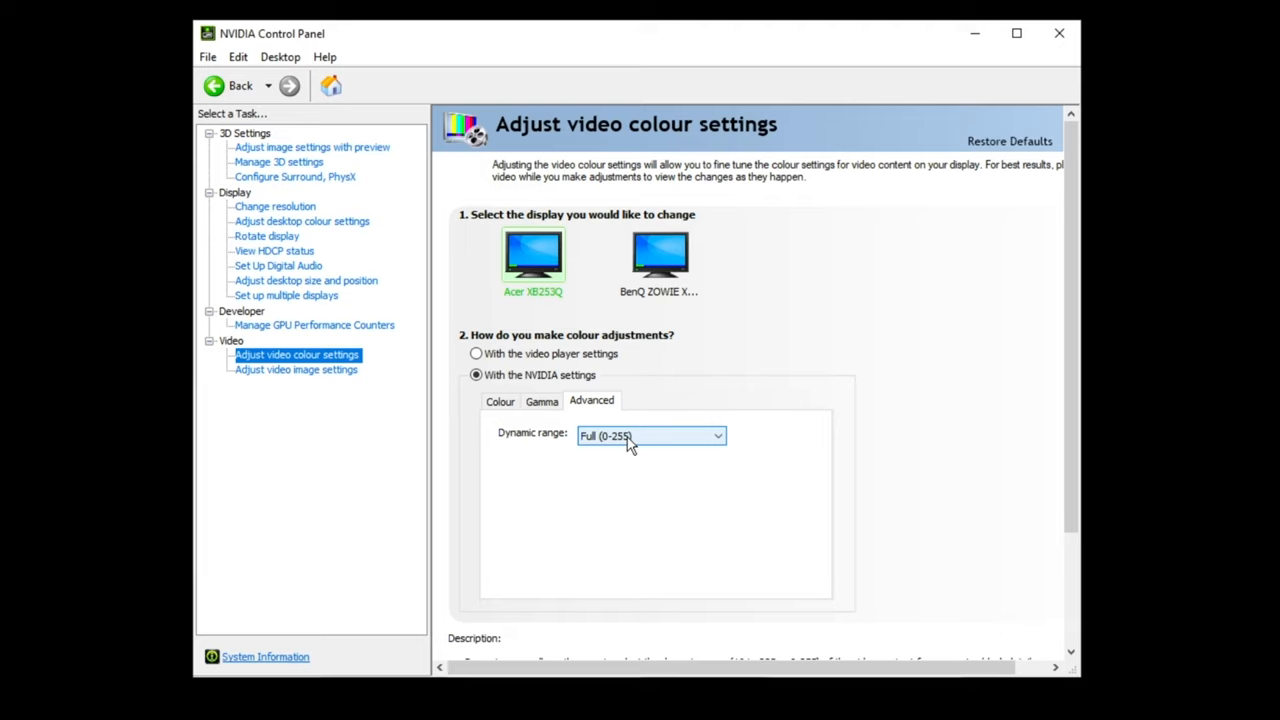
pyautogui.moveTo(613, 443)
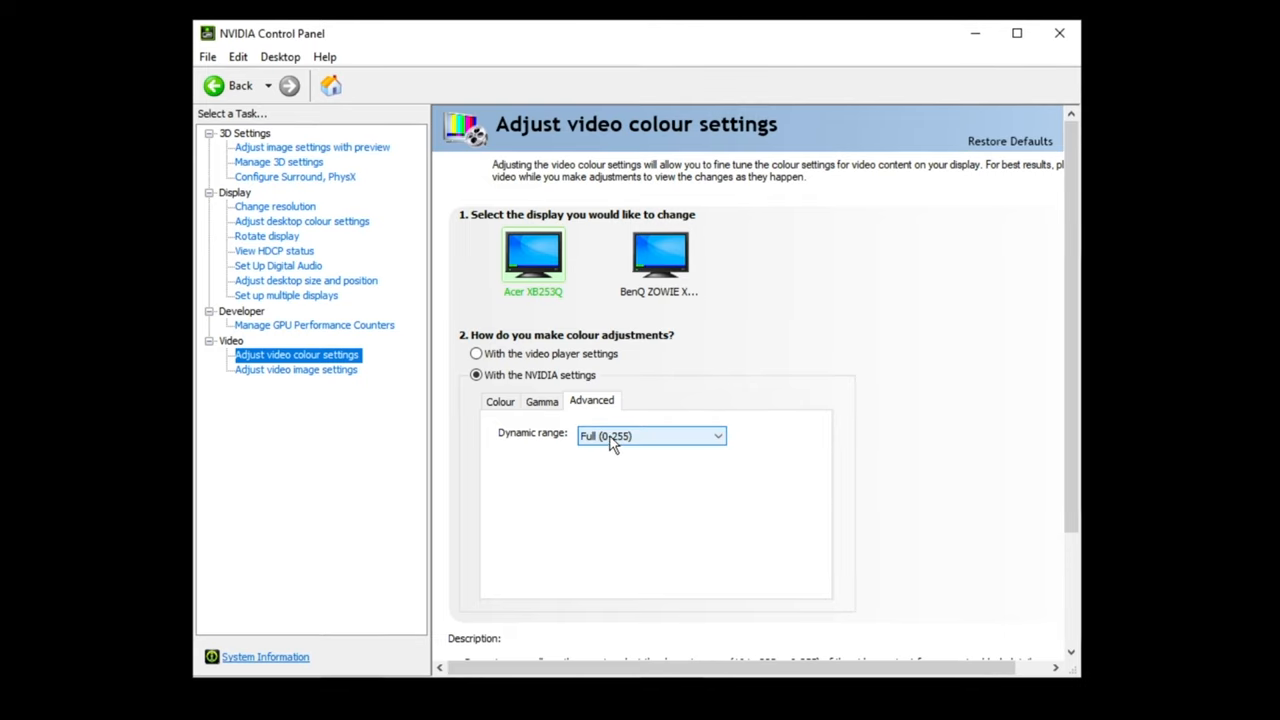
pyautogui.moveTo(617, 501)
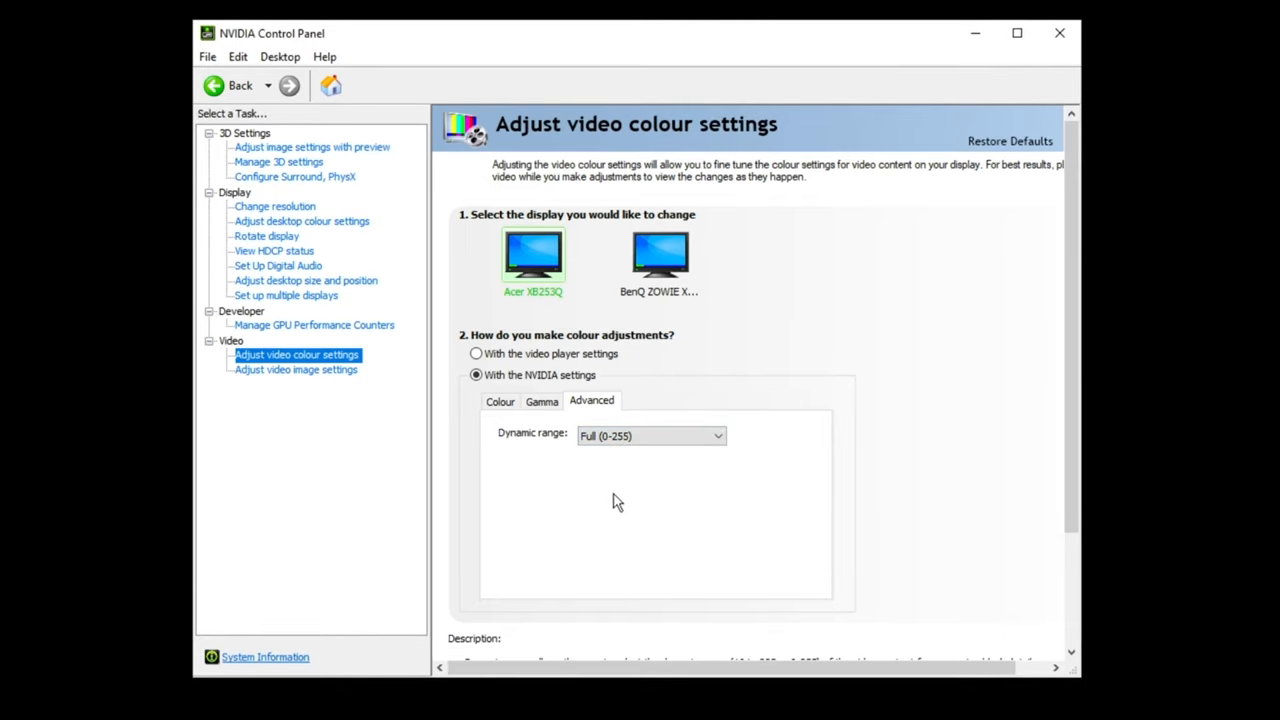
pyautogui.click(650, 435)
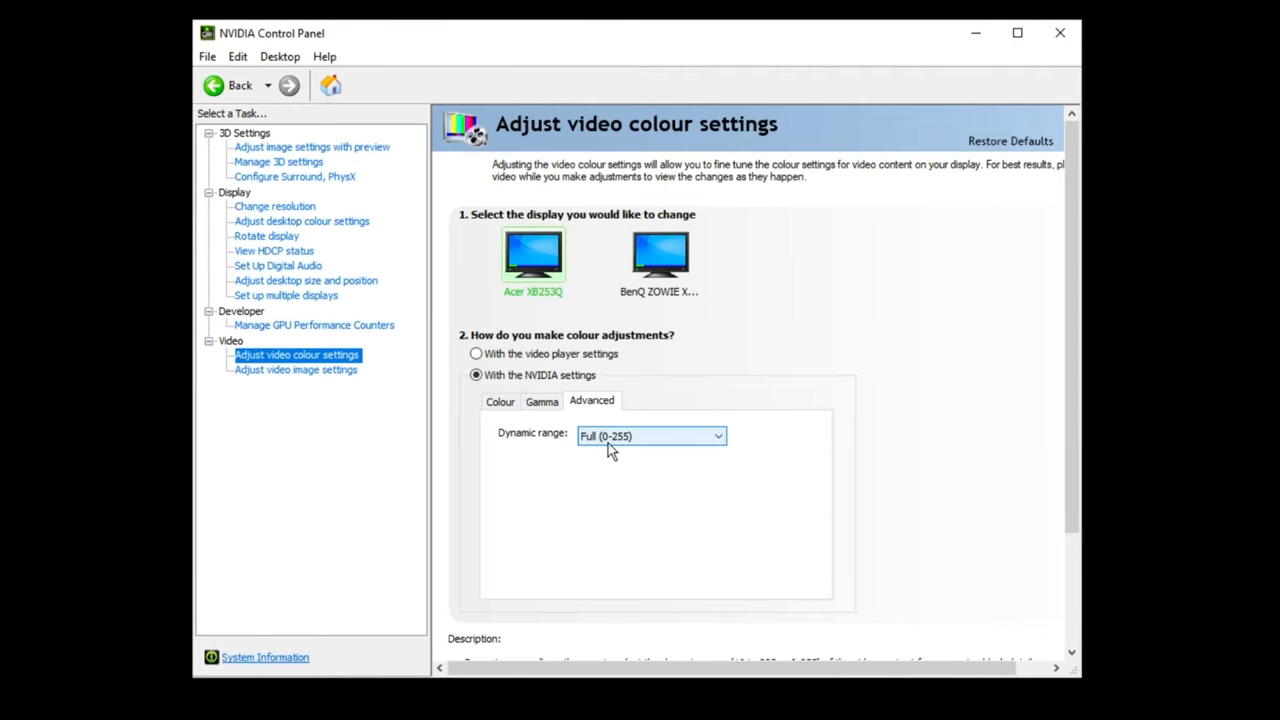
pyautogui.click(650, 436)
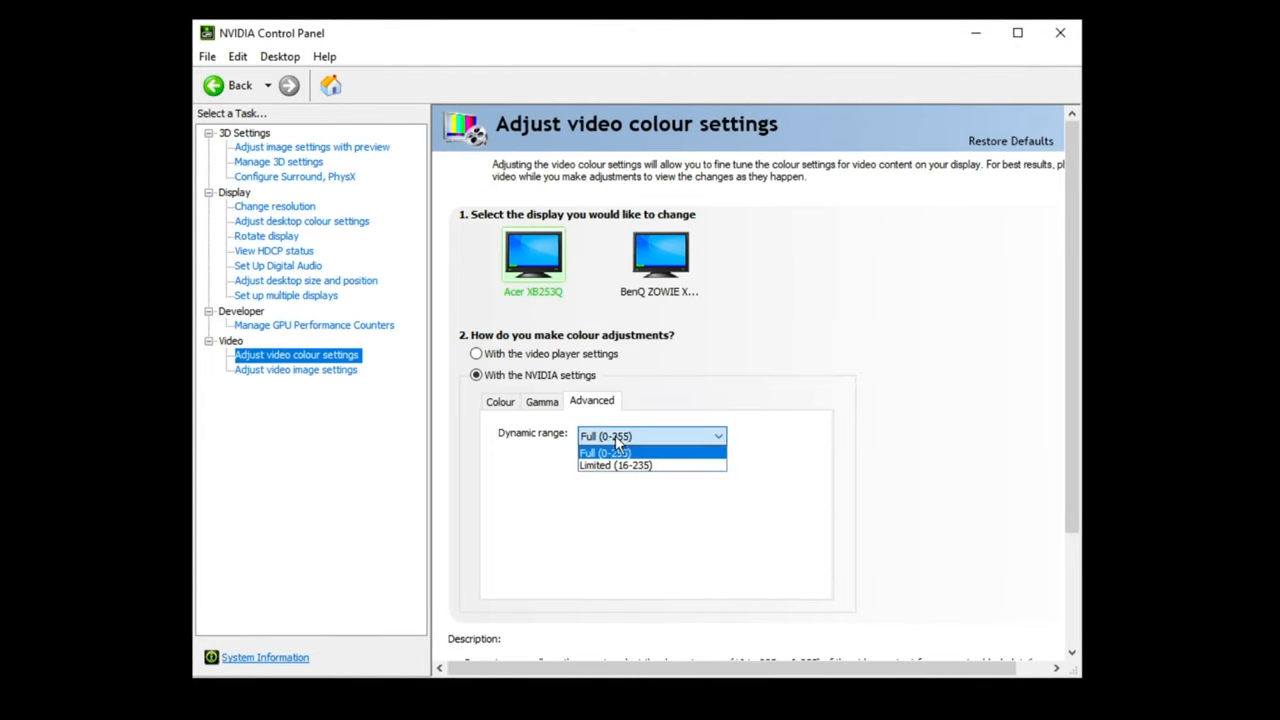
pyautogui.click(605, 452)
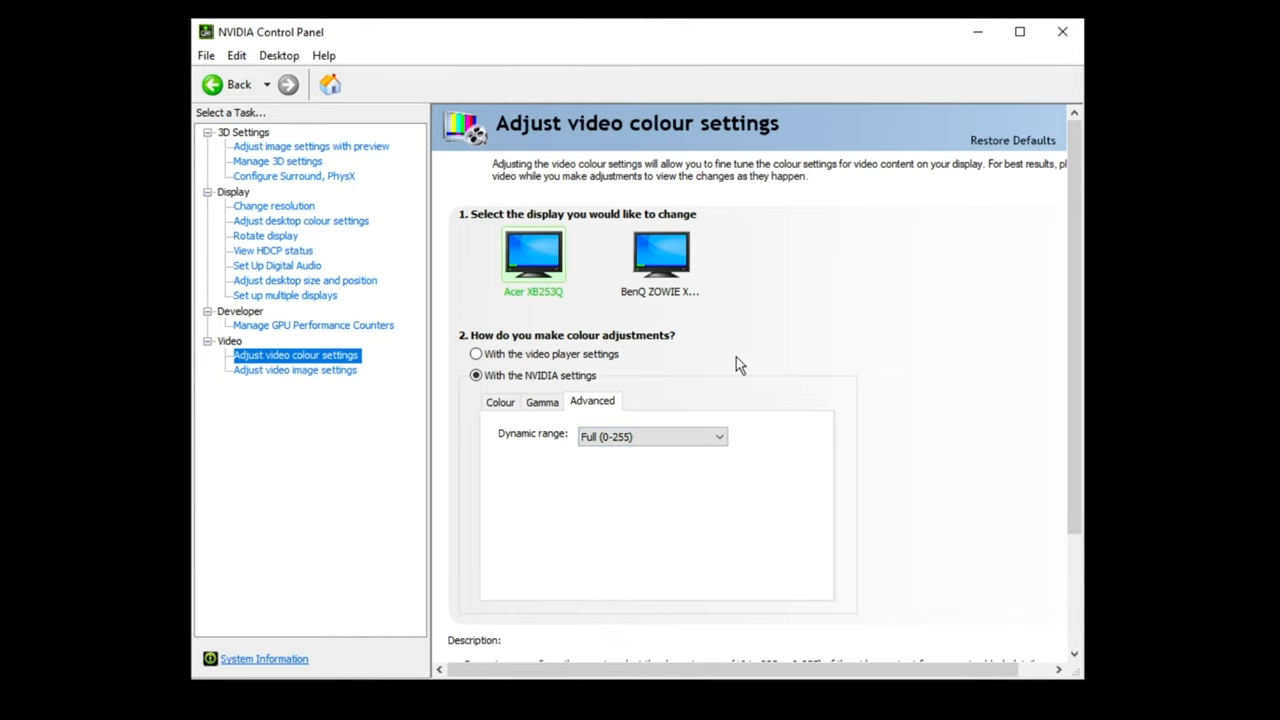
pyautogui.moveTo(870, 446)
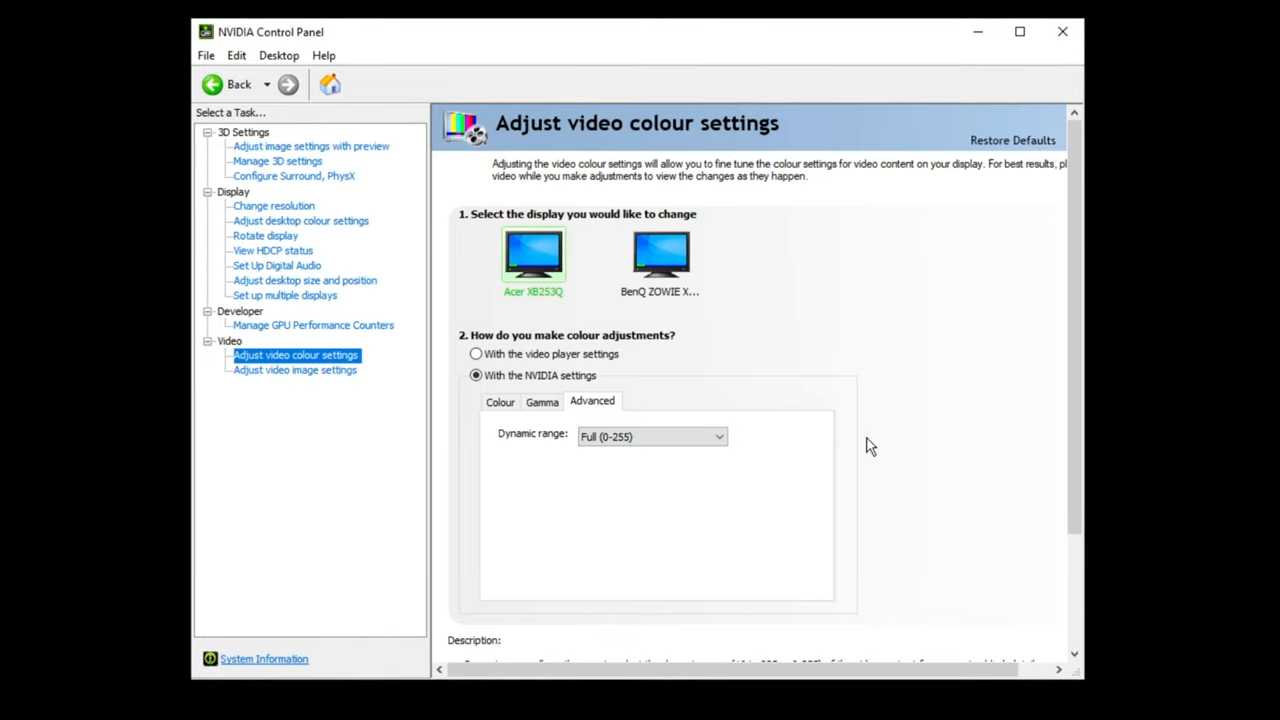
pyautogui.click(651, 436)
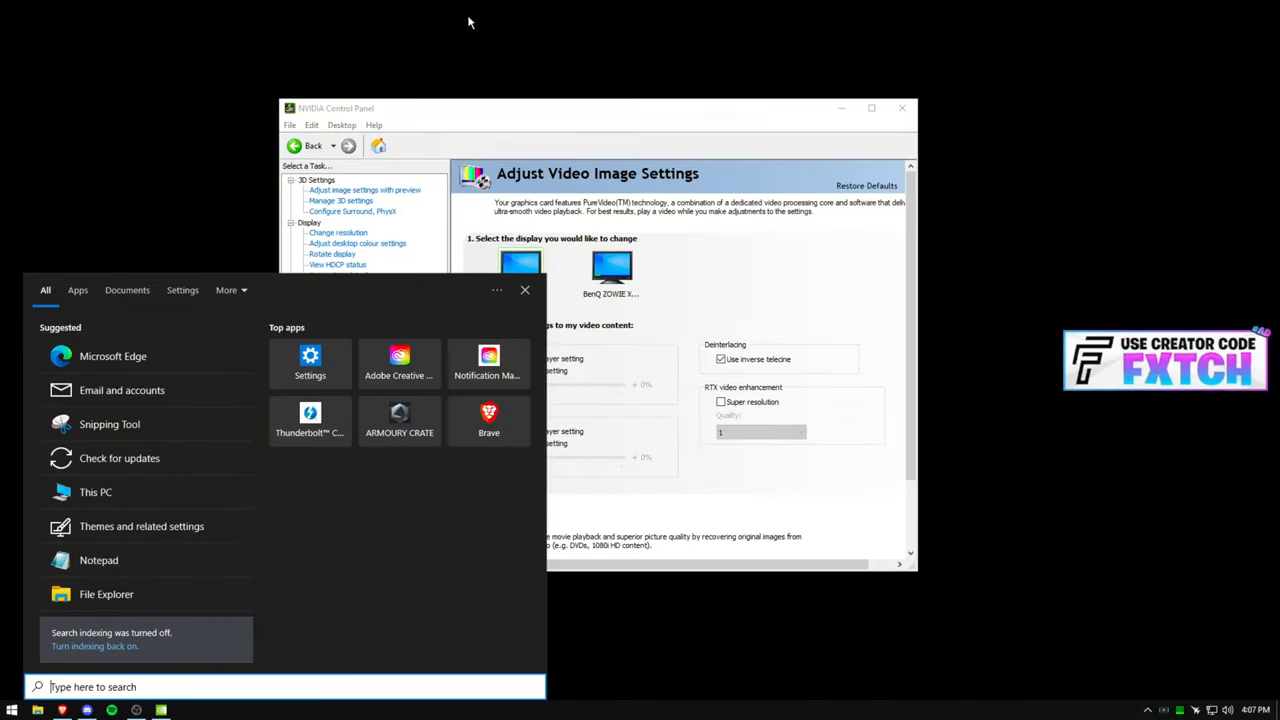
# - Launch NVIDIA Profile Inspector on the _GLOBAL_DRIVER_PROFILE
pyautogui.click(160, 710)
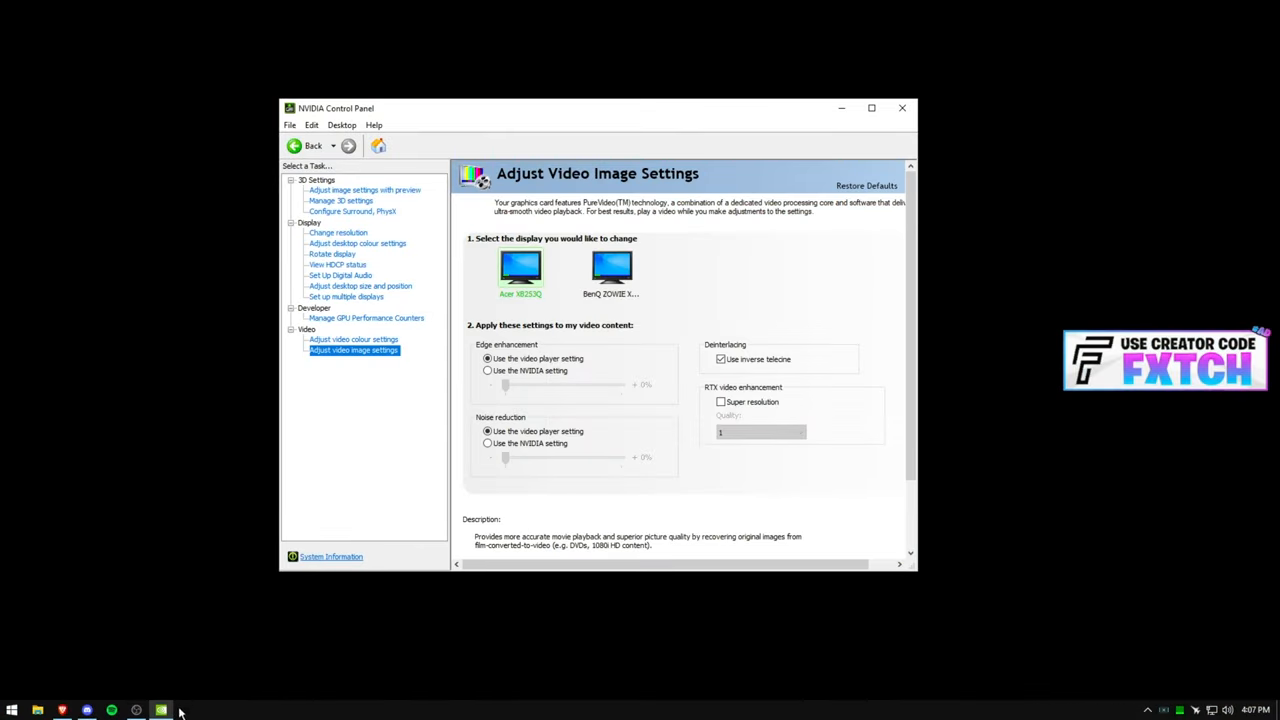
pyautogui.write('m')
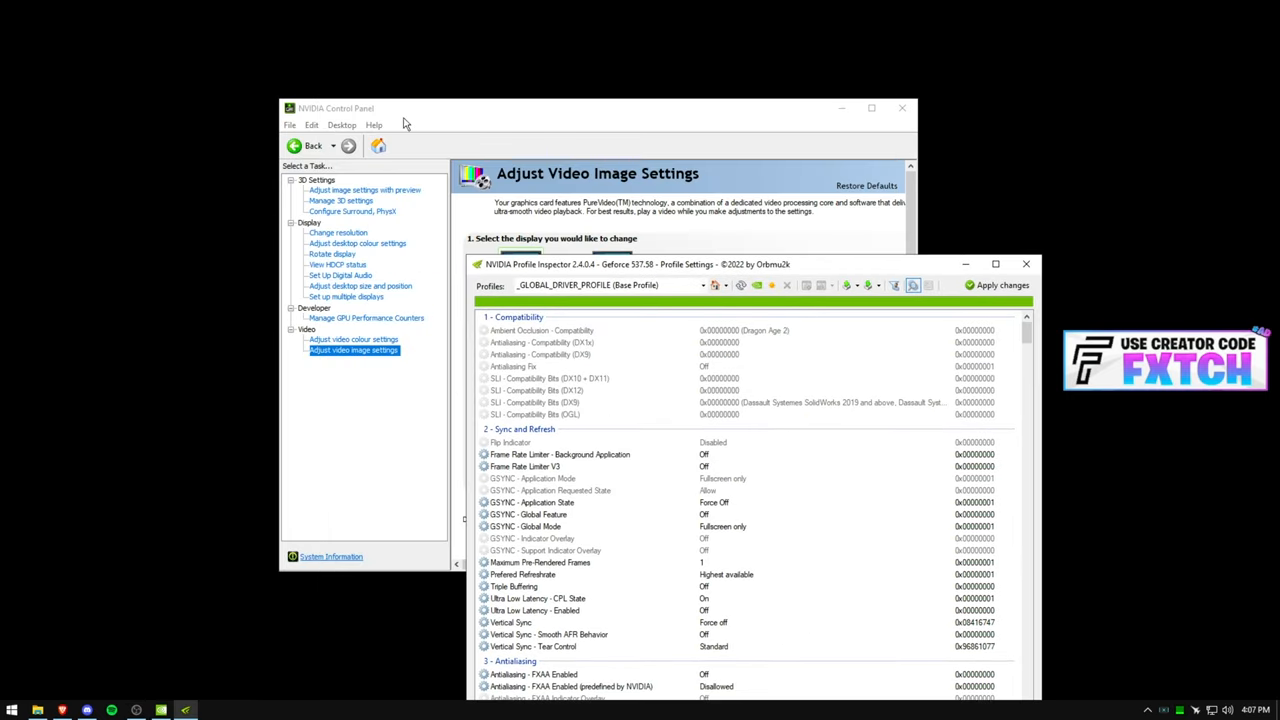
pyautogui.moveTo(418, 89)
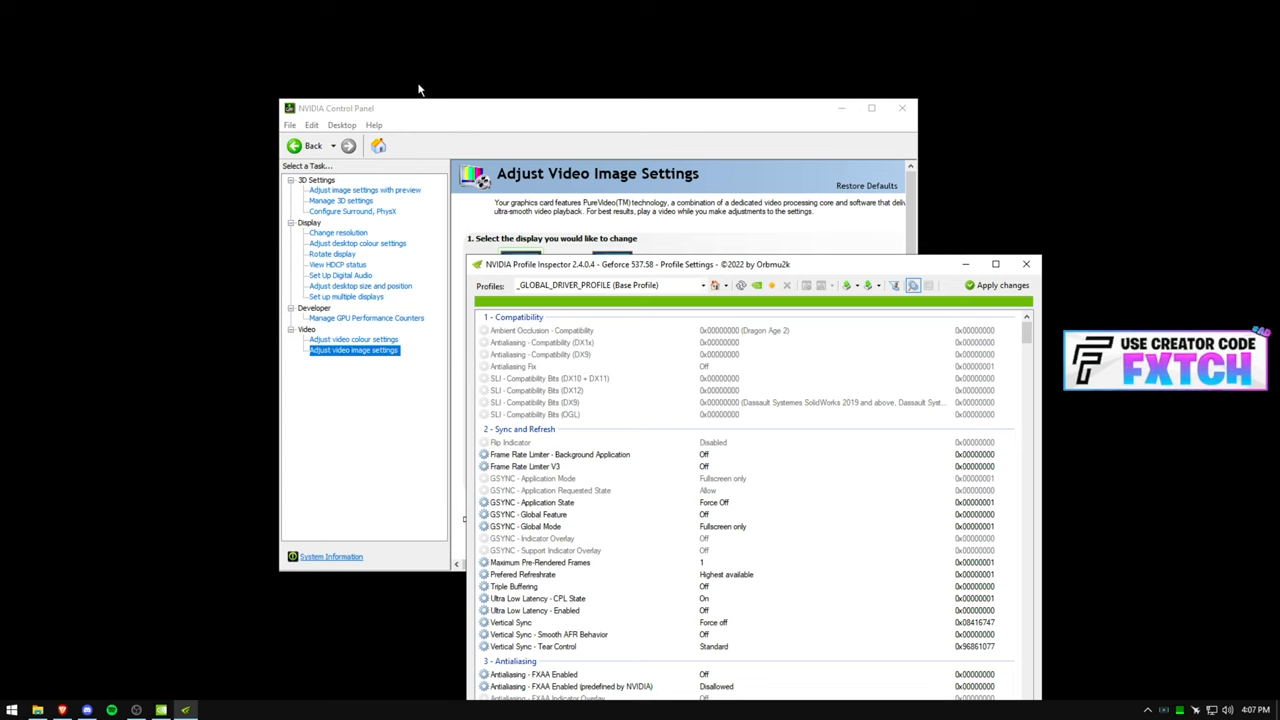
pyautogui.moveTo(474, 88)
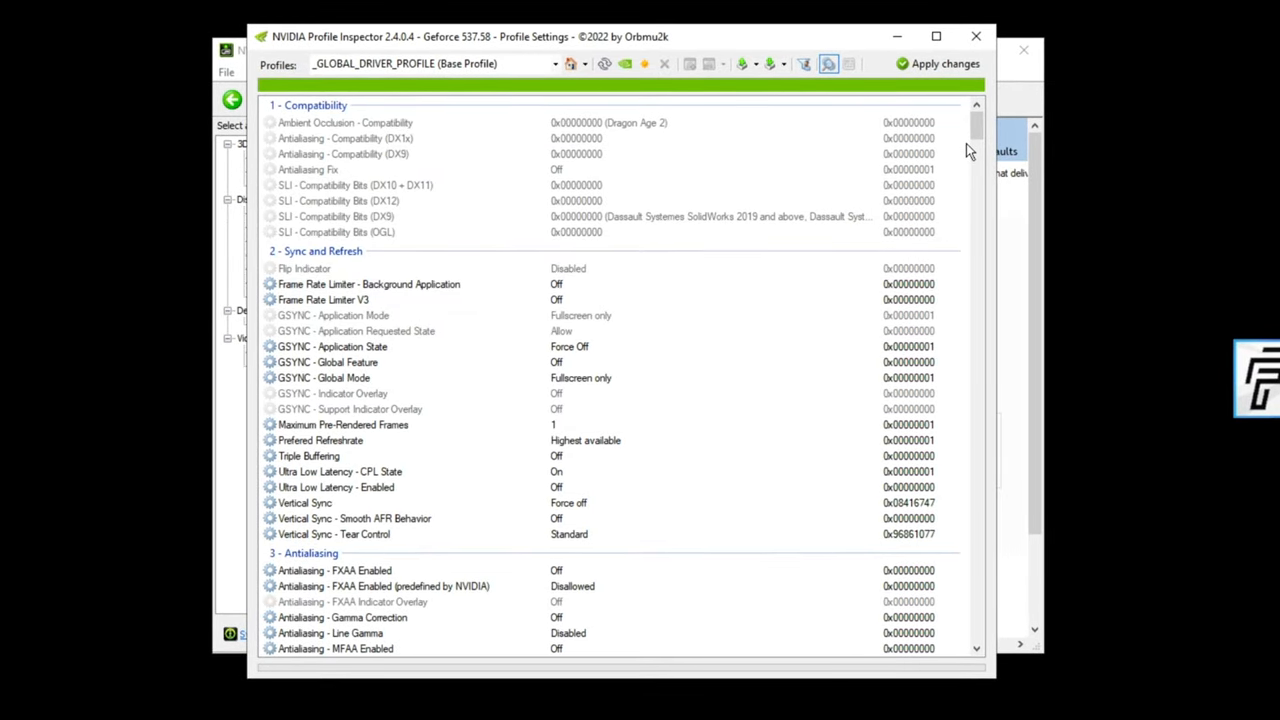
# - Scroll through the profile's sync, antialiasing, filtering and common settings down to SLI and Stereo
pyautogui.scroll(-3)
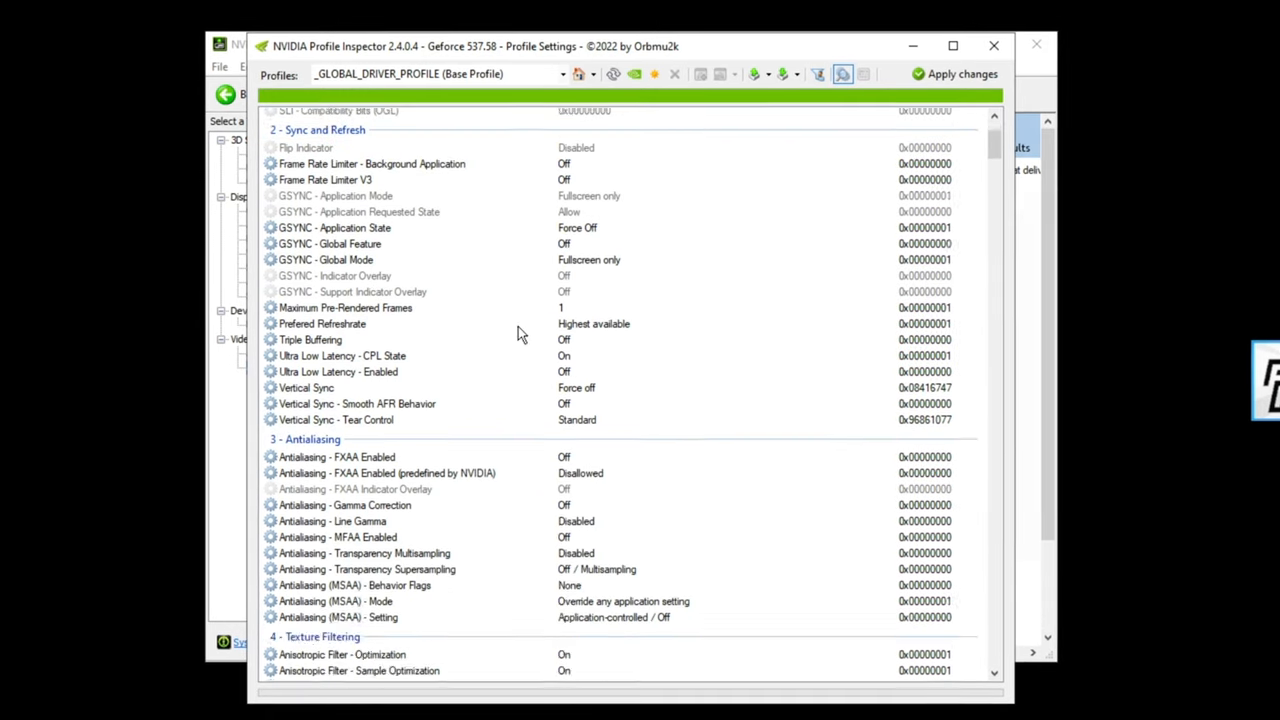
pyautogui.scroll(-3)
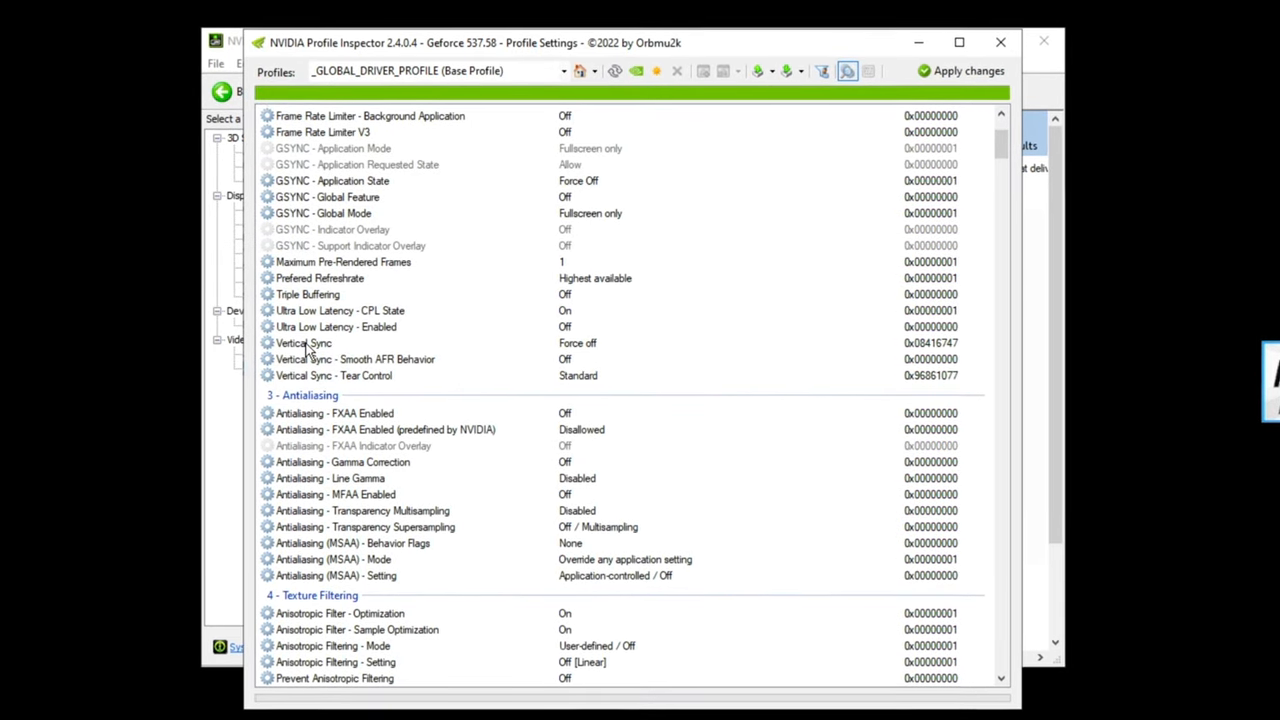
pyautogui.scroll(-3)
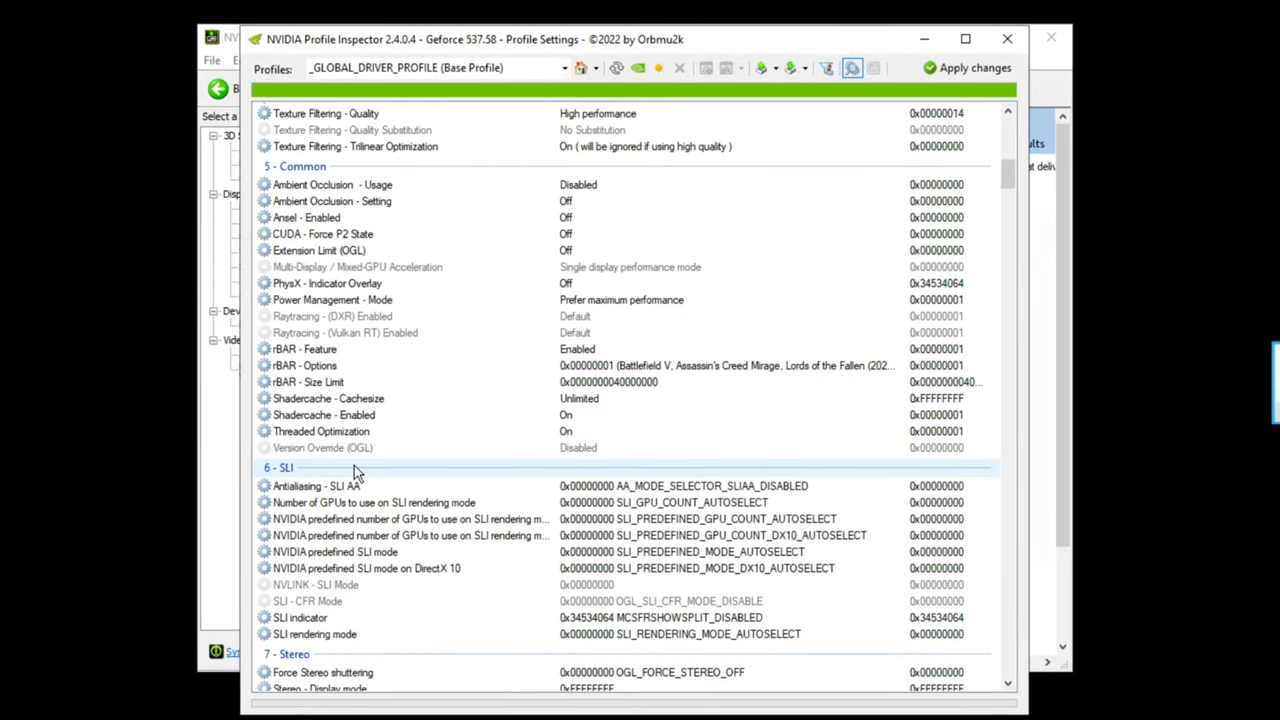
pyautogui.scroll(-3)
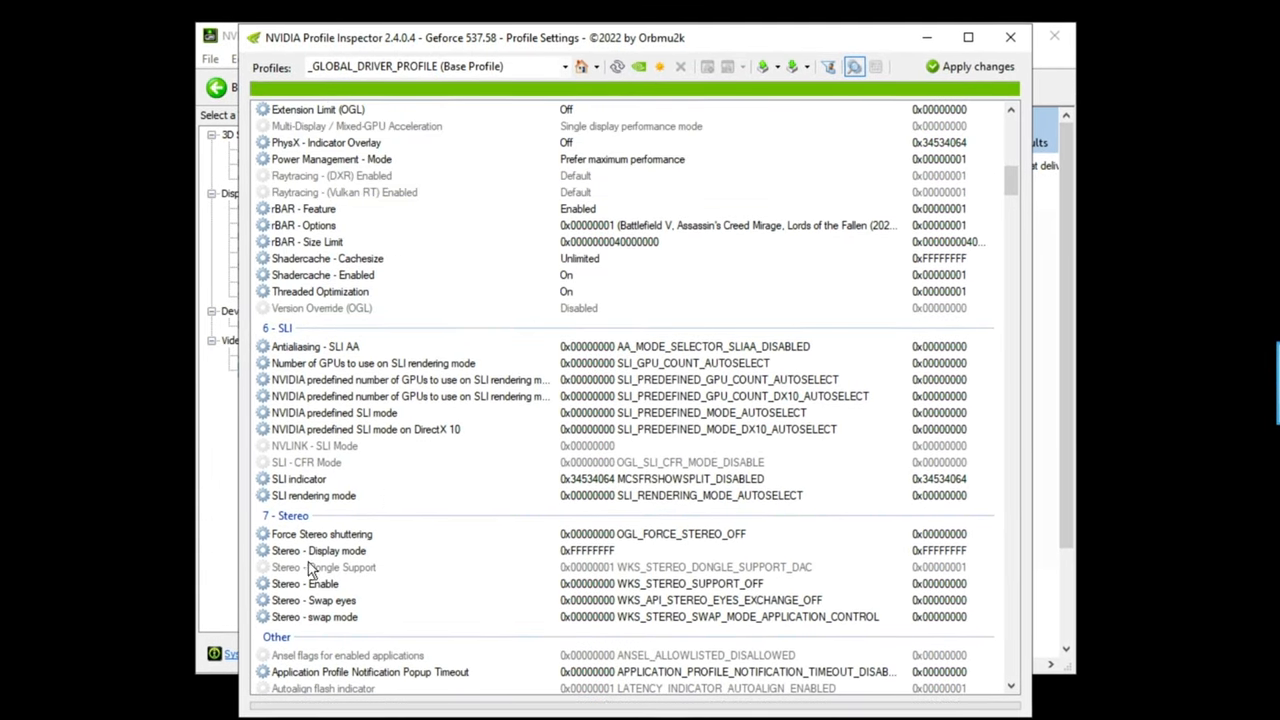